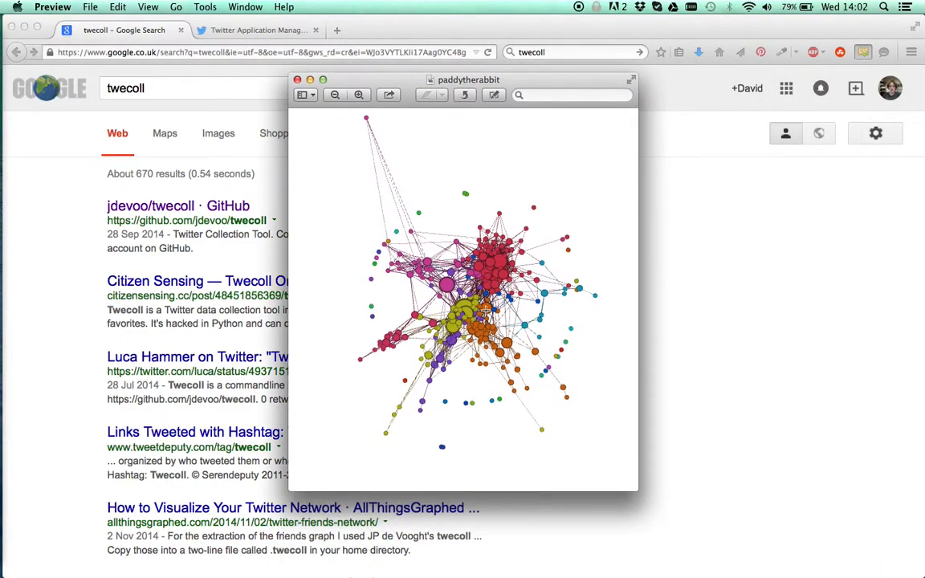
pyautogui.moveTo(413, 219)
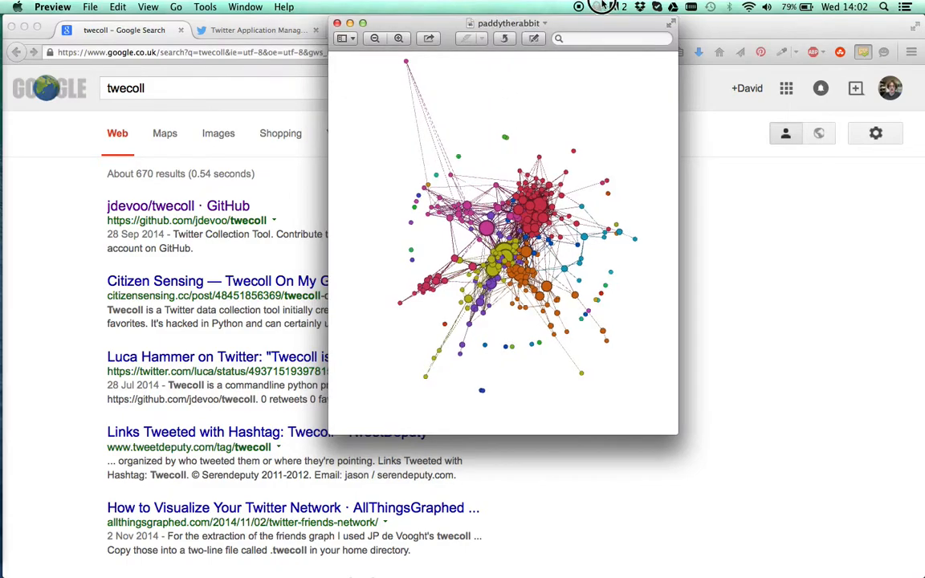
pyautogui.moveTo(506, 23); pyautogui.dragTo(723, 134)
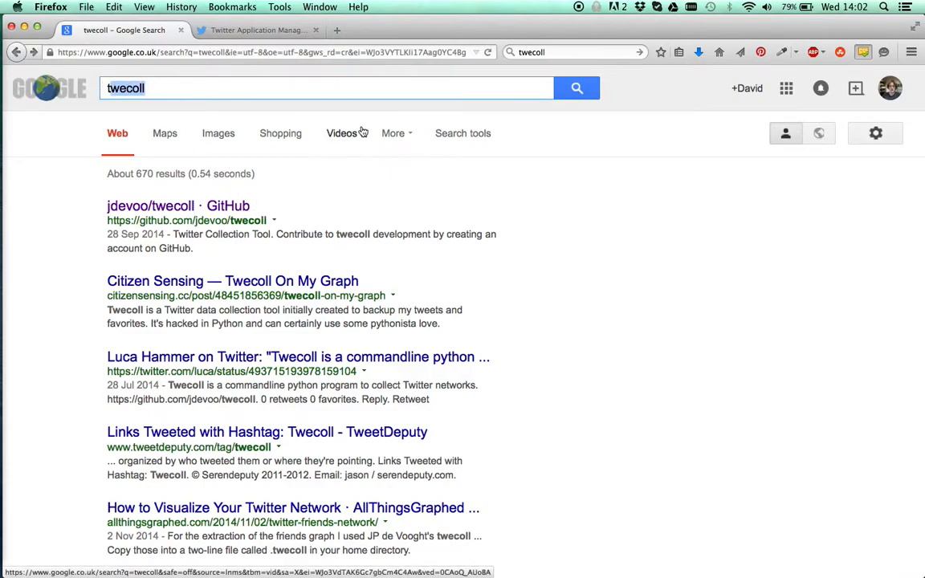
pyautogui.moveTo(360, 135)
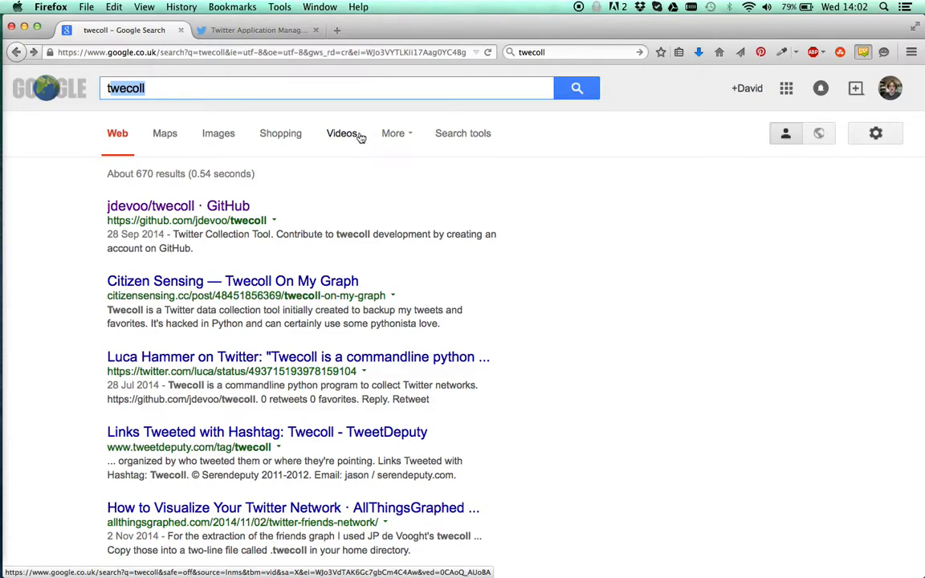
pyautogui.moveTo(198, 207)
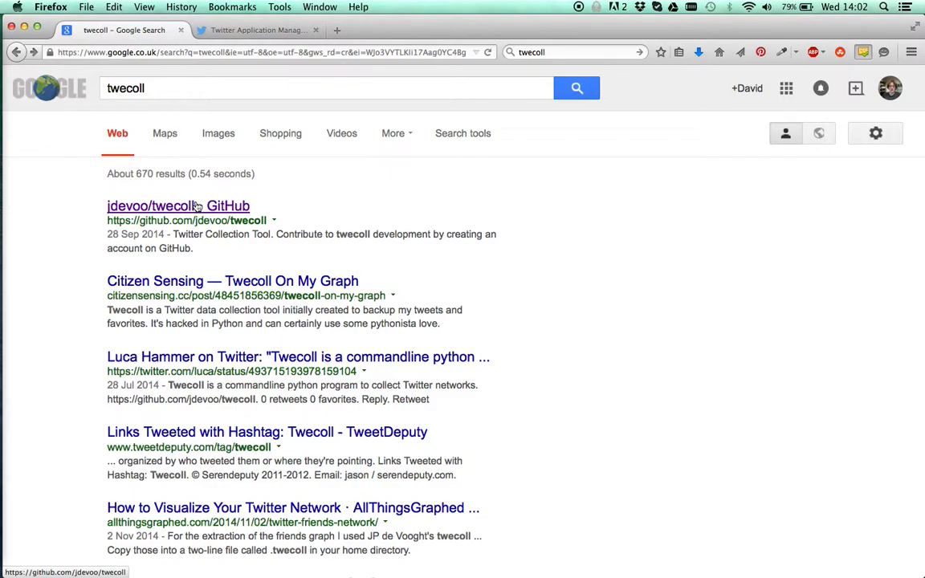
# - Open the 'jdevoo/twecoll · GitHub' result and scroll through its README
pyautogui.click(178, 206)
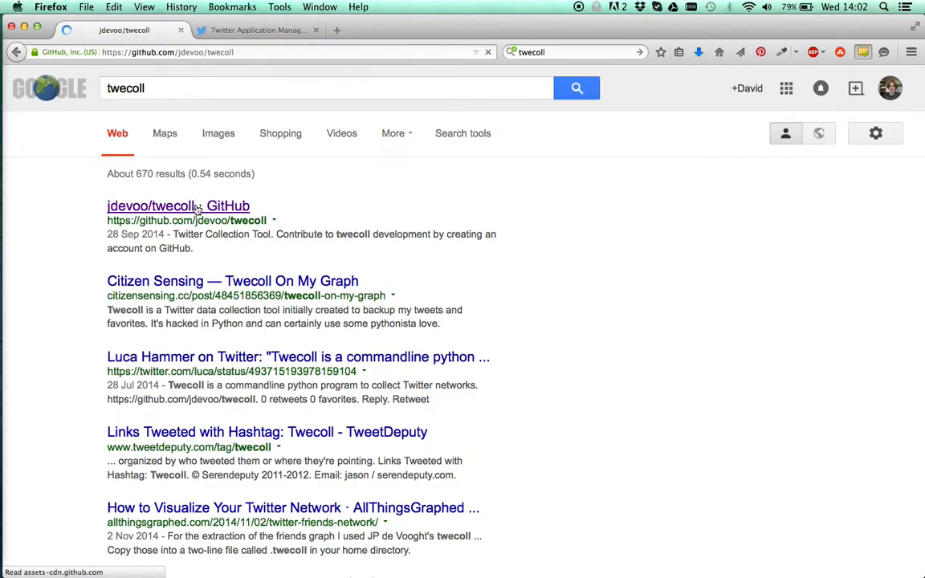
pyautogui.click(178, 205)
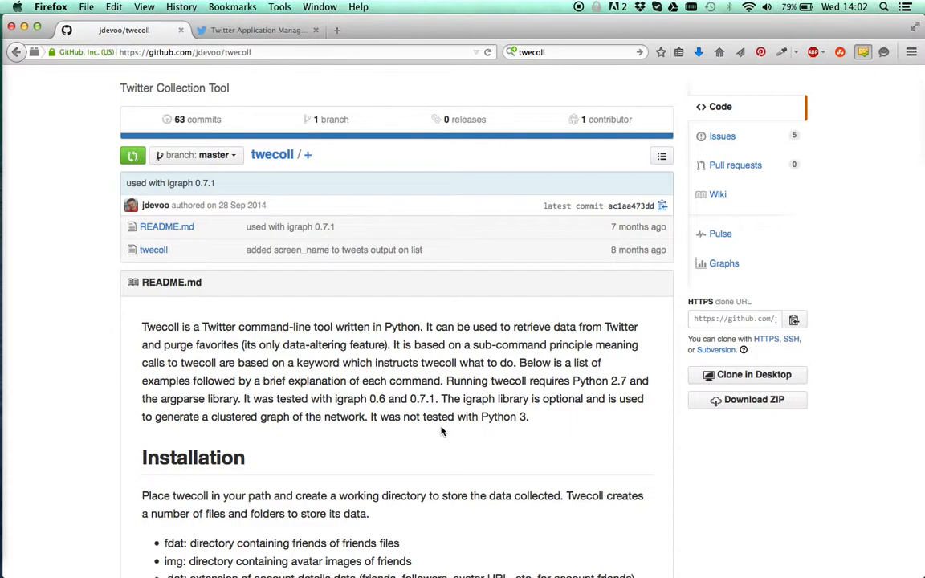
pyautogui.scroll(3)
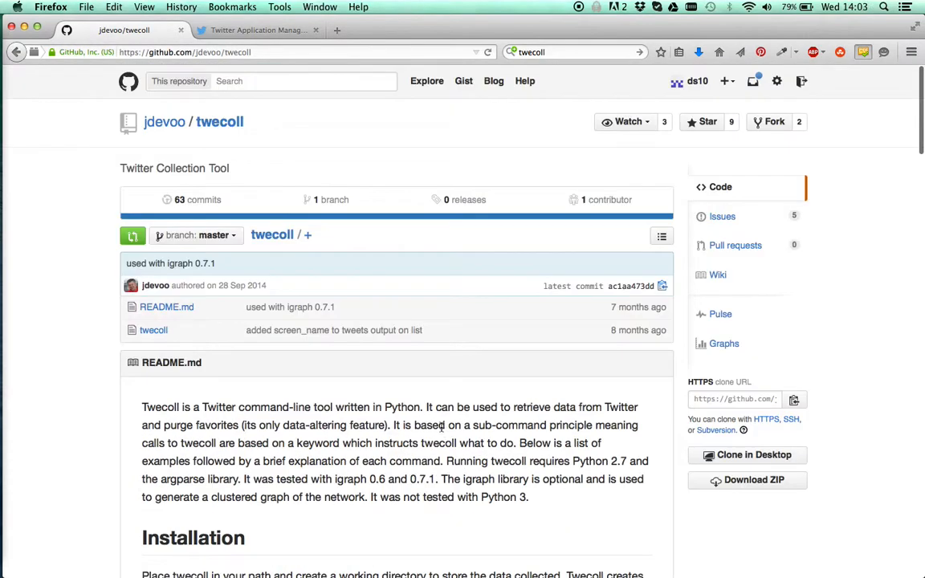
pyautogui.scroll(-3)
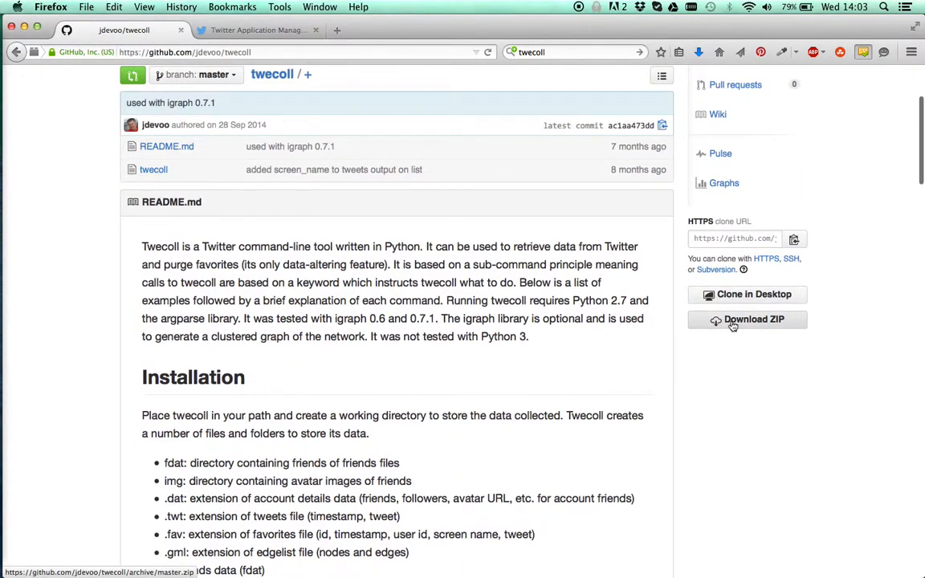
# - Save twecoll-master.zip from GitHub, then bring up the Twitter Application Management page
pyautogui.click(747, 319)
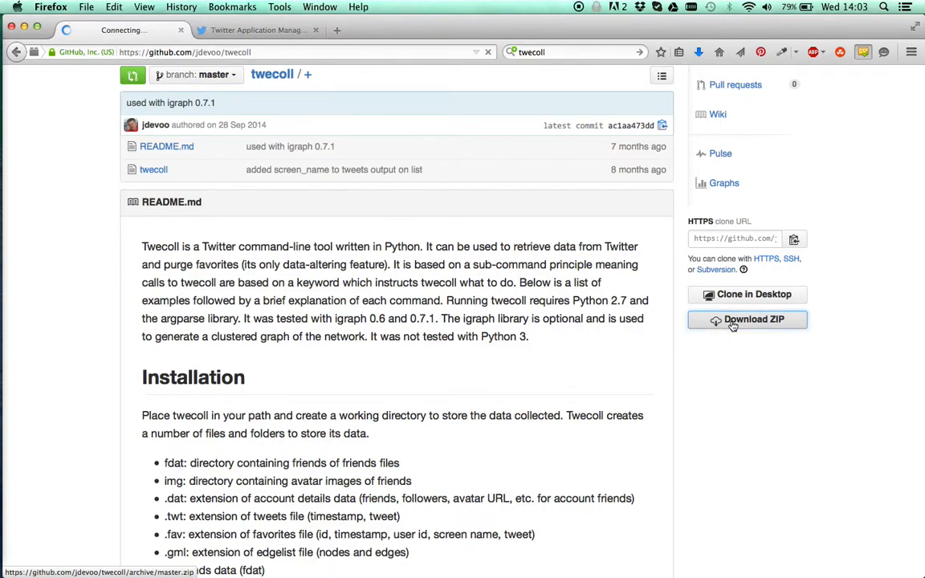
pyautogui.click(747, 318)
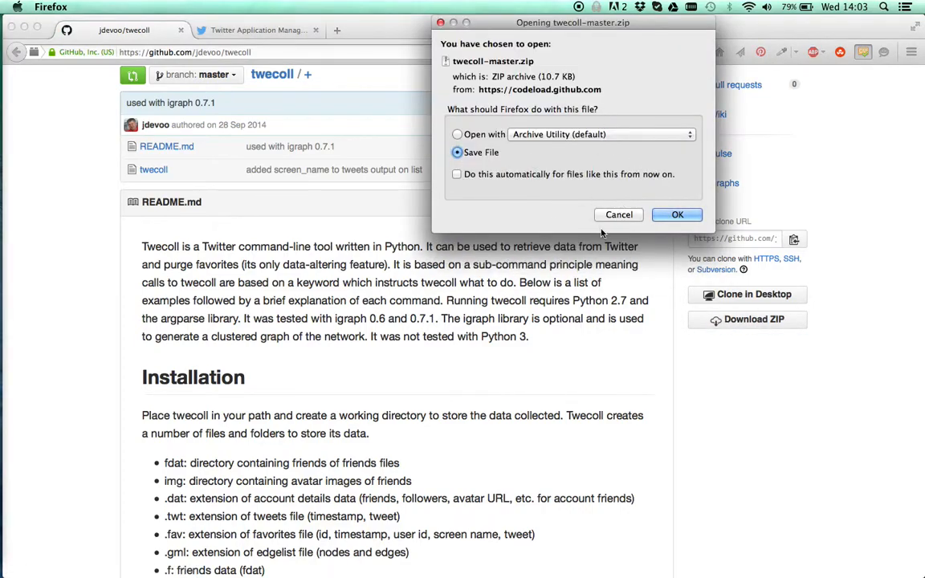
pyautogui.click(677, 214)
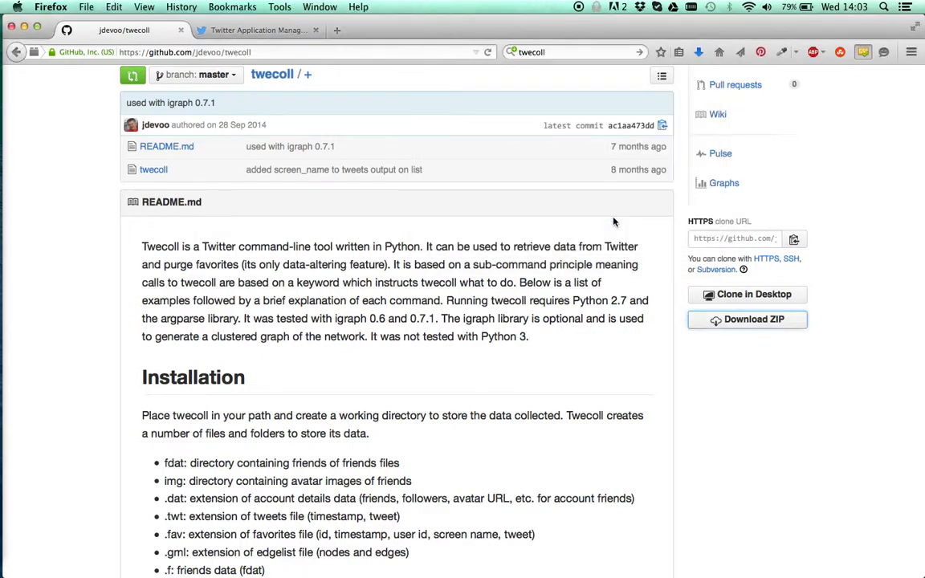
pyautogui.scroll(-3)
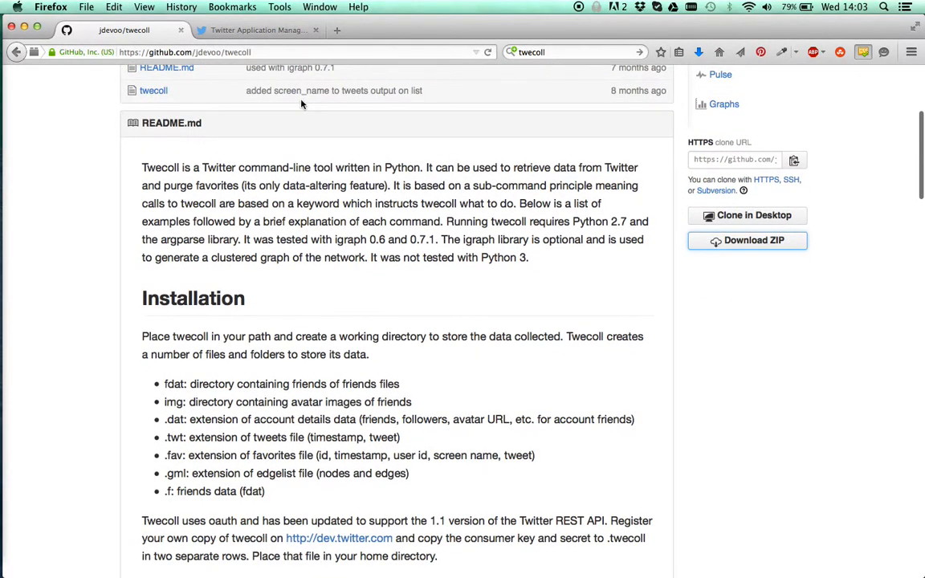
pyautogui.moveTo(292, 180)
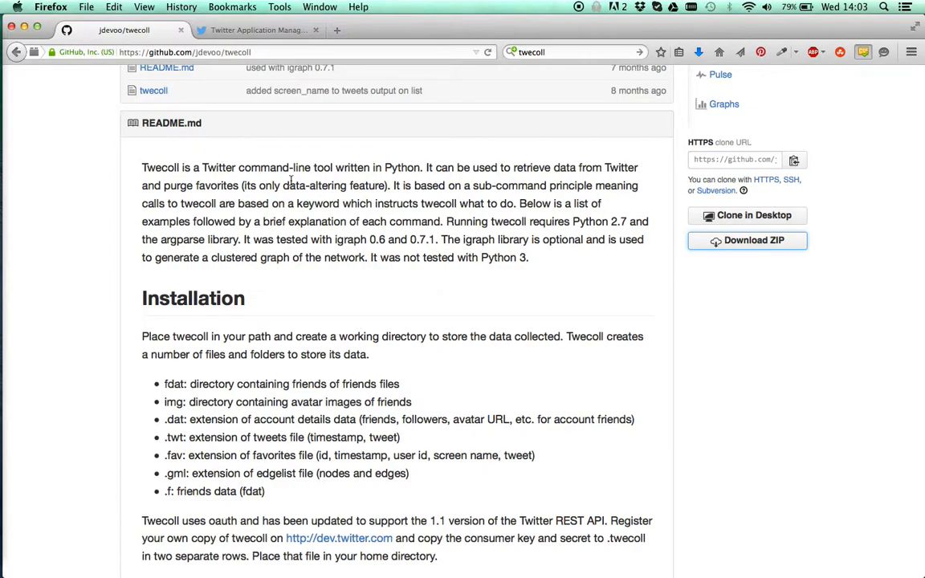
pyautogui.moveTo(681, 209)
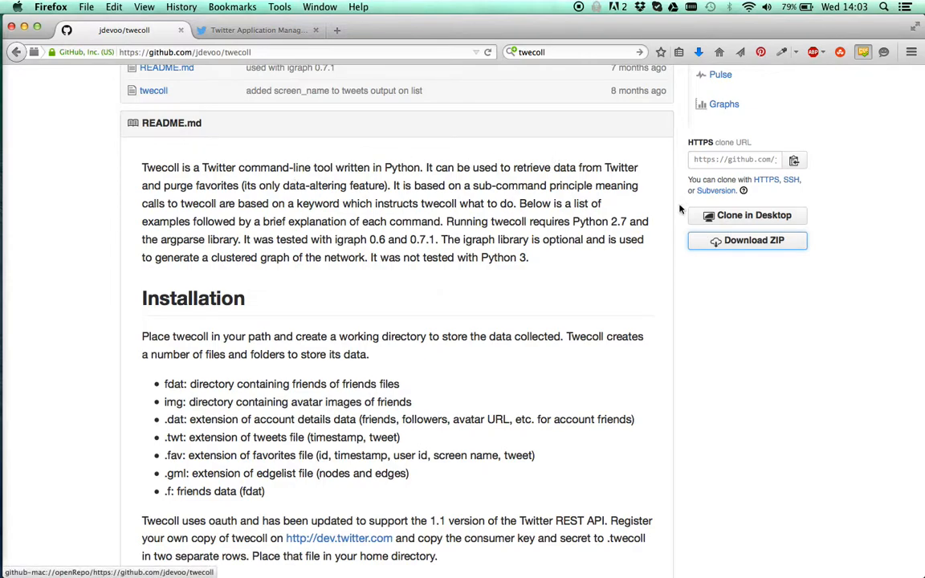
pyautogui.scroll(3)
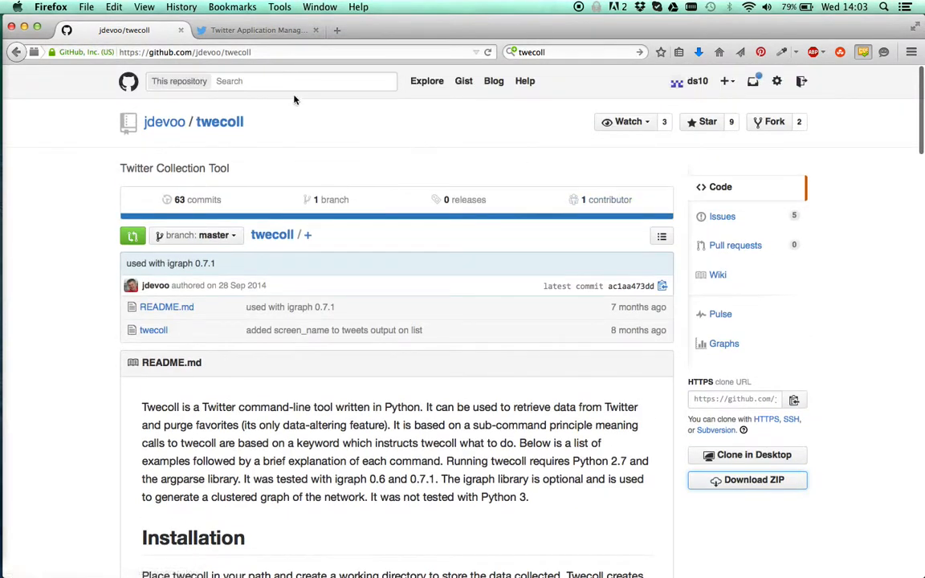
pyautogui.click(257, 30)
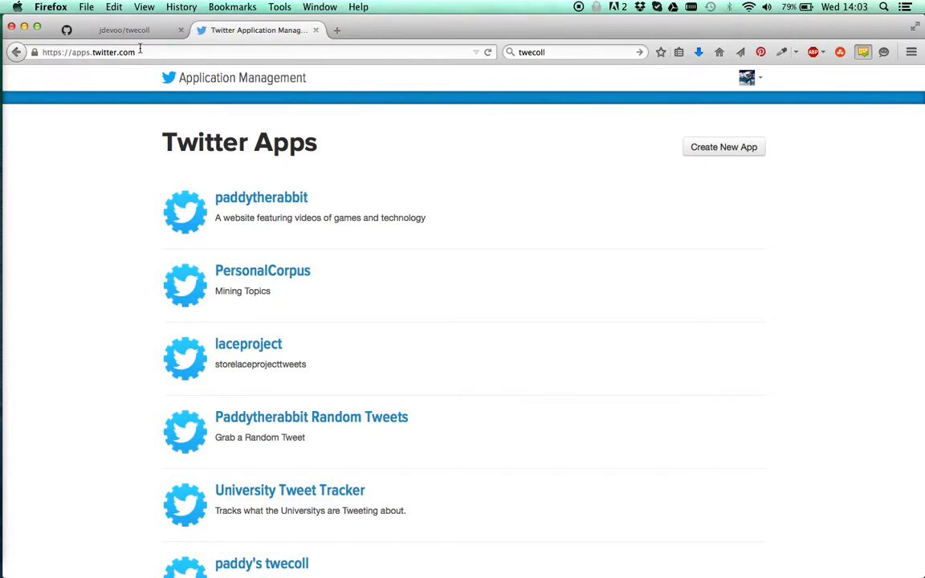
pyautogui.click(722, 147)
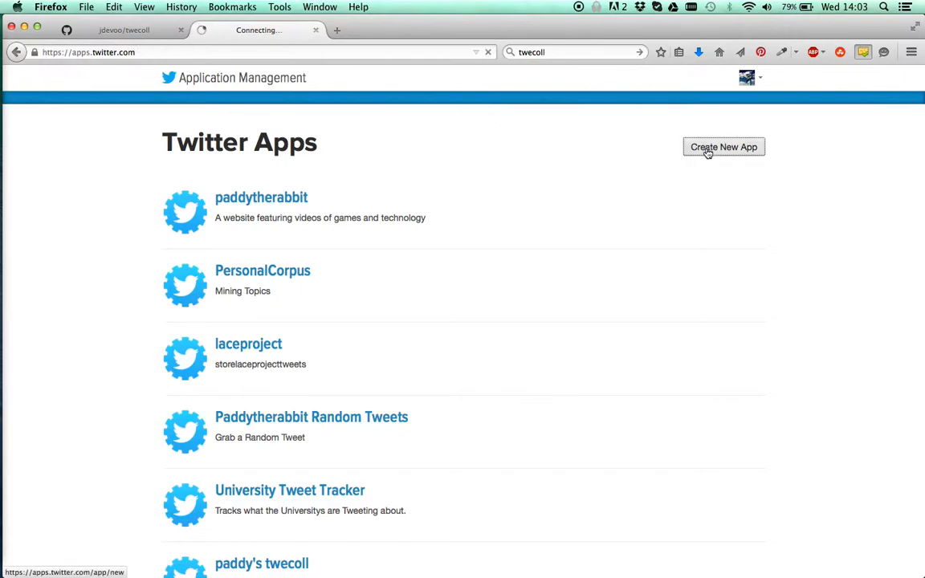
pyautogui.click(723, 147)
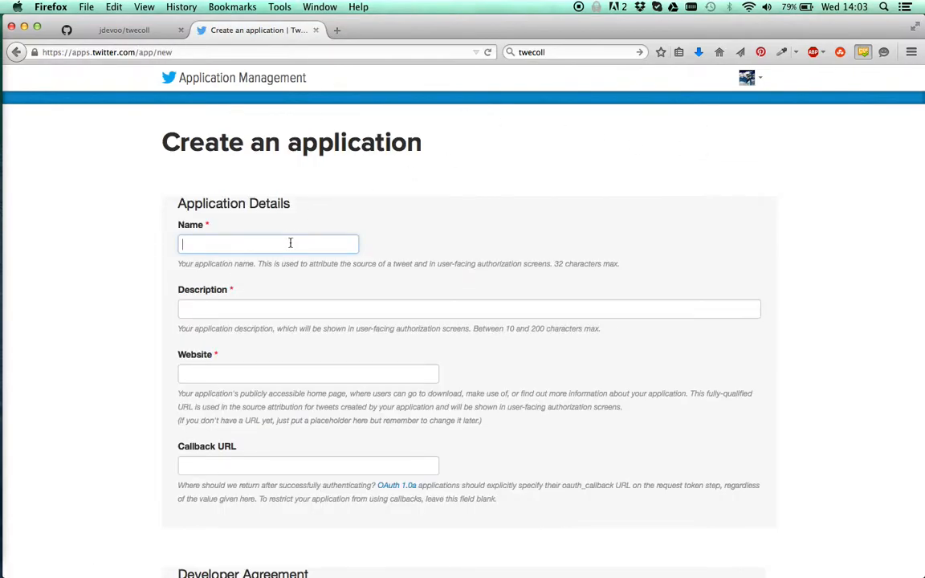
pyautogui.write('Davidexampleproject123')
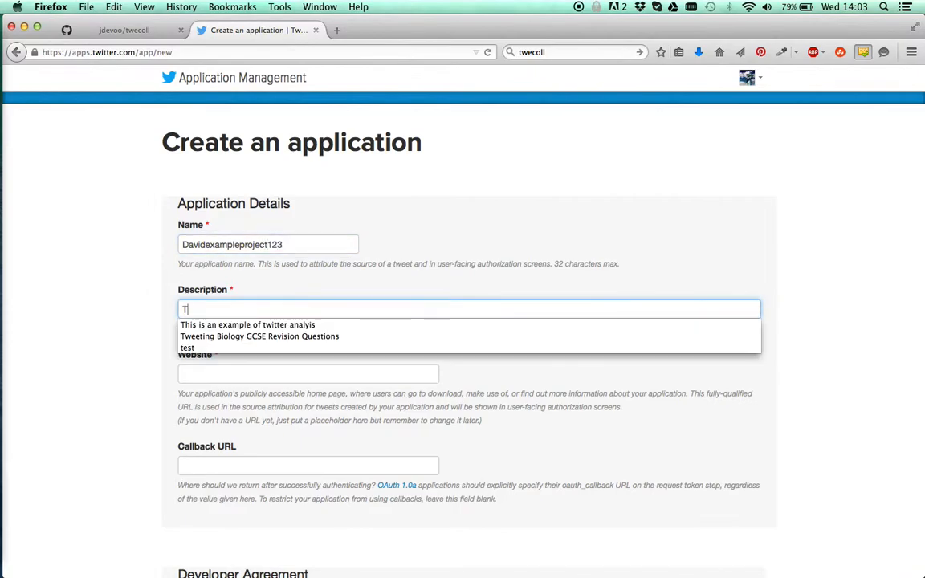
pyautogui.click(247, 325)
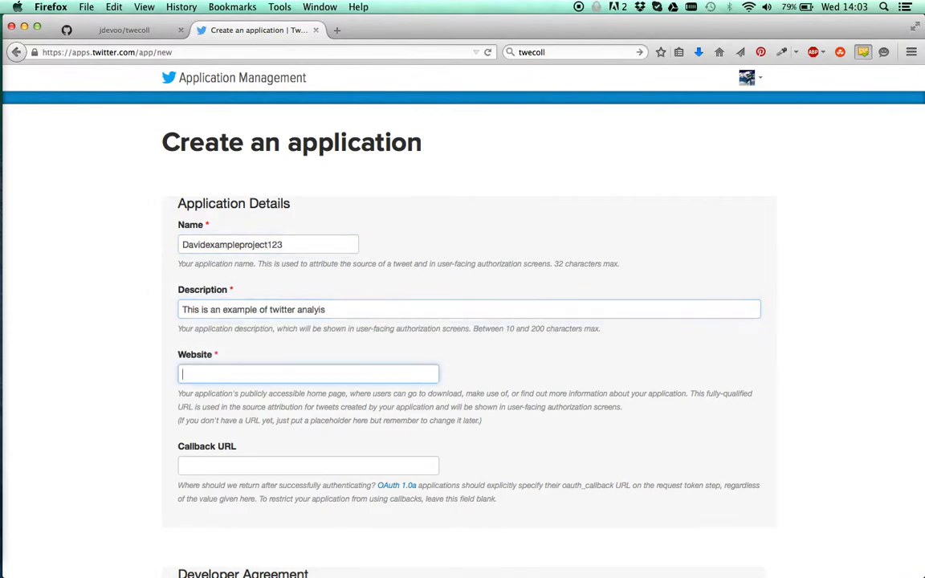
pyautogui.write('http')
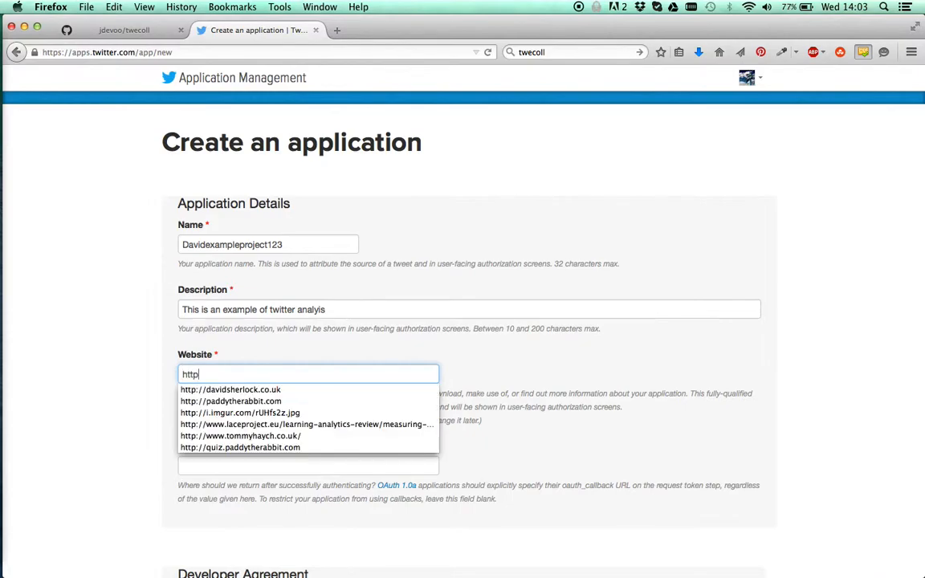
pyautogui.write('://davidsherlock.co.uk')
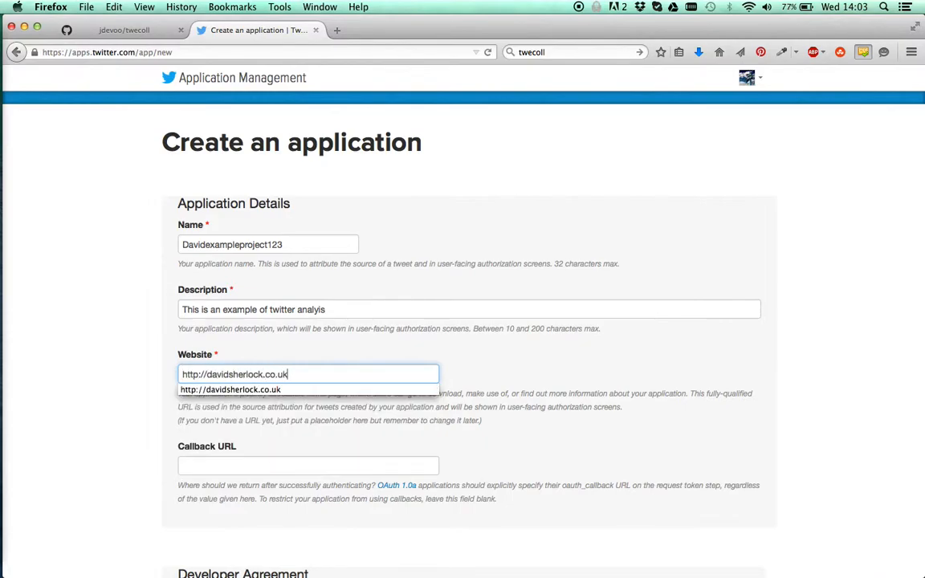
# - Accept the developer agreement and create the Twitter application
pyautogui.click(308, 465)
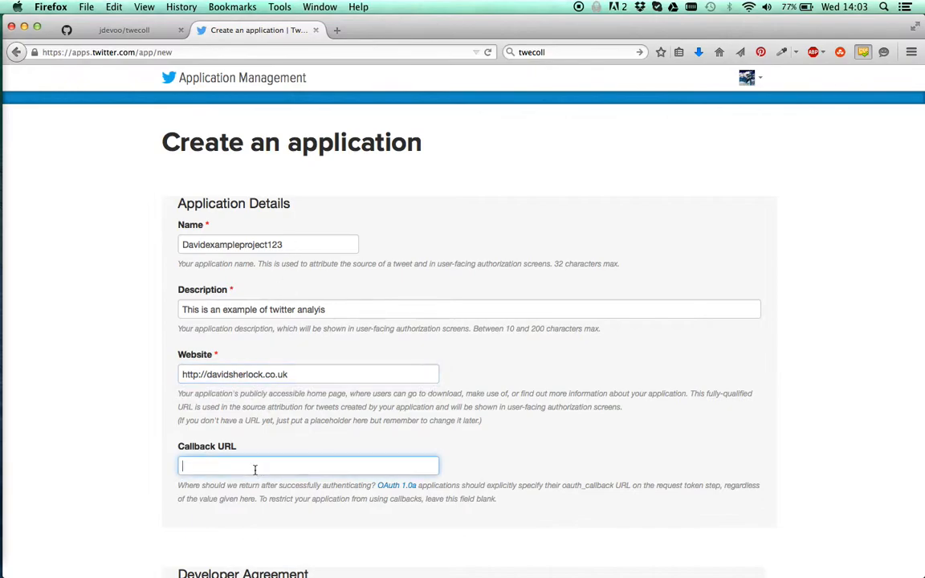
pyautogui.scroll(-3)
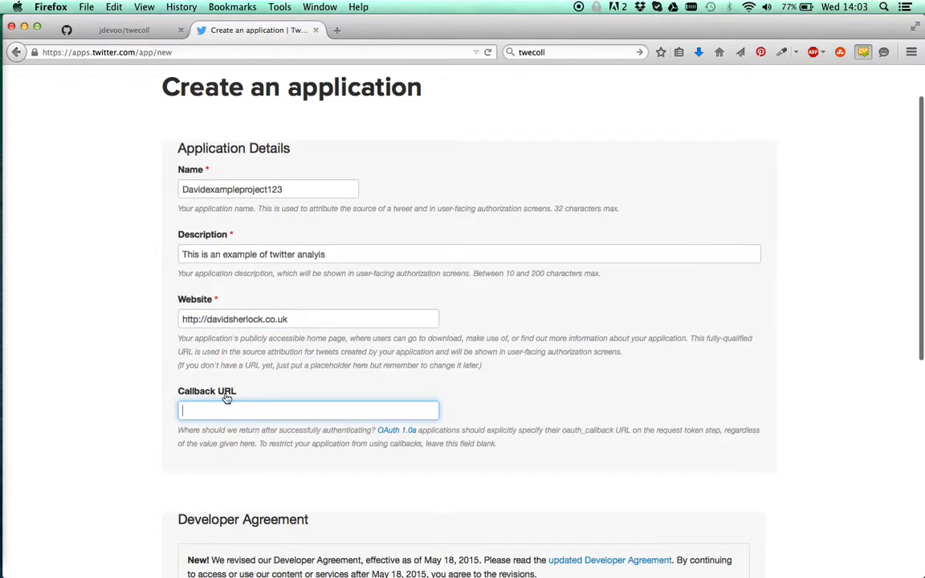
pyautogui.scroll(-3)
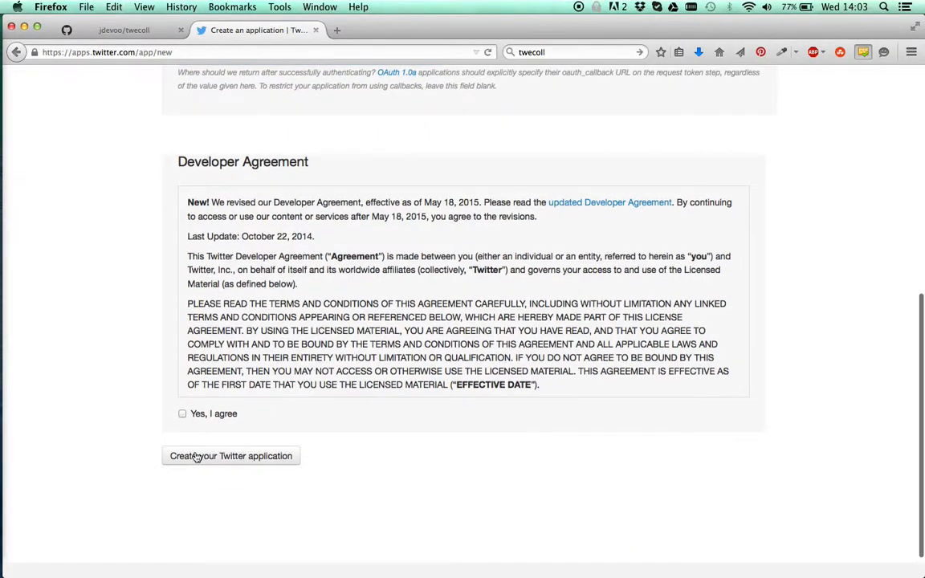
pyautogui.click(183, 414)
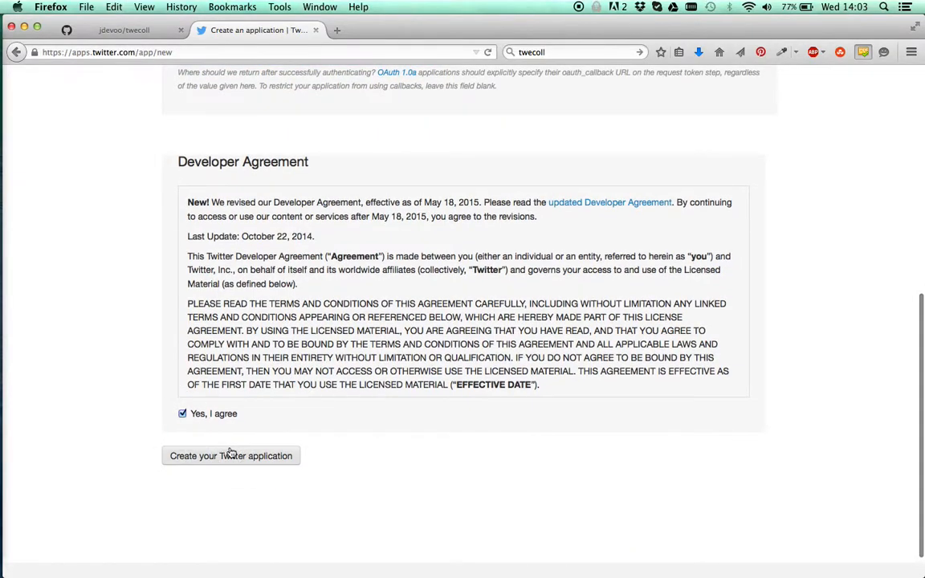
pyautogui.click(231, 456)
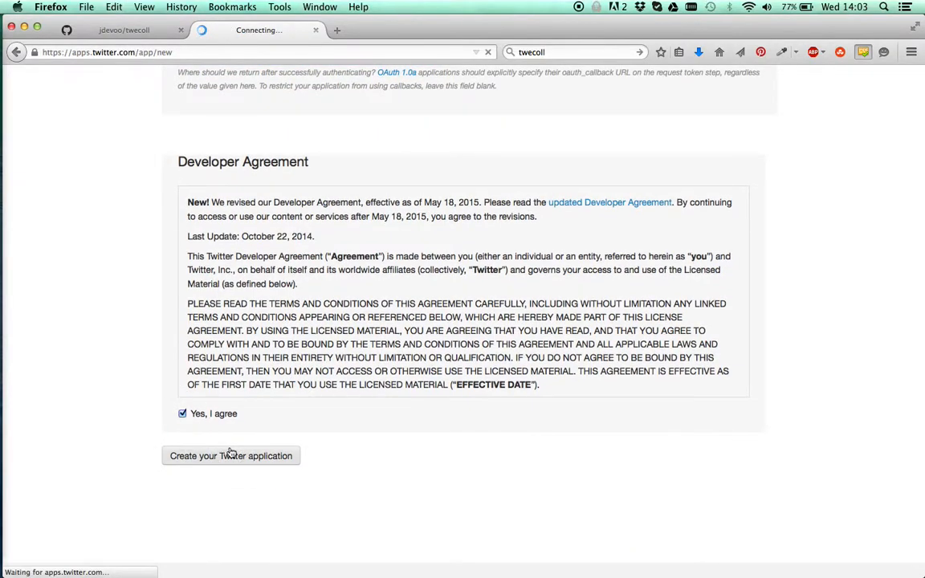
pyautogui.click(230, 455)
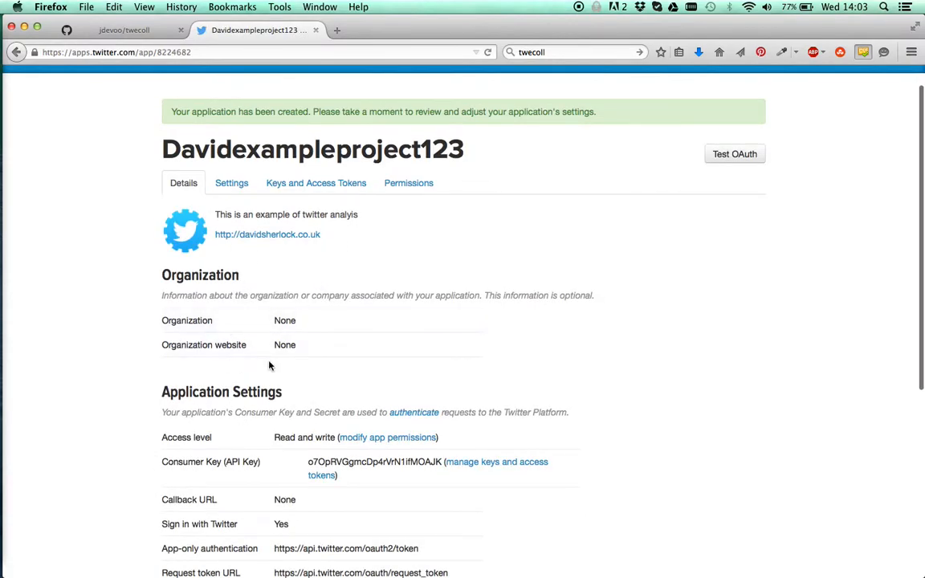
# - Open the app's keys and access tokens page and select the Consumer Key value
pyautogui.scroll(-3)
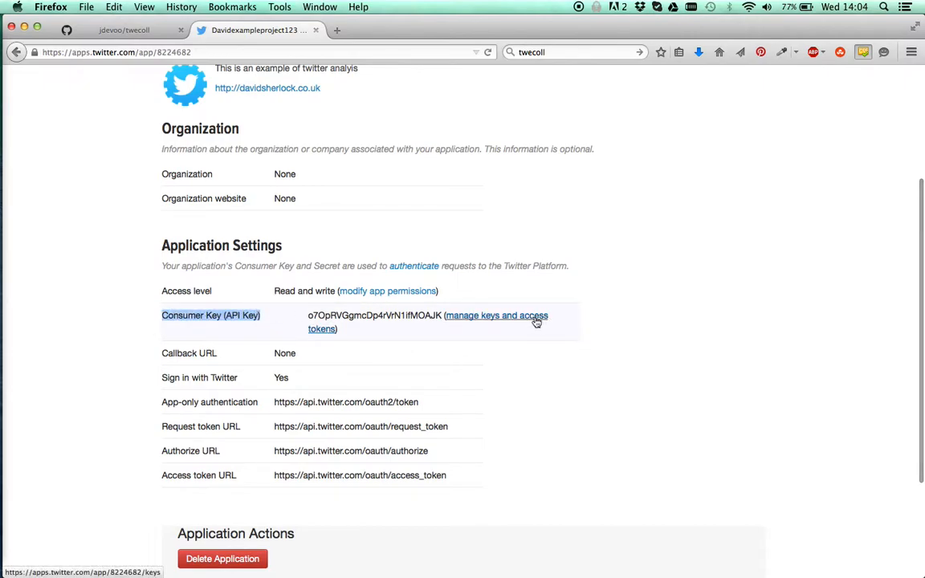
pyautogui.click(496, 315)
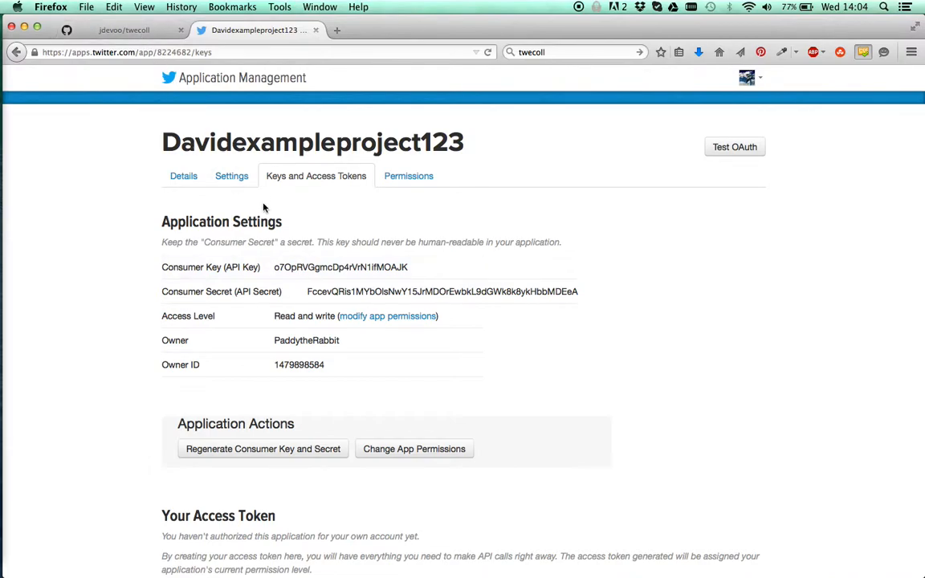
pyautogui.doubleClick(340, 267)
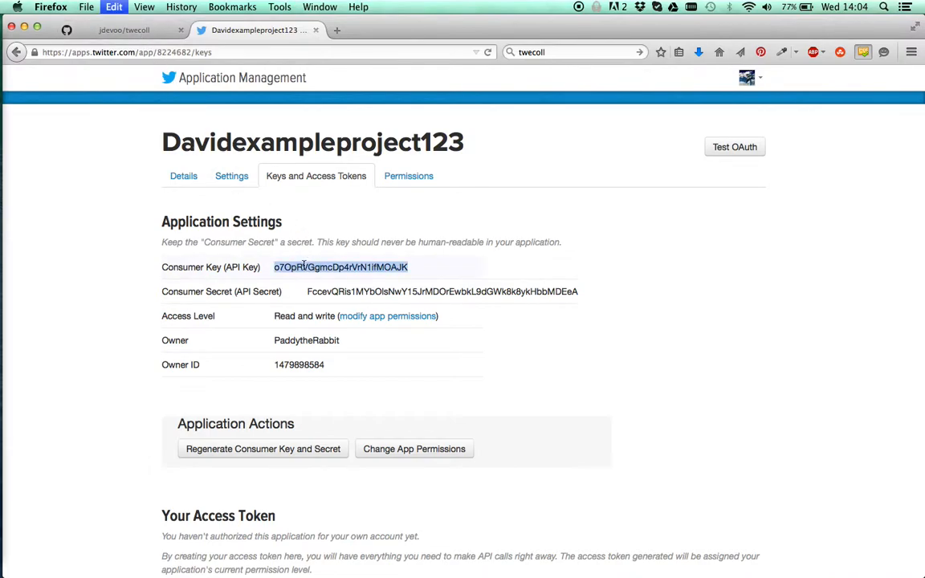
pyautogui.moveTo(18, 174)
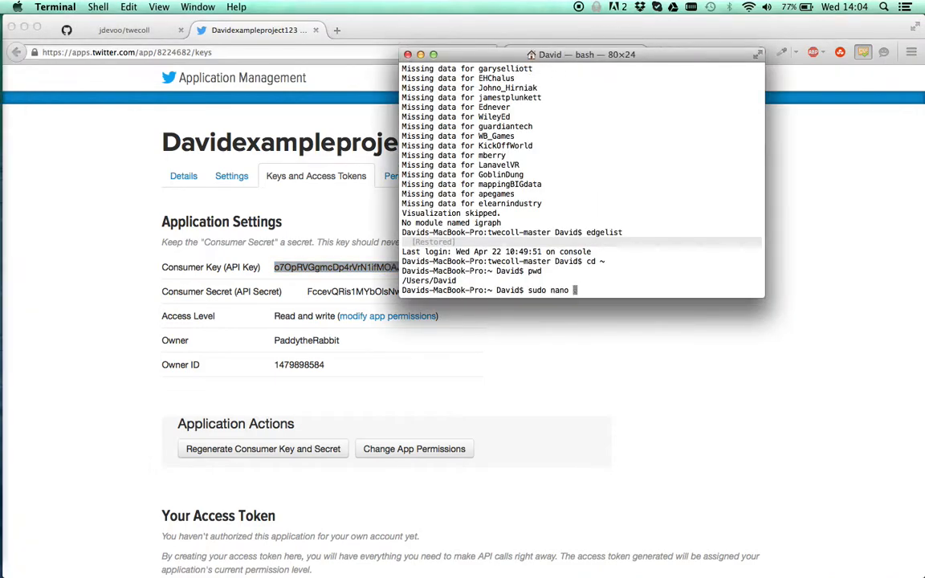
# - Clear the Terminal output and change to the home directory with cd ~
pyautogui.write('clear')
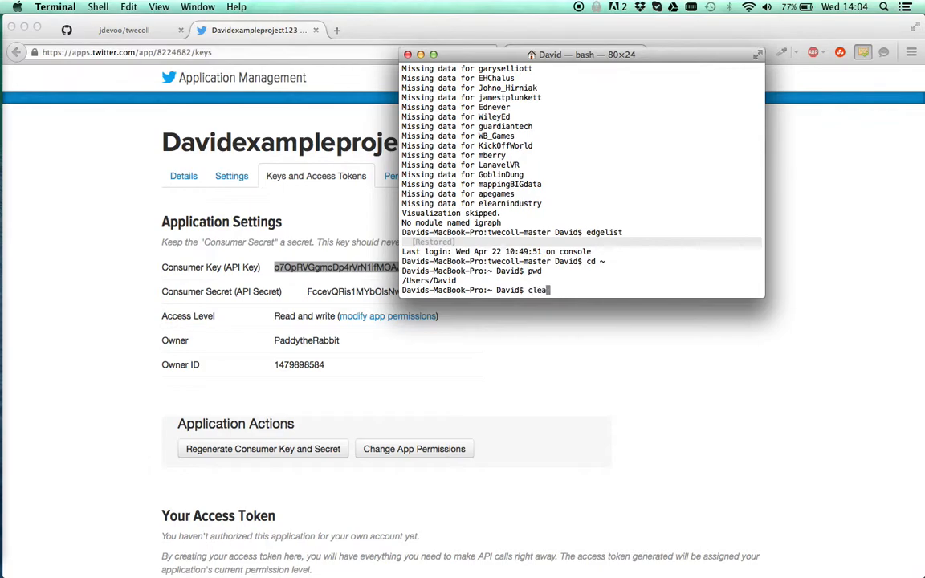
pyautogui.press('Return')
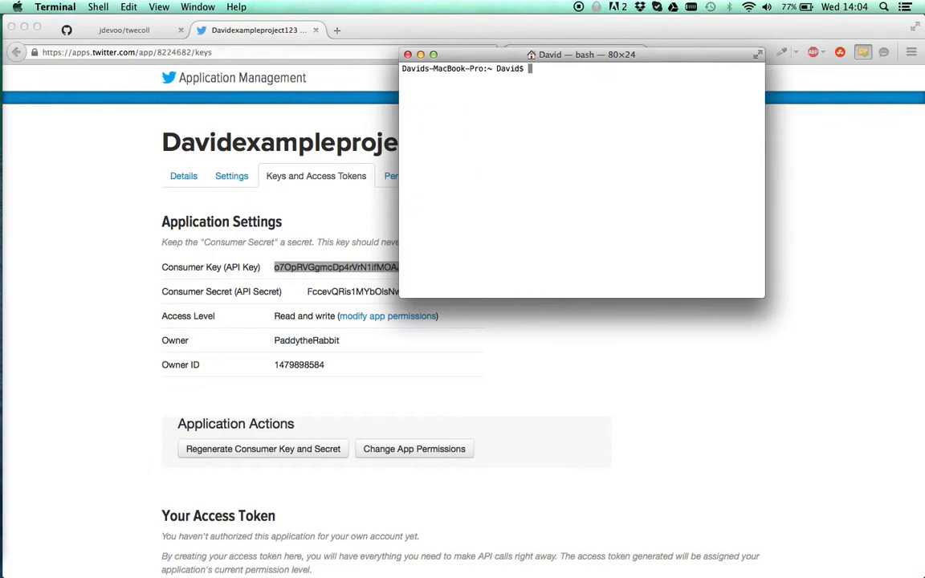
pyautogui.write('cd ~')
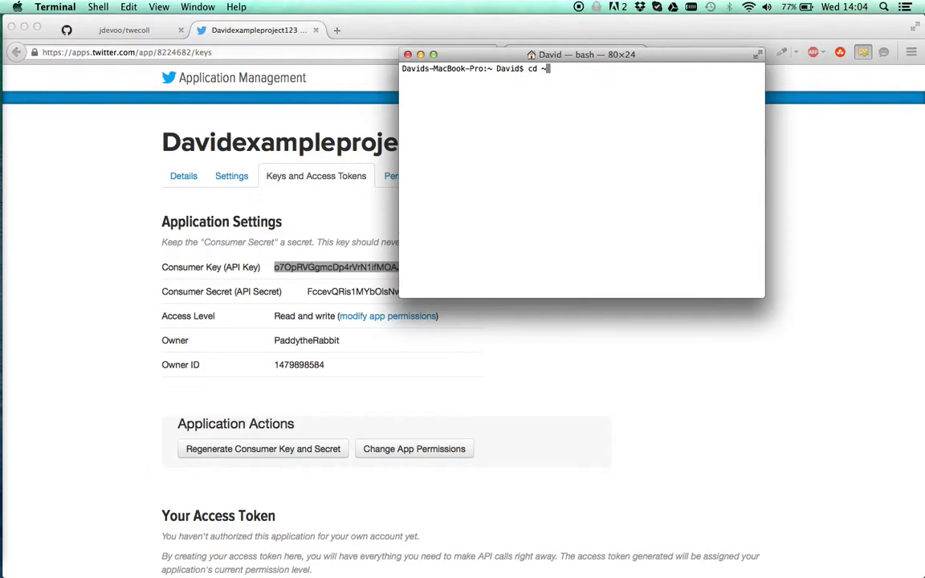
pyautogui.press('Return')
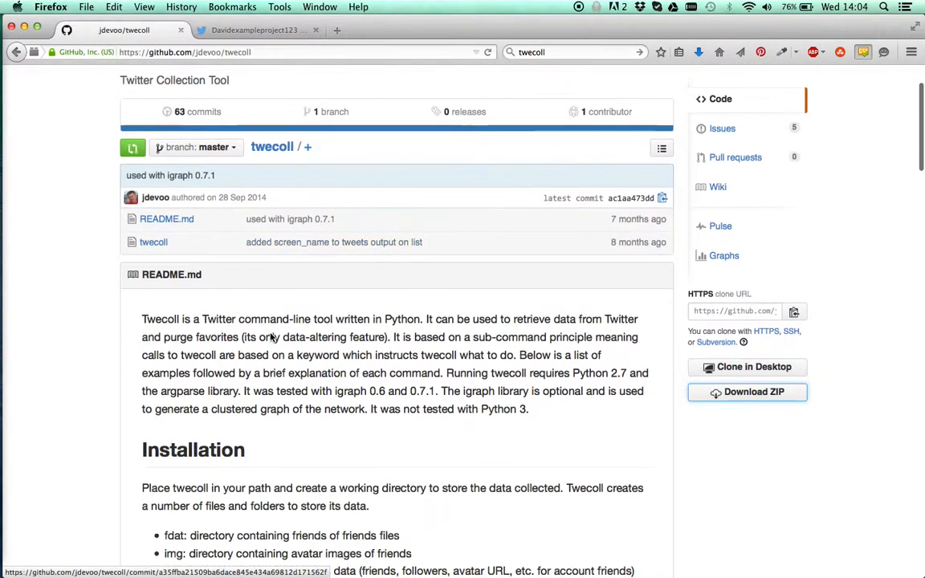
# - Scroll the twecoll README to the Installation notes about the .twecoll key file
pyautogui.scroll(-3)
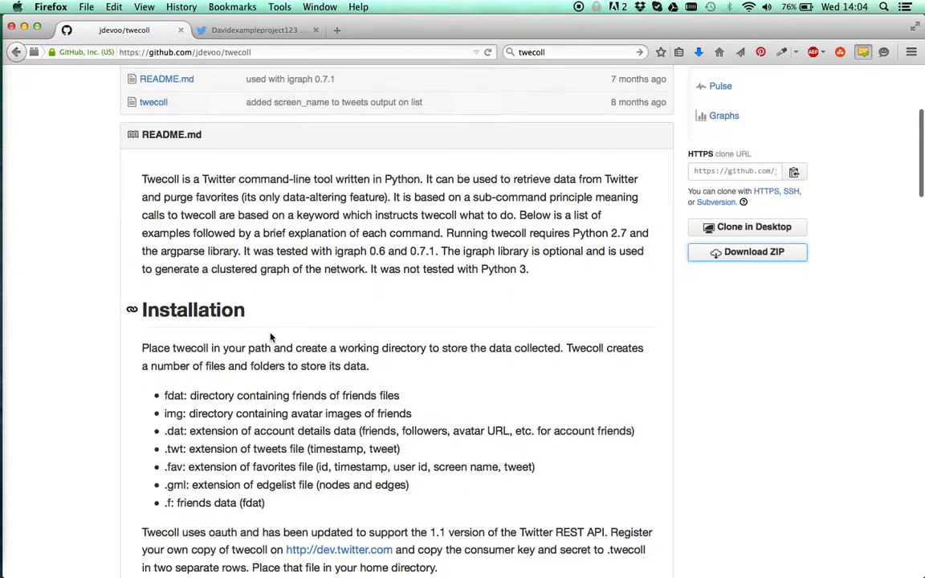
pyautogui.scroll(-3)
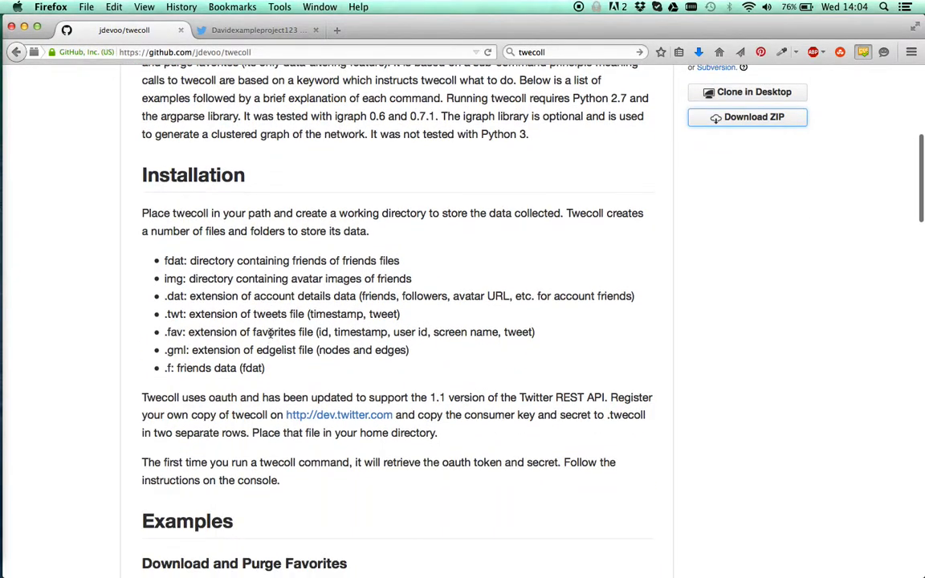
pyautogui.scroll(-3)
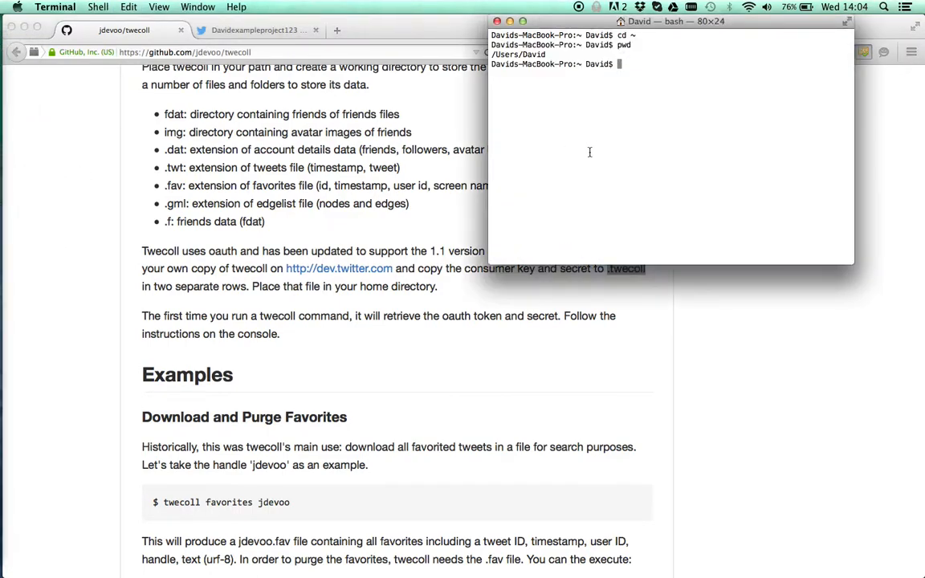
# - Open .twecoll in nano with sudo, and deselect the consumer key in Firefox
pyautogui.write('sudo nano')
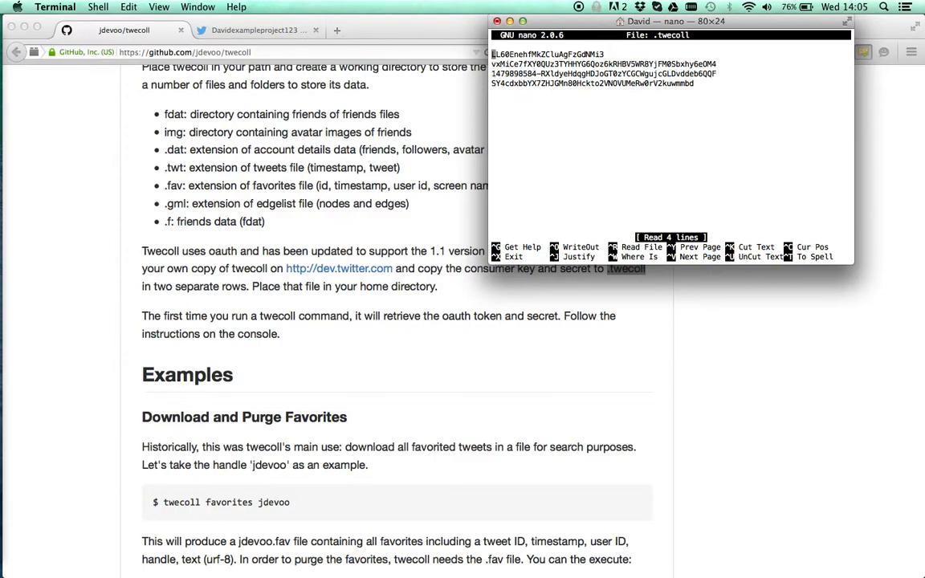
pyautogui.scroll(3)
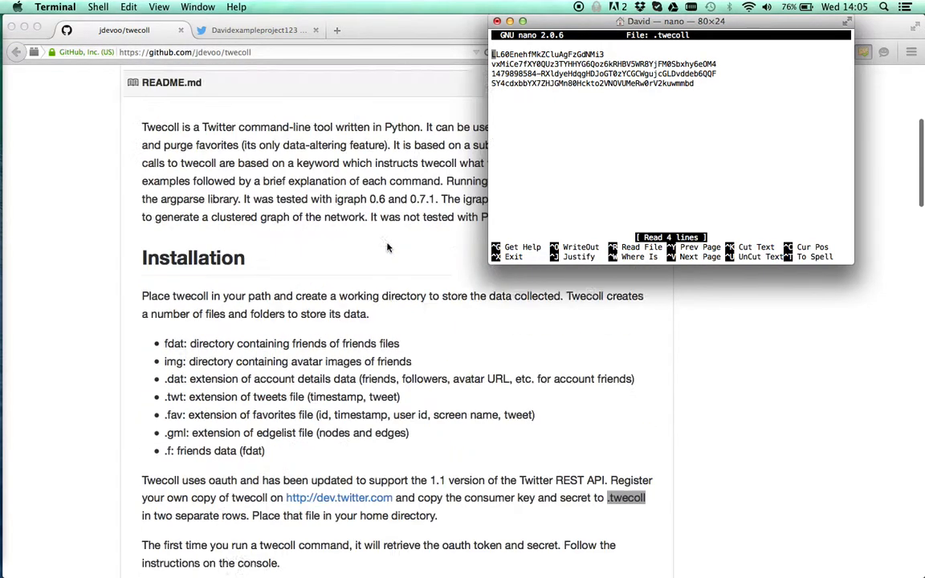
pyautogui.scroll(3)
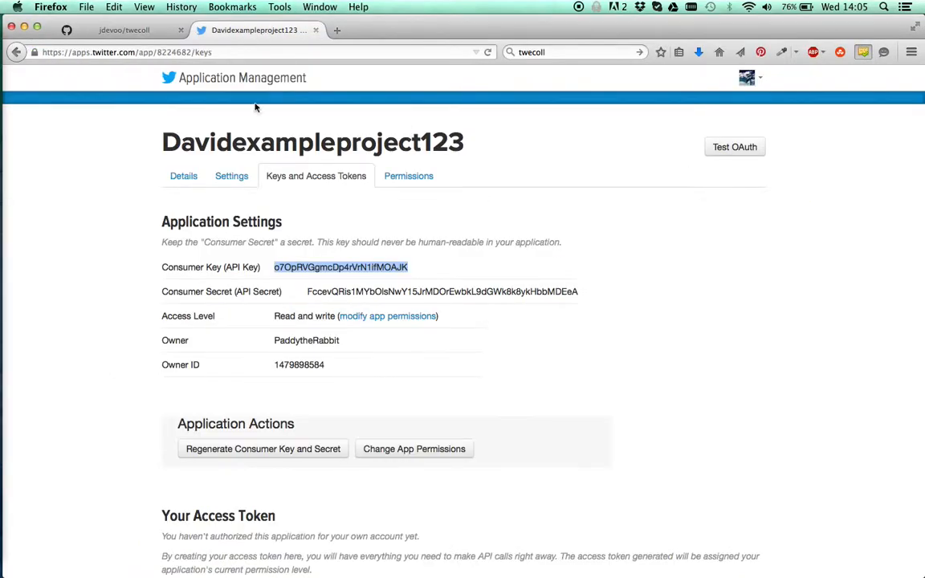
pyautogui.click(340, 266)
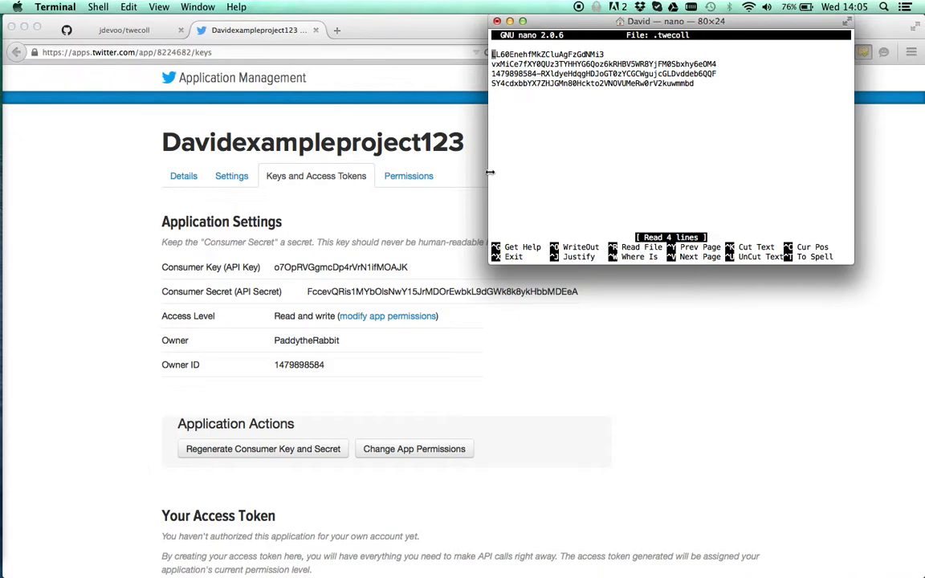
pyautogui.moveTo(532, 199)
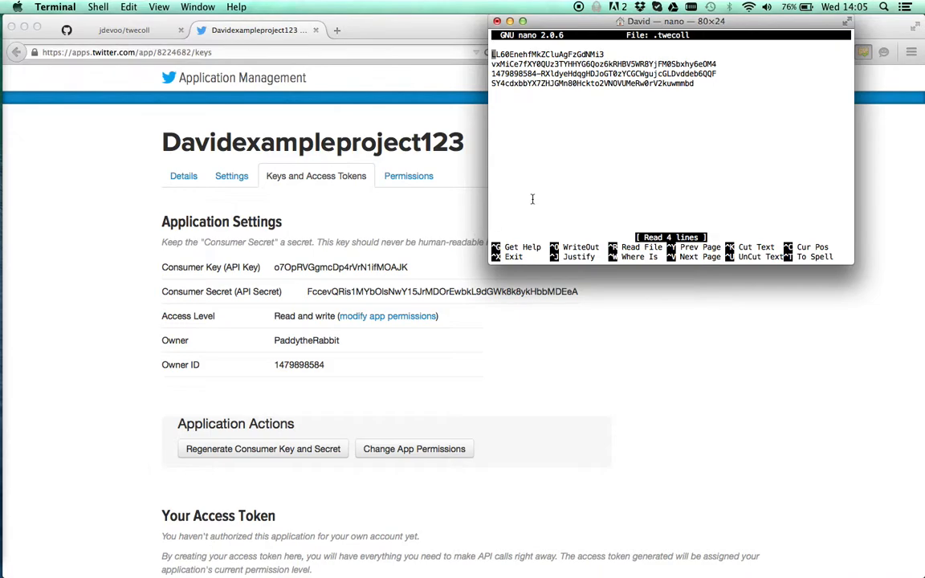
pyautogui.moveTo(512, 193)
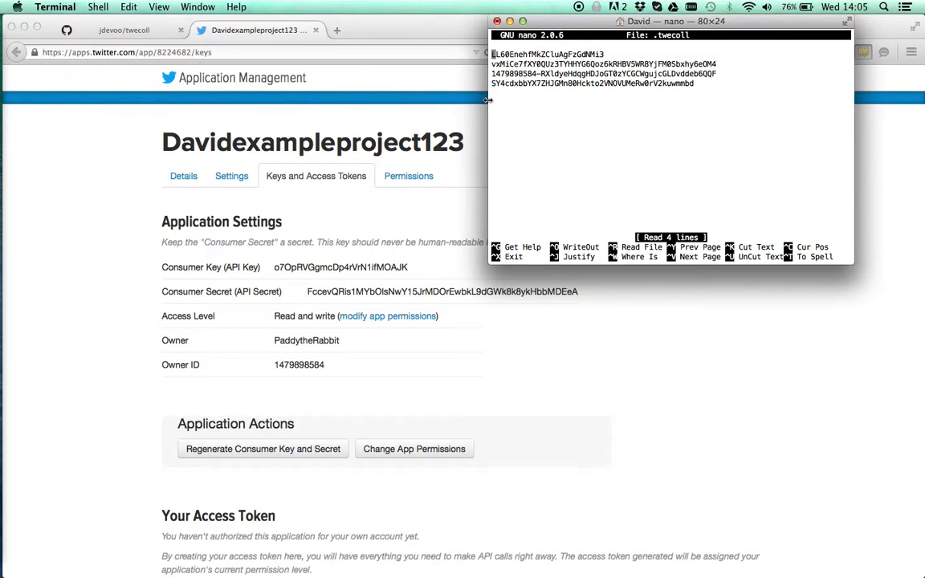
pyautogui.moveTo(472, 56)
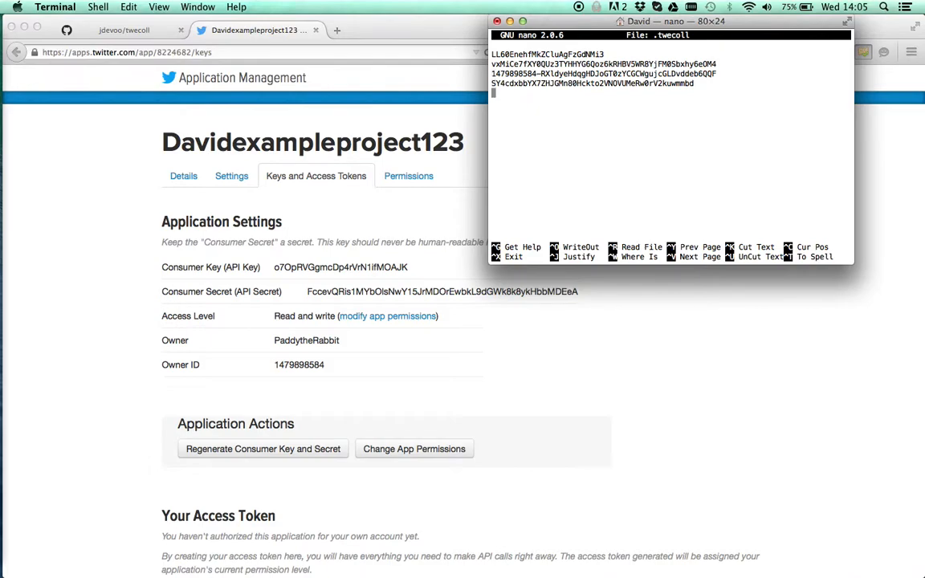
# - Exit nano with Ctrl+X, leaving the .twecoll file unchanged
pyautogui.press('ctrl+x')
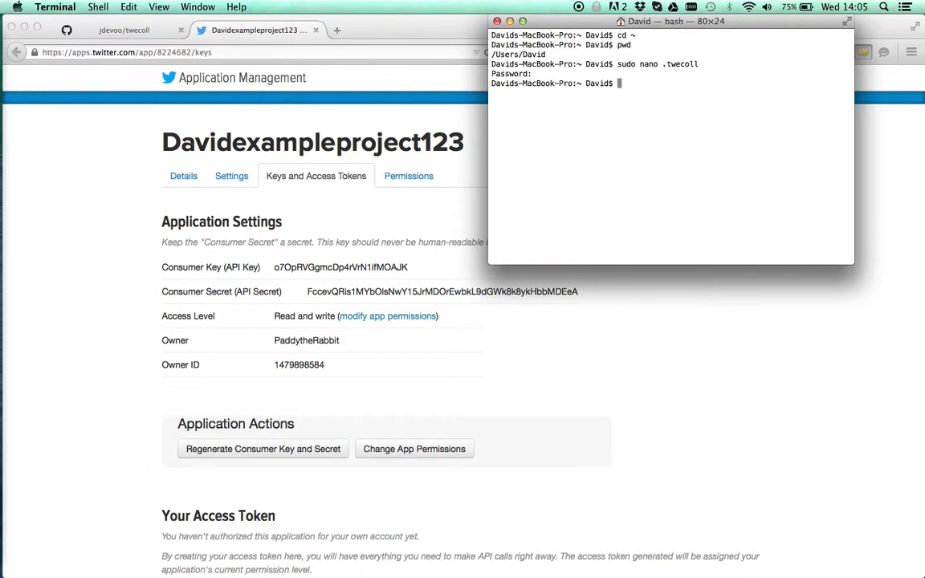
pyautogui.moveTo(177, 62)
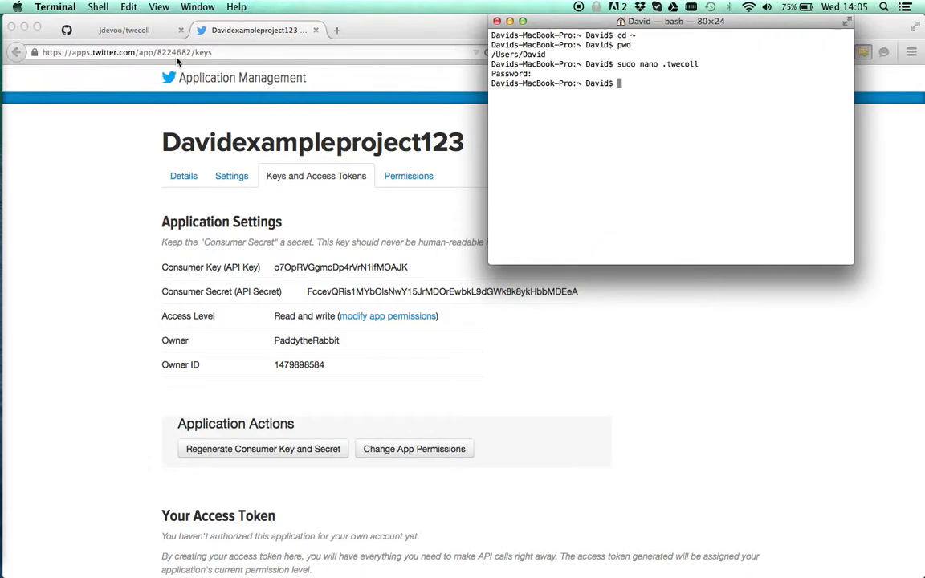
# - Switch between the twecoll repository and Twitter keys pages, clearing a stray highlight
pyautogui.click(124, 30)
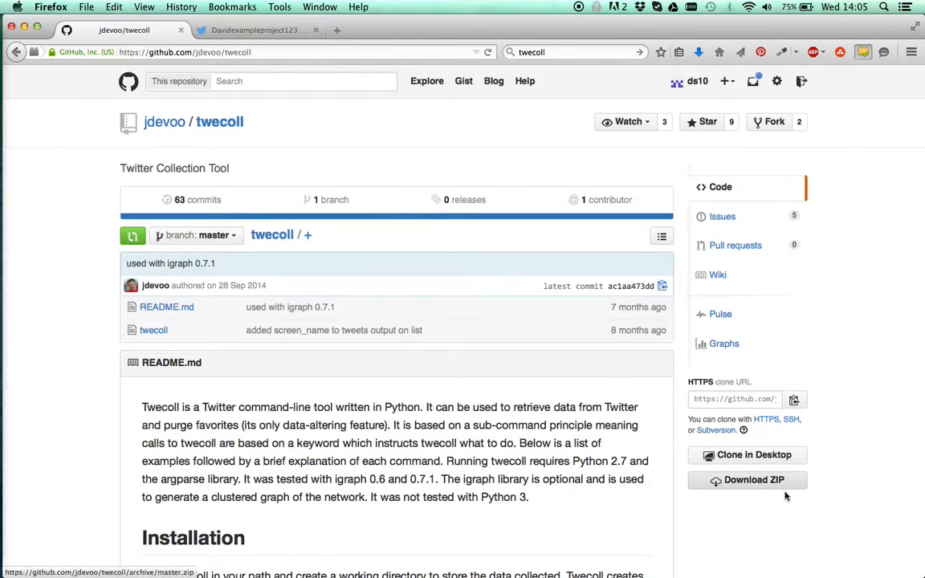
pyautogui.click(257, 30)
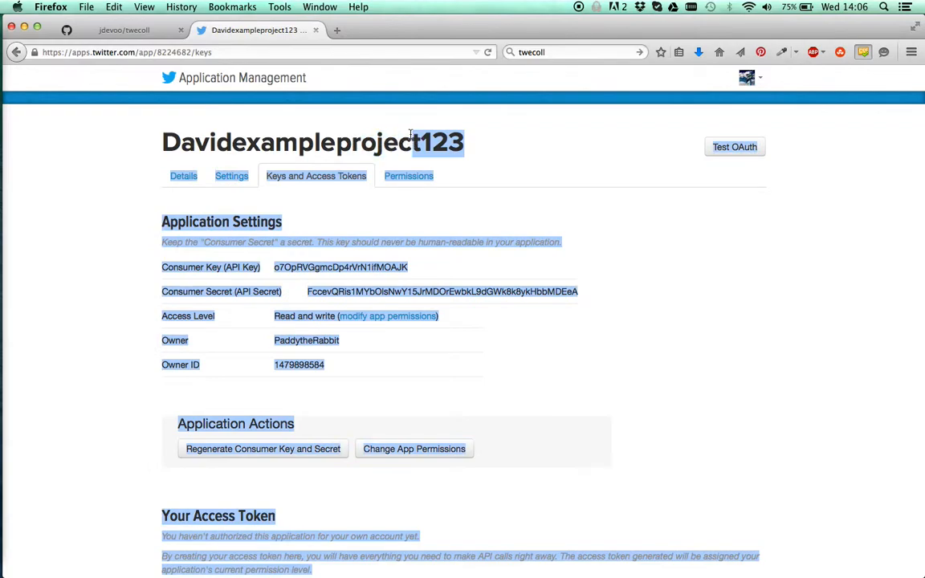
pyautogui.click(277, 242)
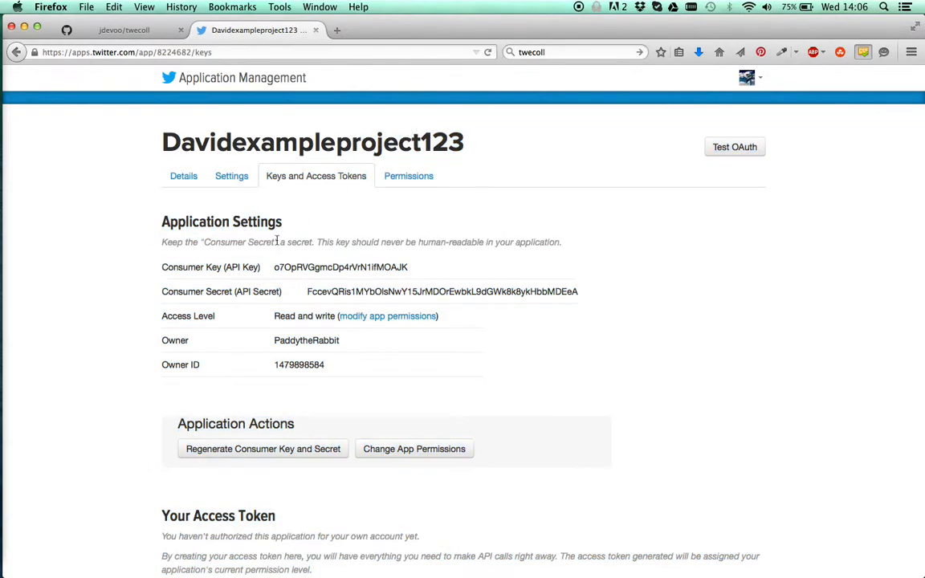
pyautogui.moveTo(4, 118)
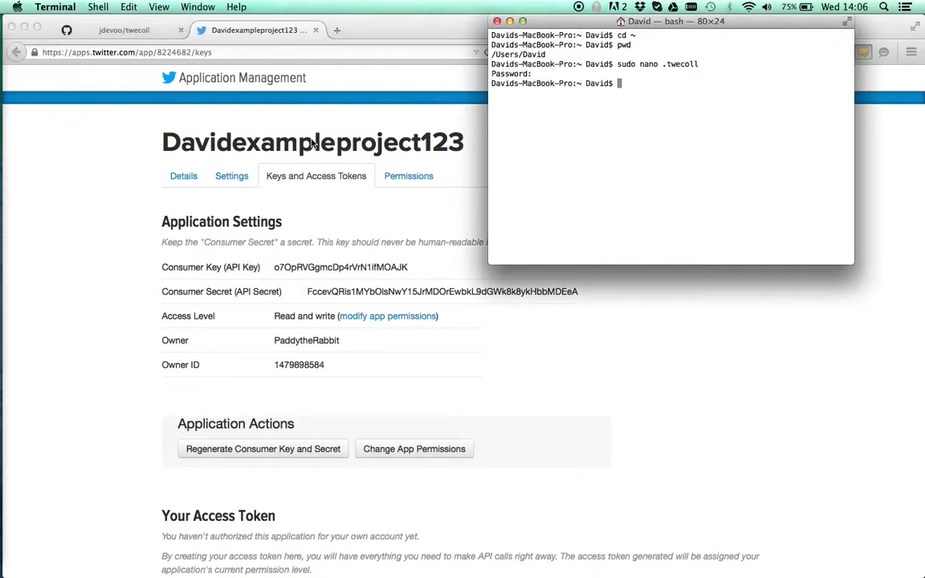
# - Run pwd to confirm the /Users/David home folder, then return to the twecoll repository
pyautogui.write('p')
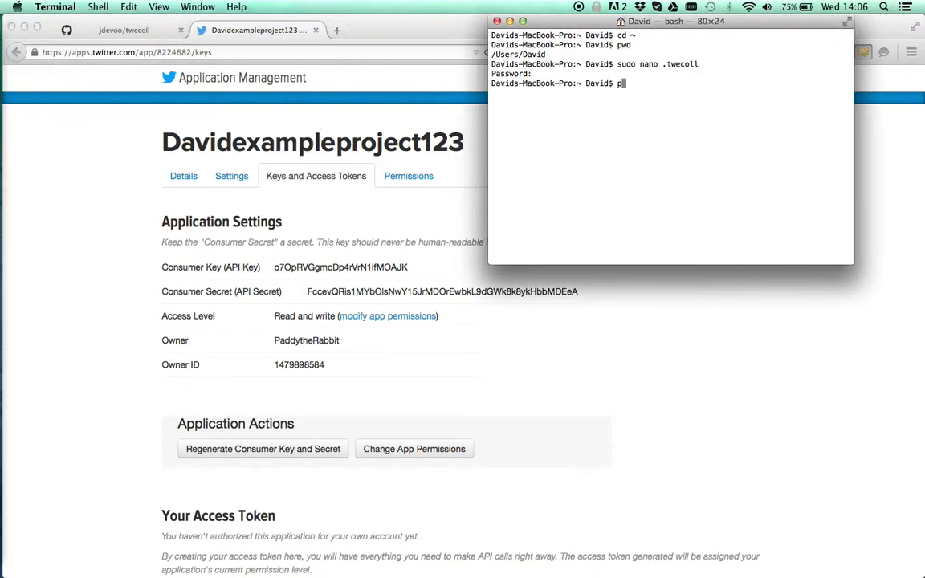
pyautogui.press('Return')
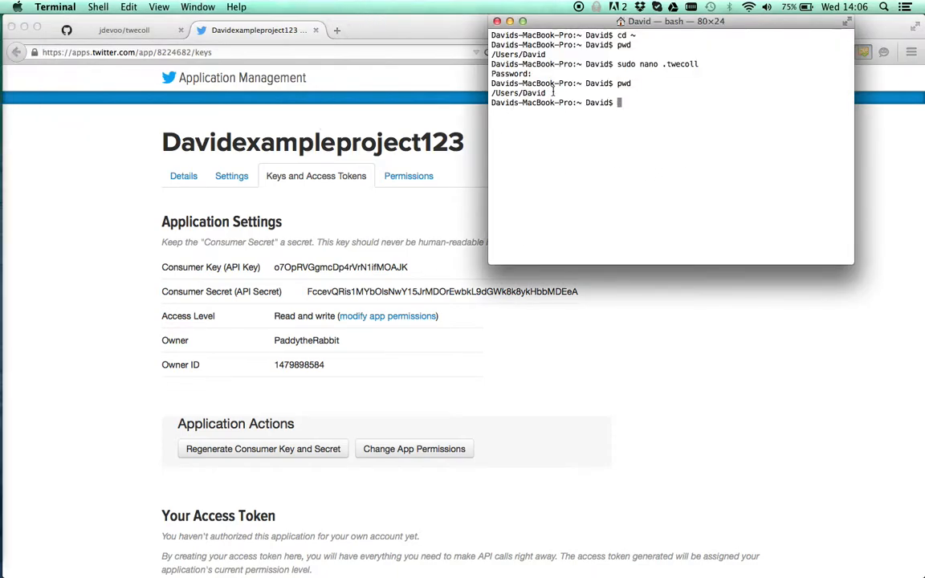
pyautogui.doubleClick(519, 92)
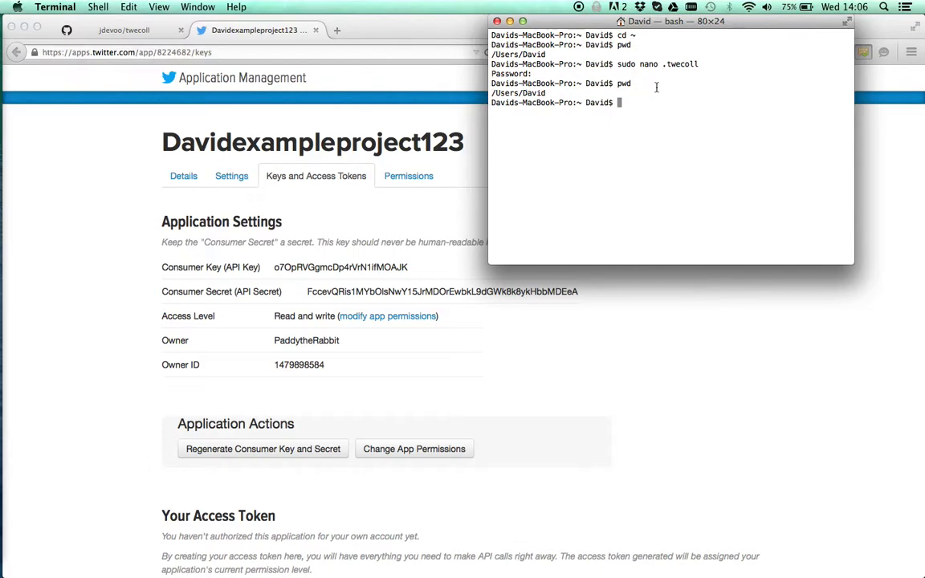
pyautogui.doubleClick(649, 63)
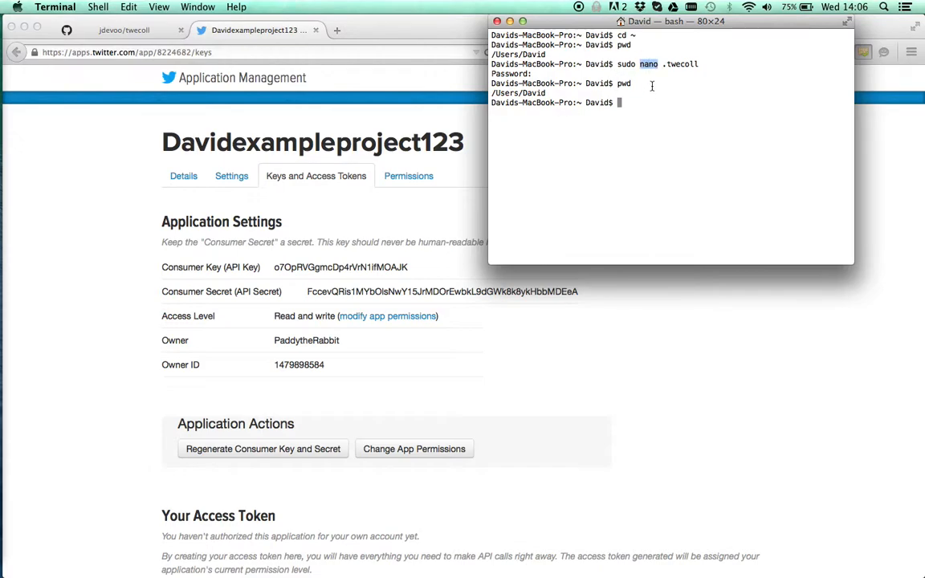
pyautogui.moveTo(250, 282)
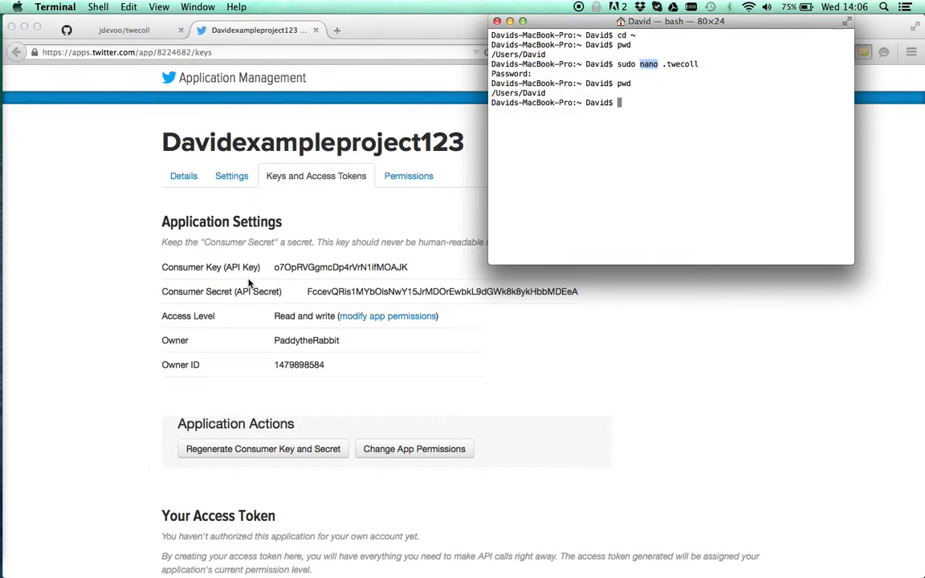
pyautogui.moveTo(514, 223)
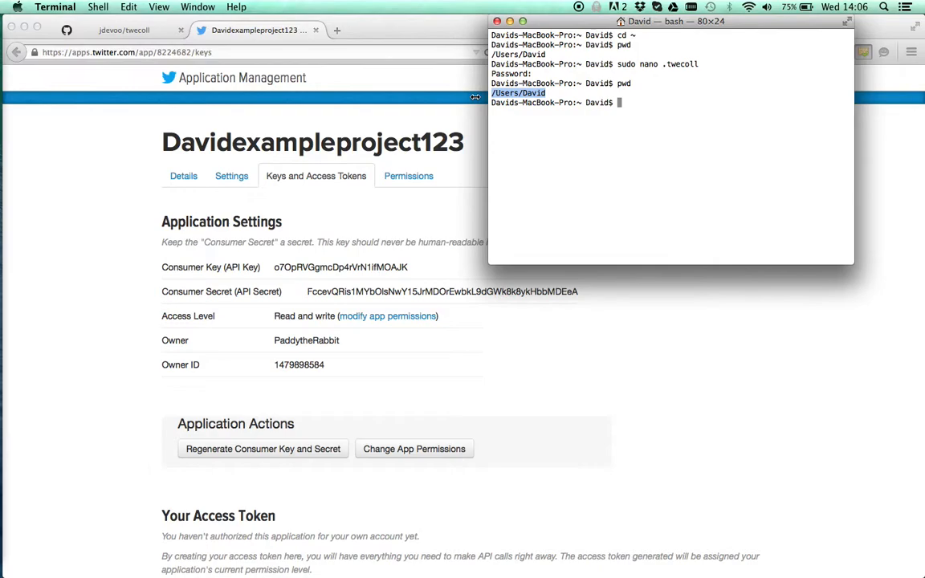
pyautogui.moveTo(611, 122)
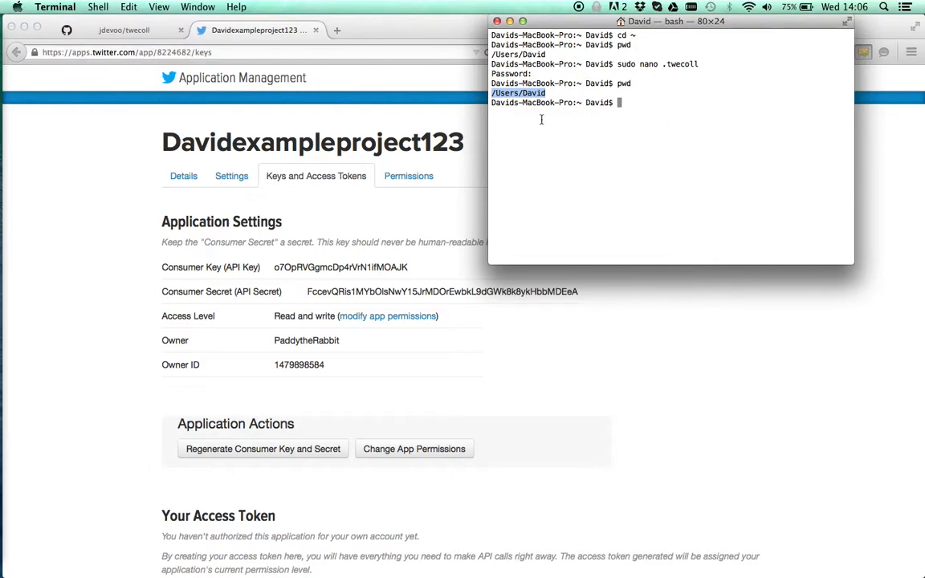
pyautogui.moveTo(420, 122)
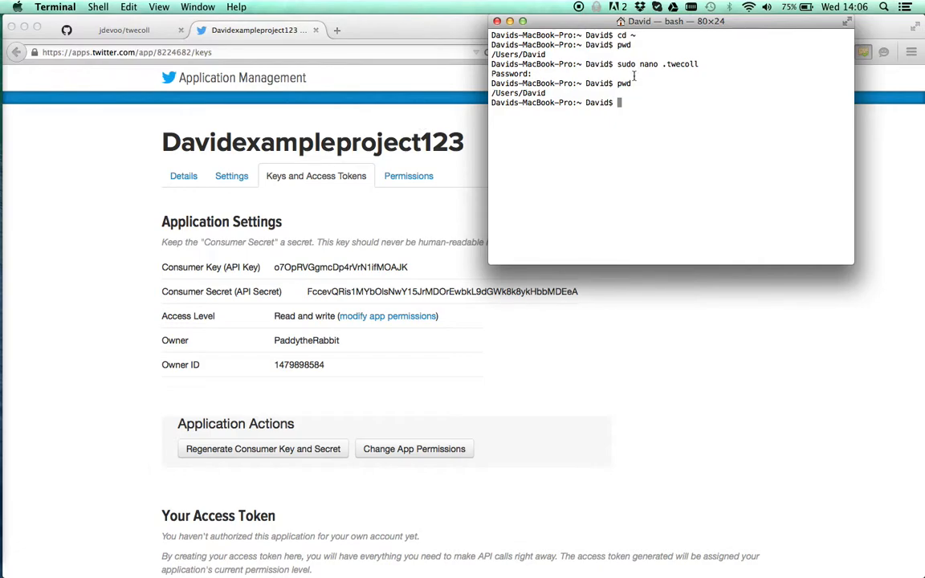
pyautogui.click(121, 29)
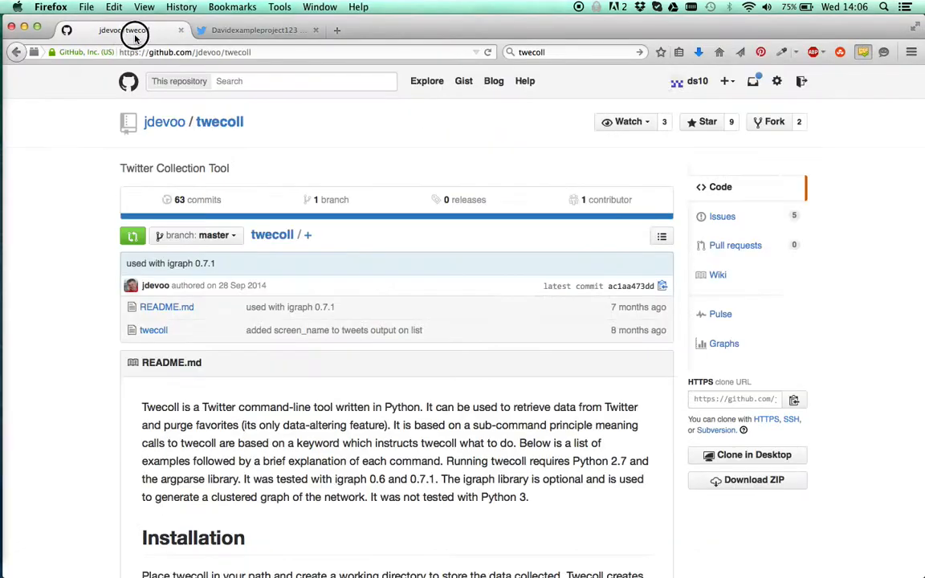
# - Scroll the twecoll README down to the init, fetch and edgelist graph-generating commands
pyautogui.scroll(-3)
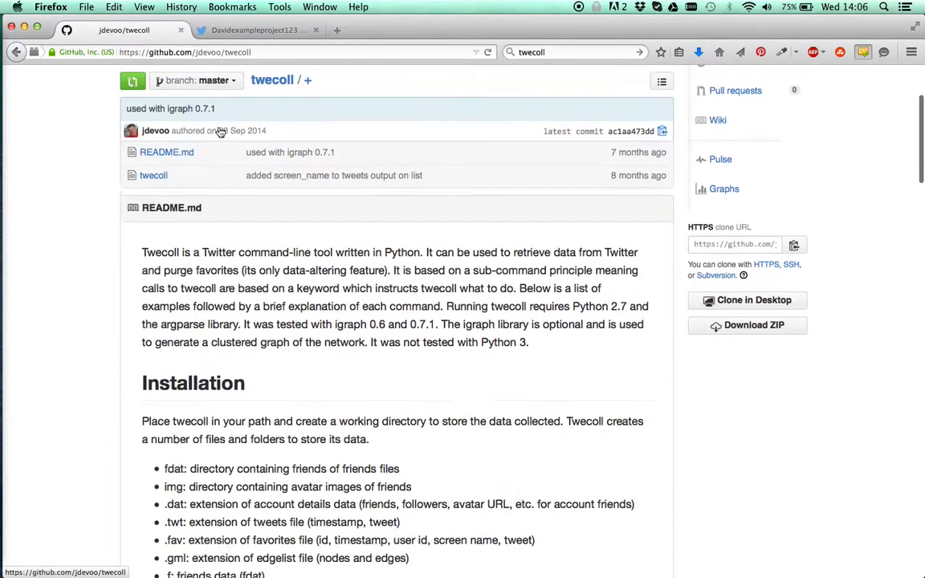
pyautogui.scroll(-3)
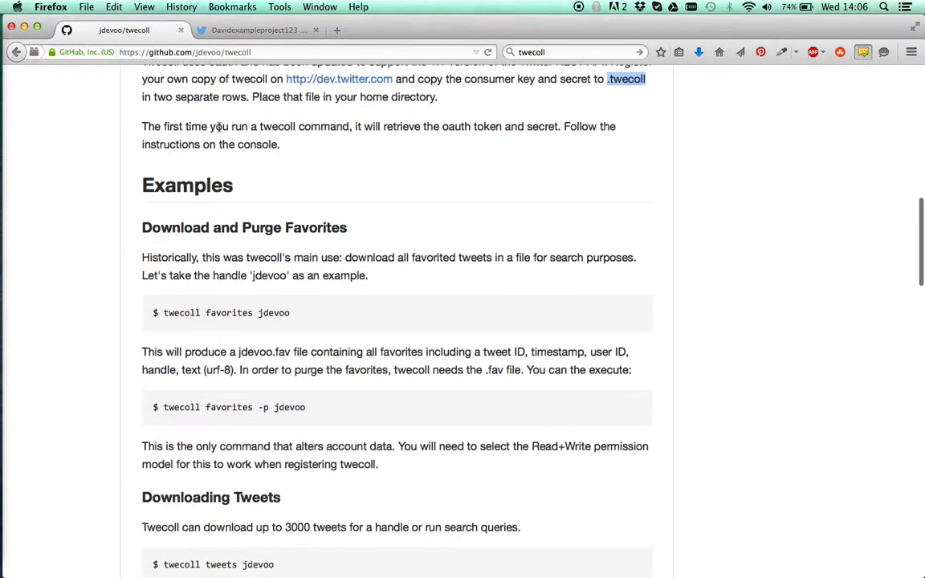
pyautogui.scroll(-3)
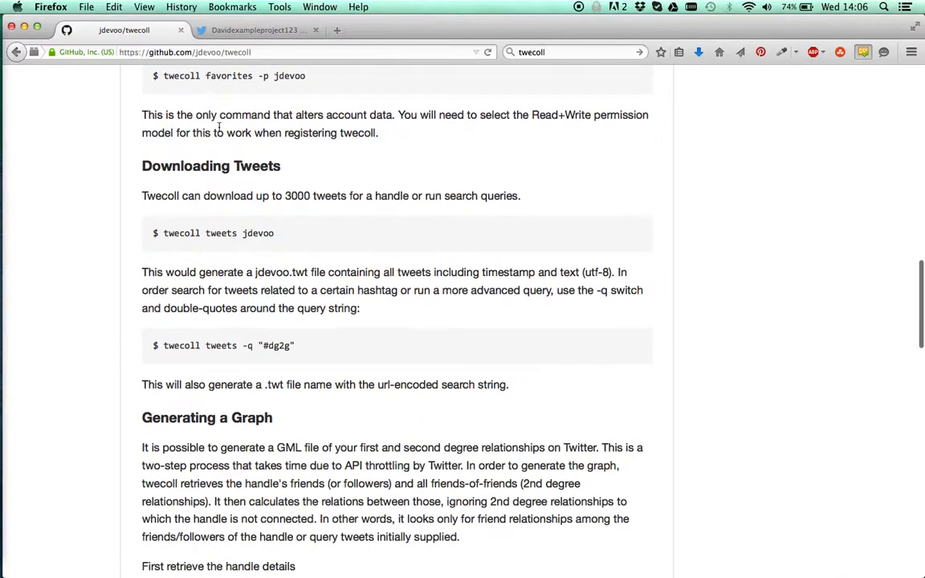
pyautogui.scroll(-3)
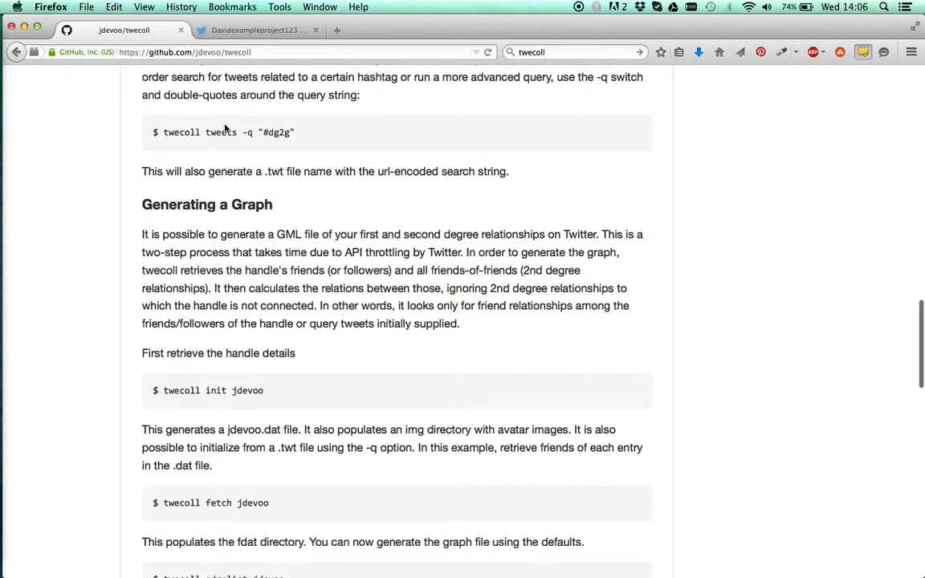
pyautogui.scroll(3)
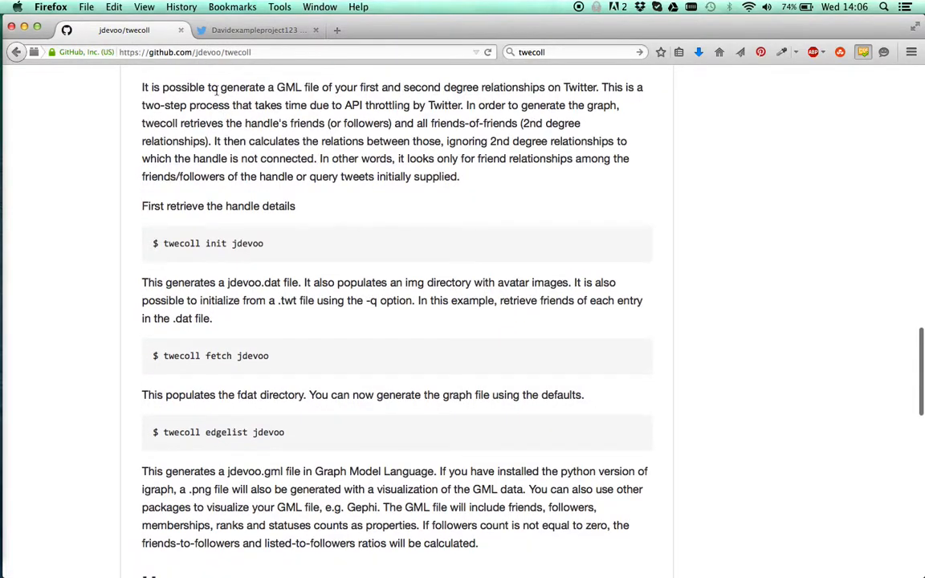
pyautogui.moveTo(11, 301)
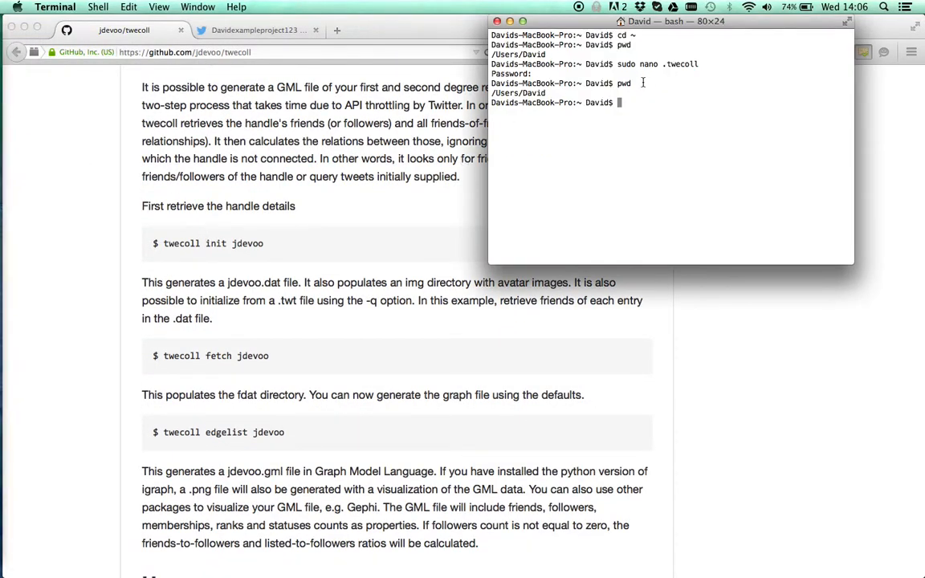
# - Change into Desktop/twecoll-master and type the twecoll init paddytherabbit command
pyautogui.write('cd Desktop/')
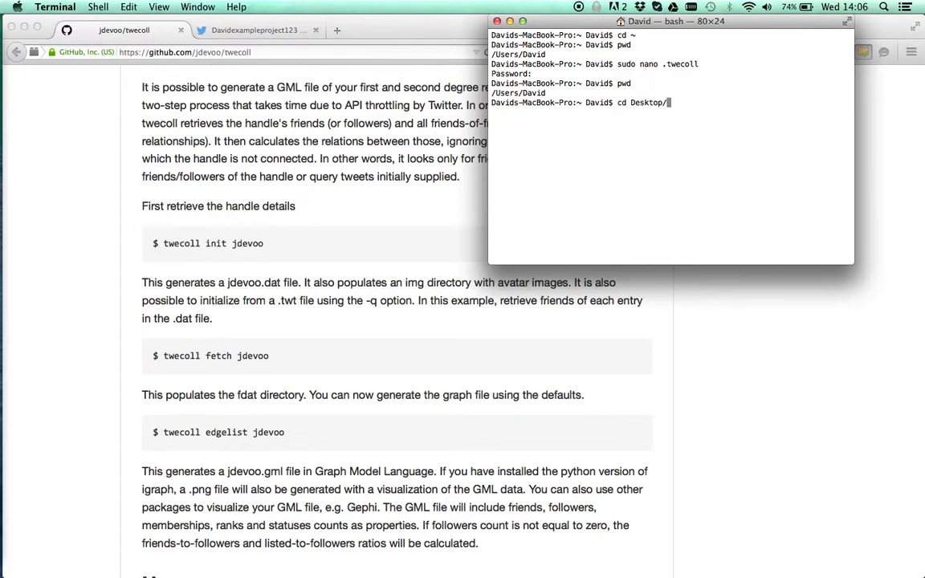
pyautogui.write('twecoll-master')
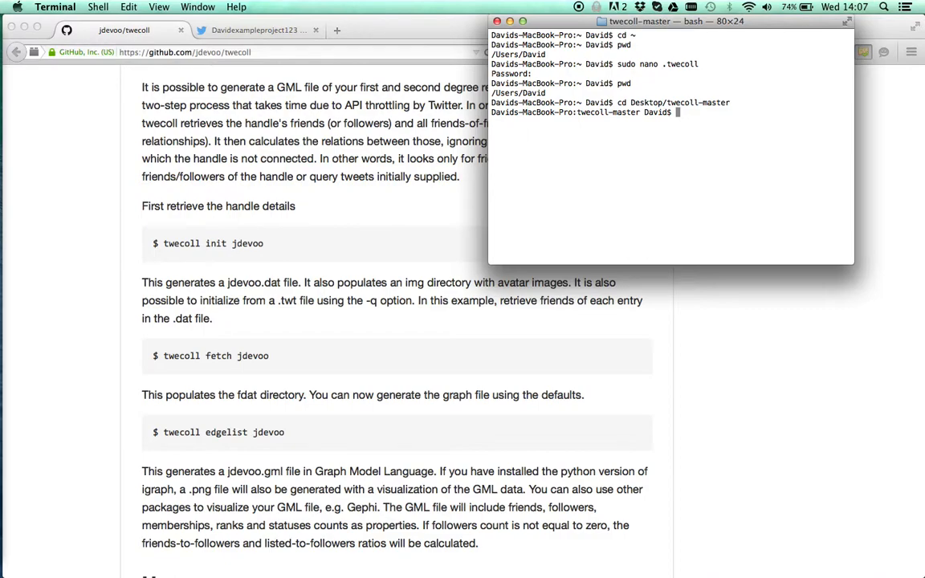
pyautogui.write('./twe')
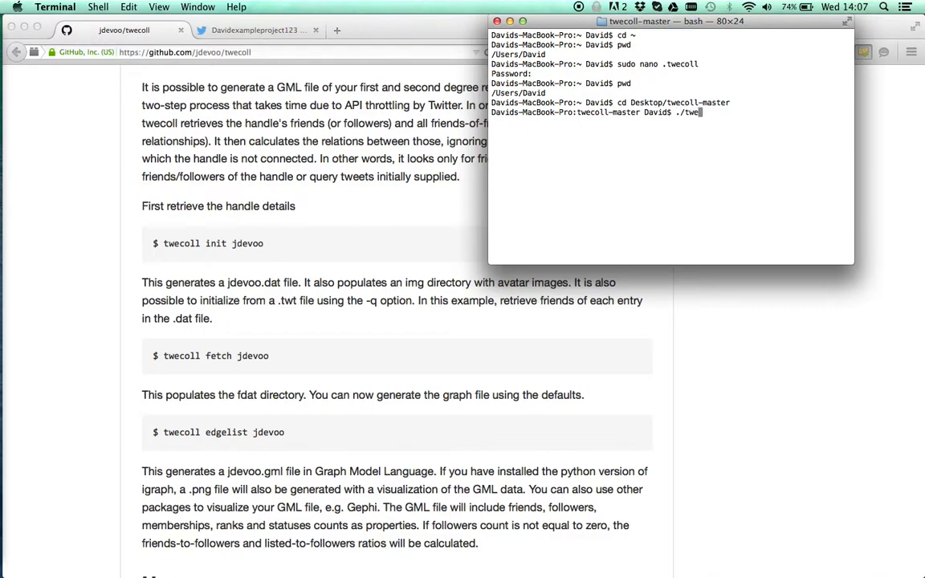
pyautogui.press('BackSpace')
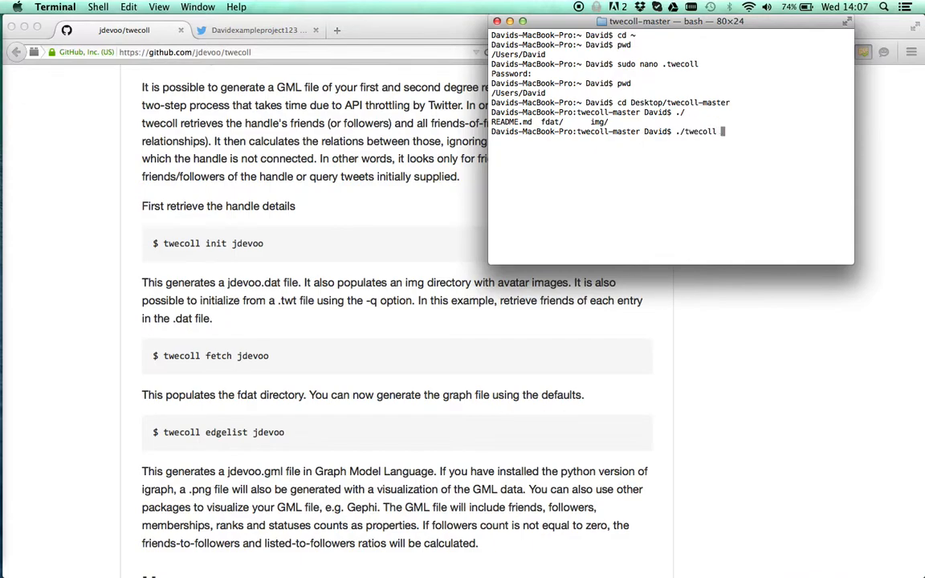
pyautogui.write('init')
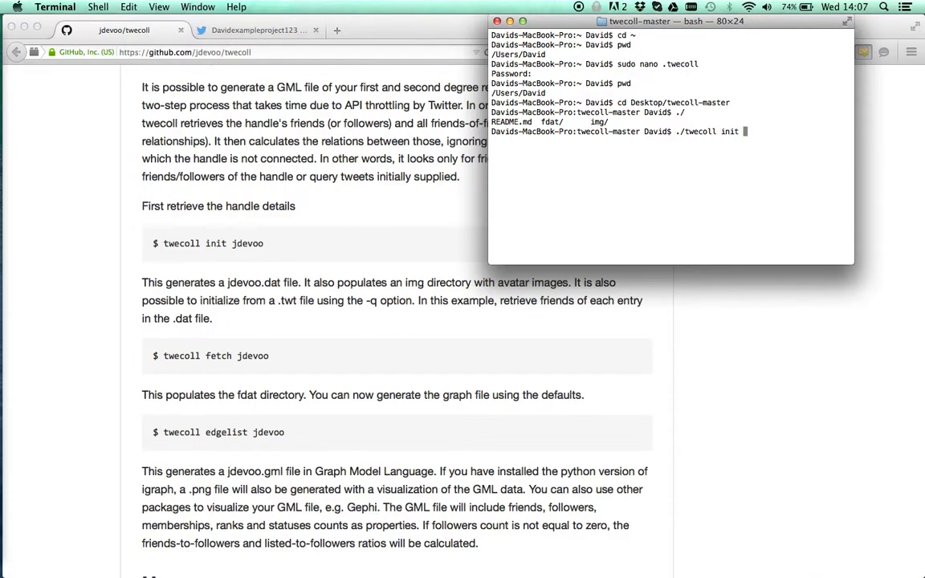
pyautogui.write('paddy')
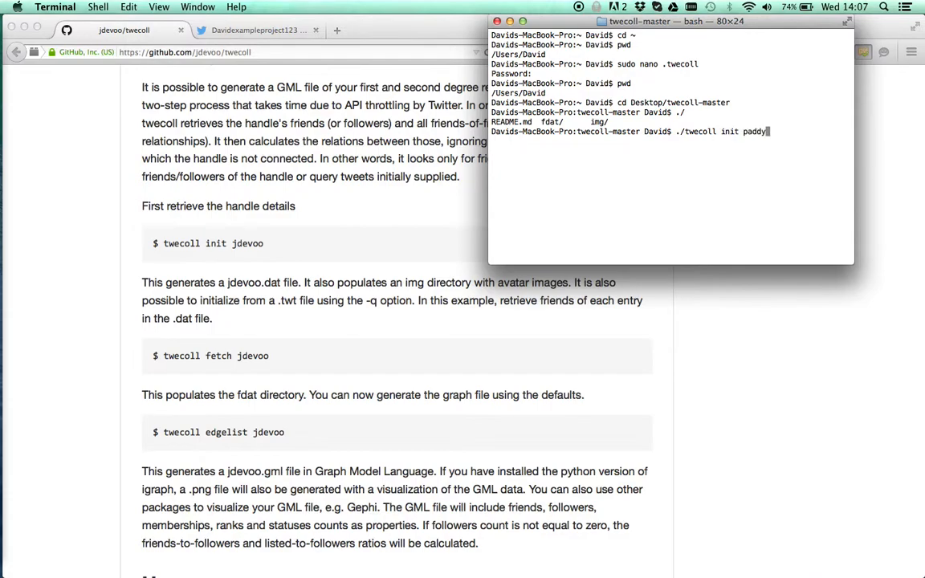
pyautogui.write('therabbit')
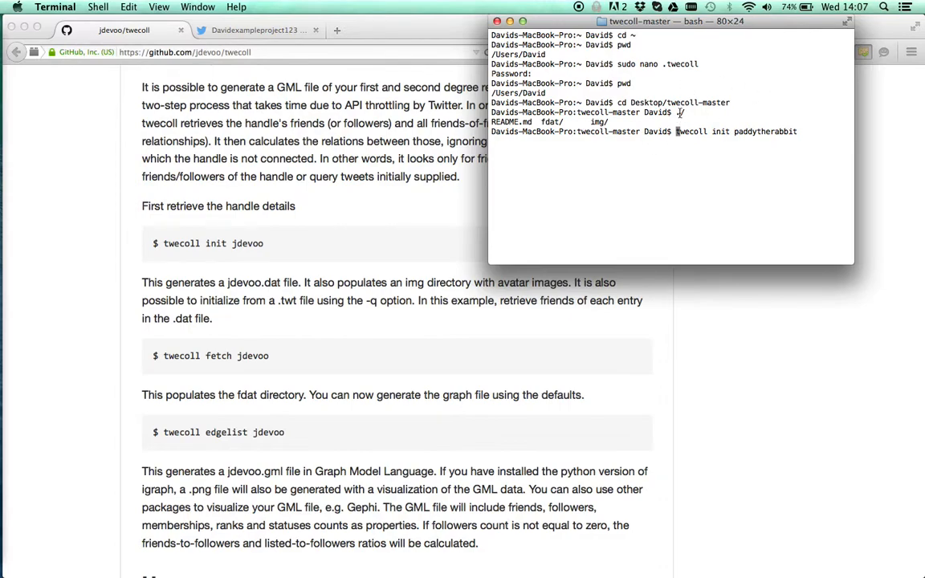
pyautogui.moveTo(728, 119)
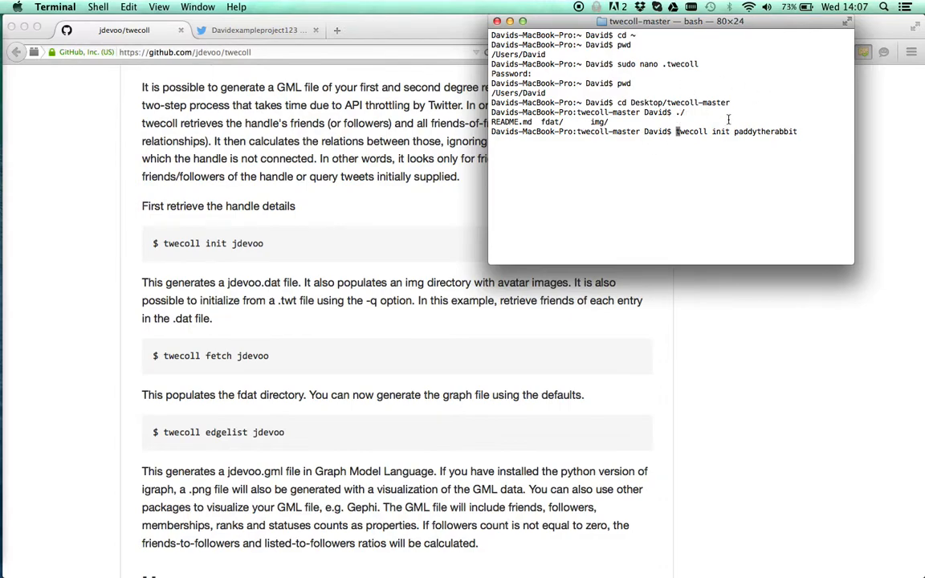
pyautogui.moveTo(677, 115)
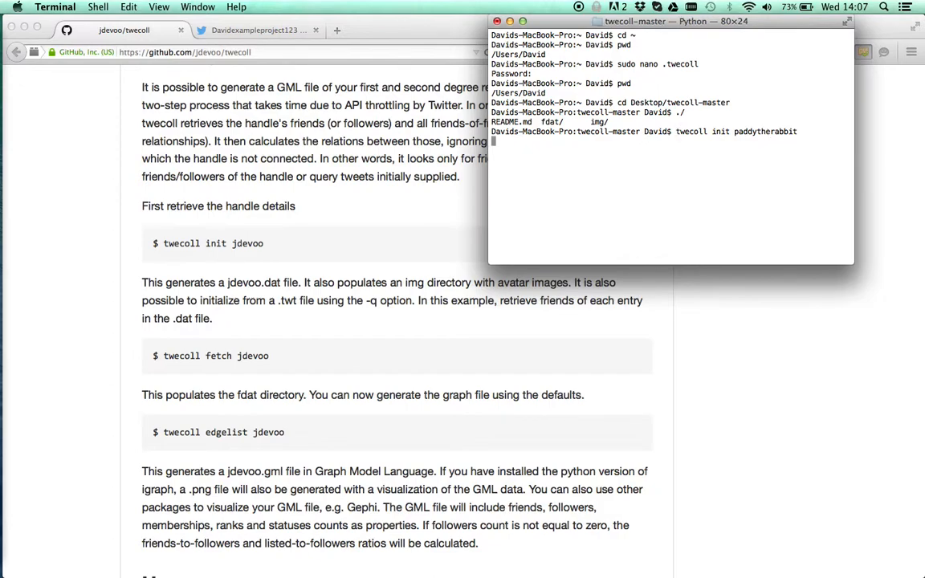
# - Run twecoll init for paddytherabbit, list the folder, and begin cat on paddytherabbit.dat
pyautogui.press('Return')
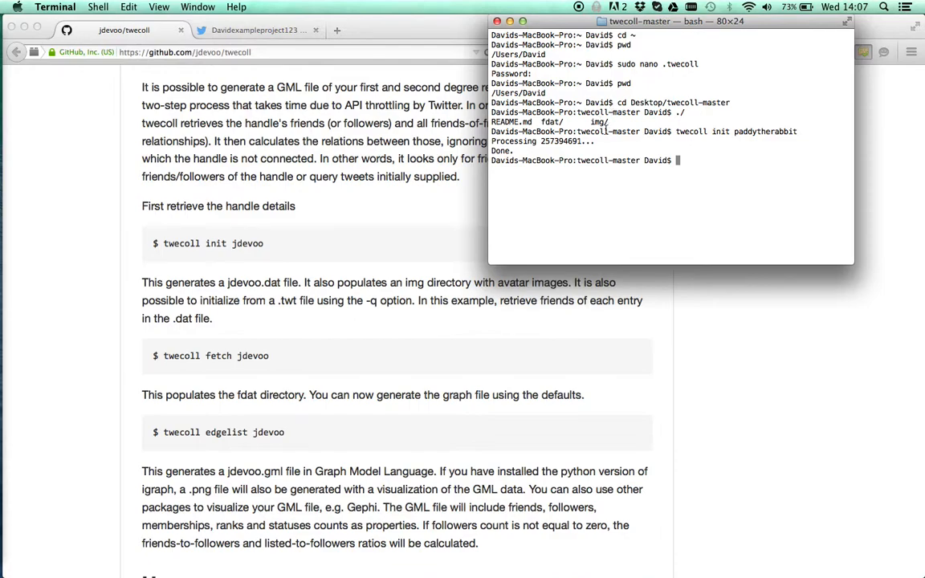
pyautogui.write('ca')
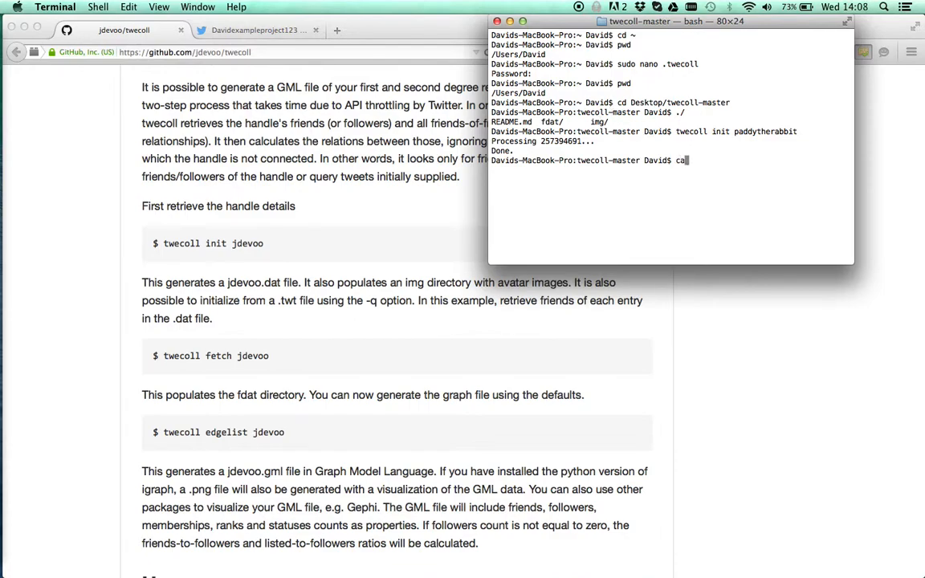
pyautogui.write('t')
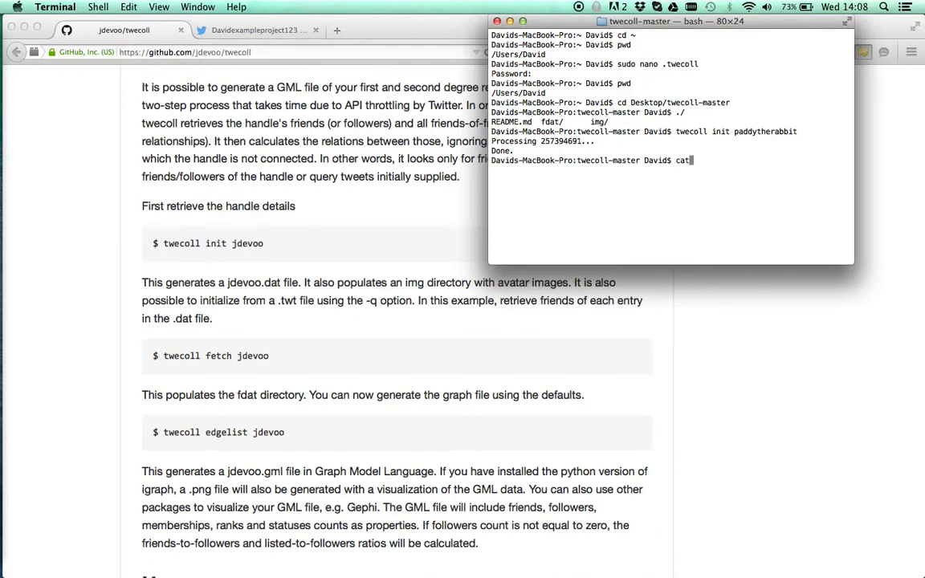
pyautogui.press('BackSpace')
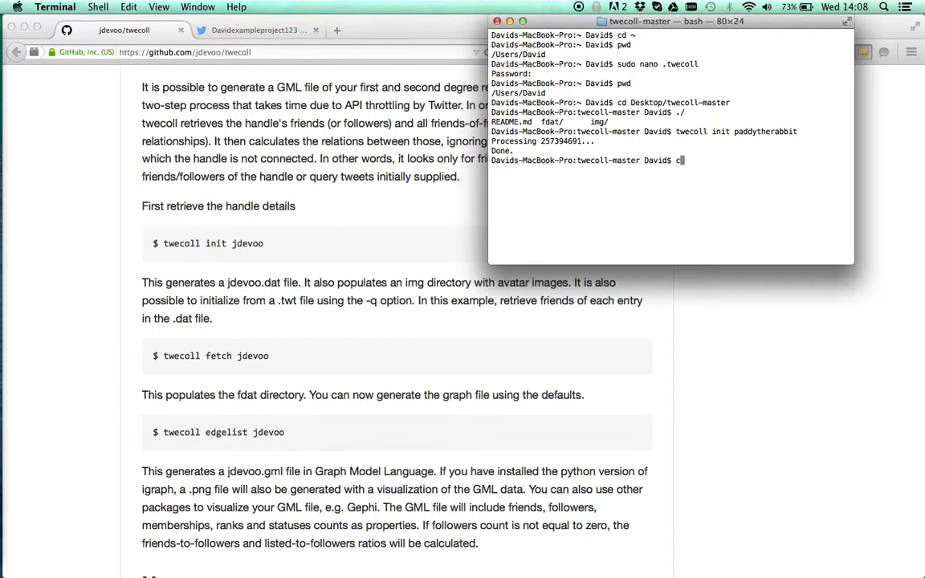
pyautogui.press('Return')
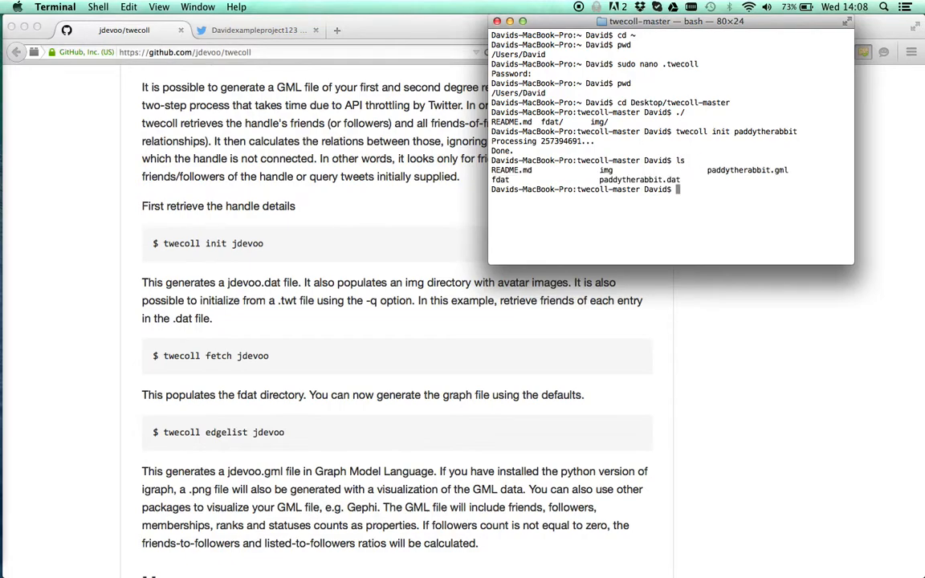
pyautogui.write('cat paddytherabbit.')
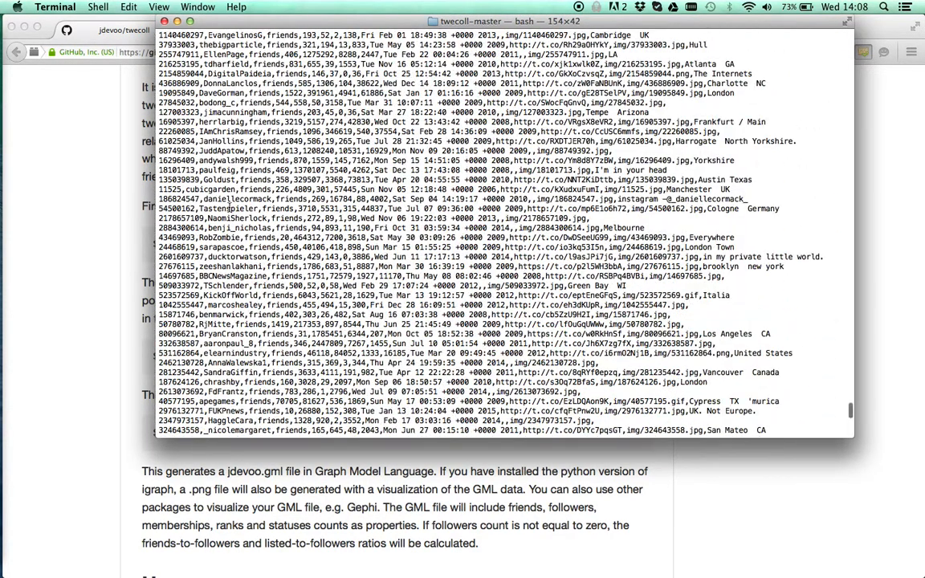
# - Scroll through the printed paddytherabbit.dat friend records
pyautogui.scroll(3)
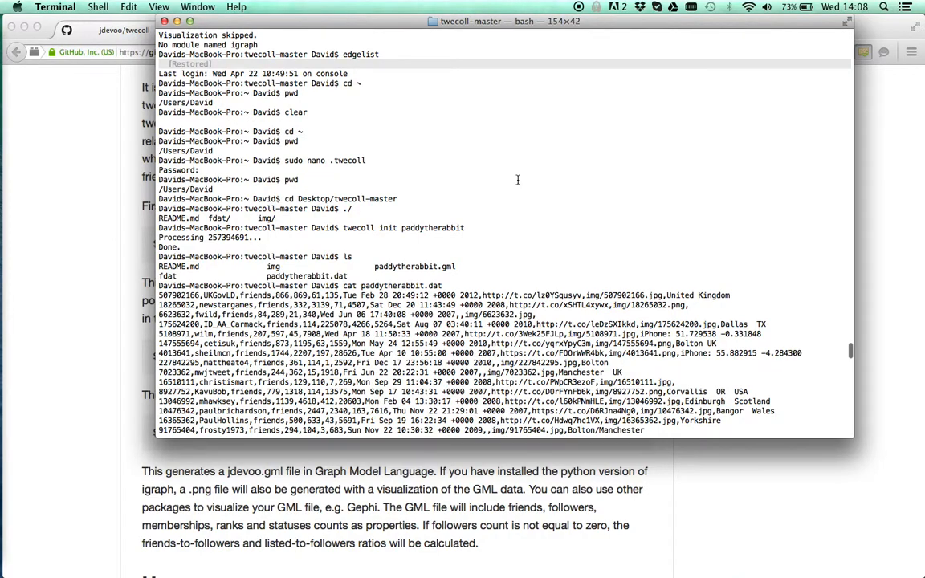
pyautogui.scroll(-3)
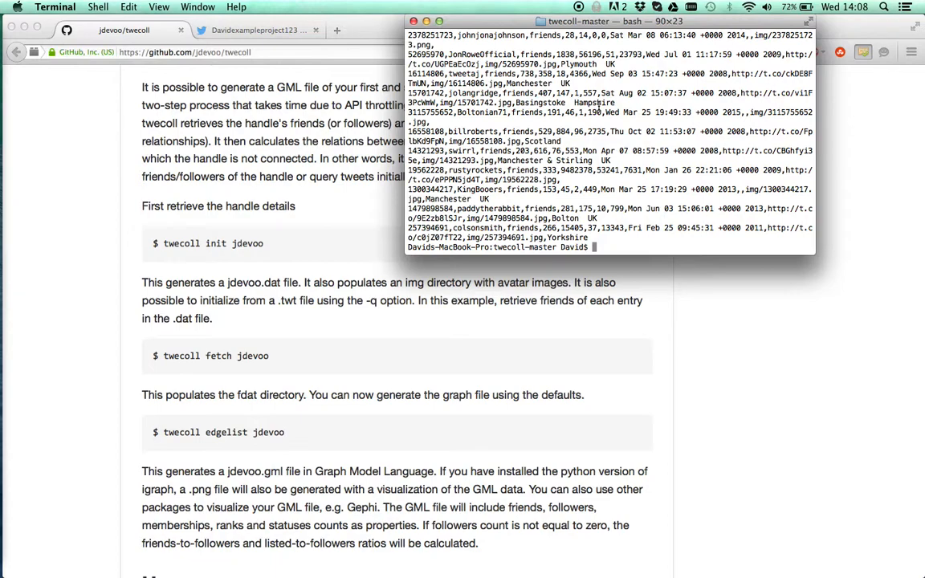
# - Enter ./twecoll fetch paddytherabbit to fetch the account's friends data
pyautogui.write('./')
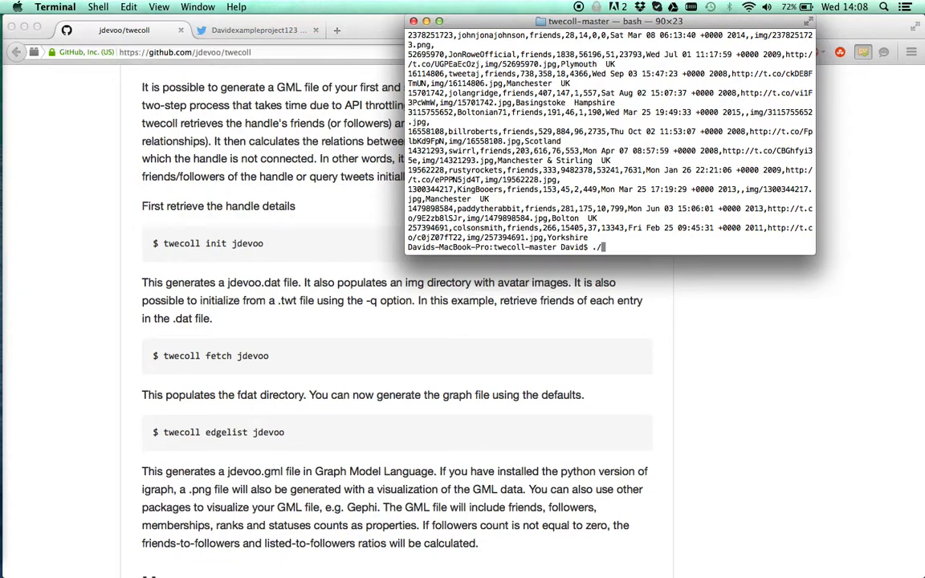
pyautogui.write('t')
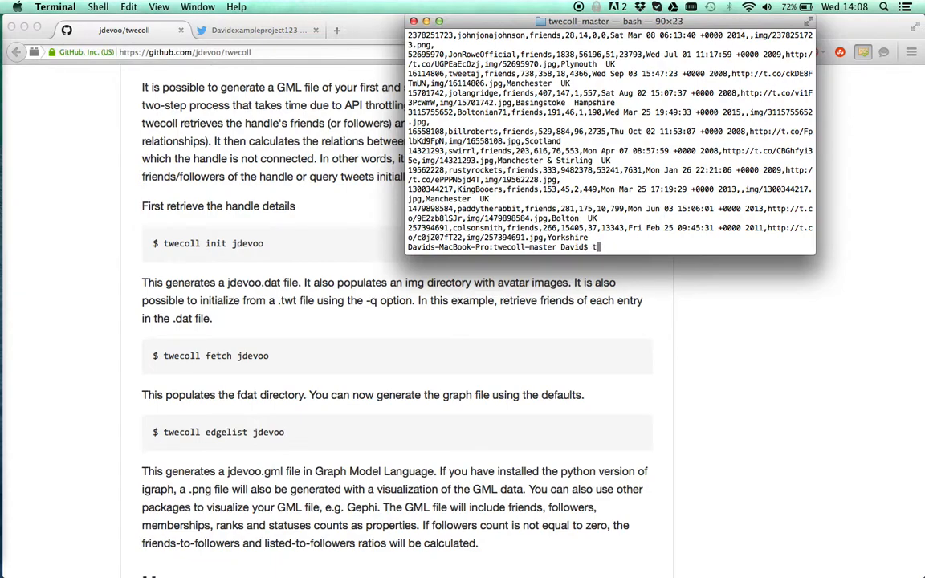
pyautogui.write('twecoll')
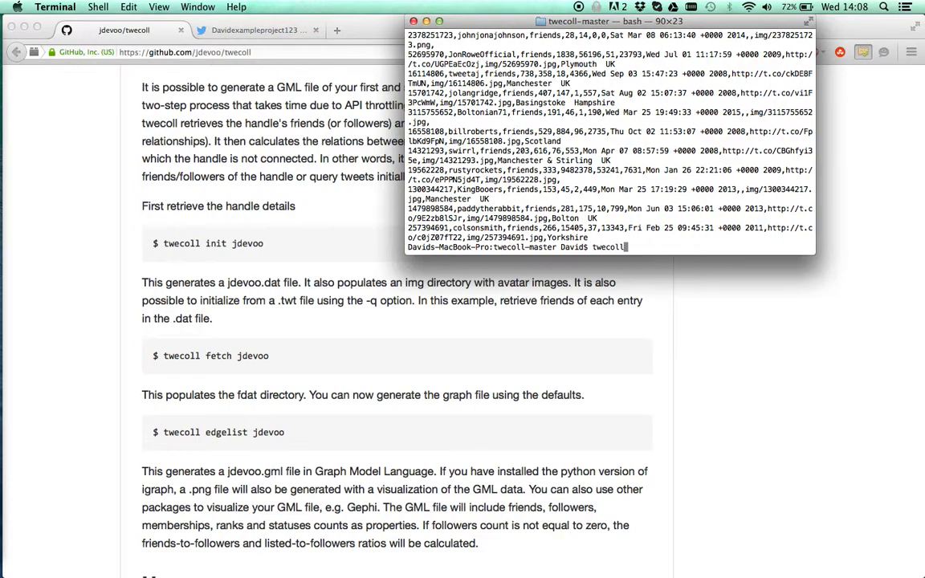
pyautogui.write('fetch padd')
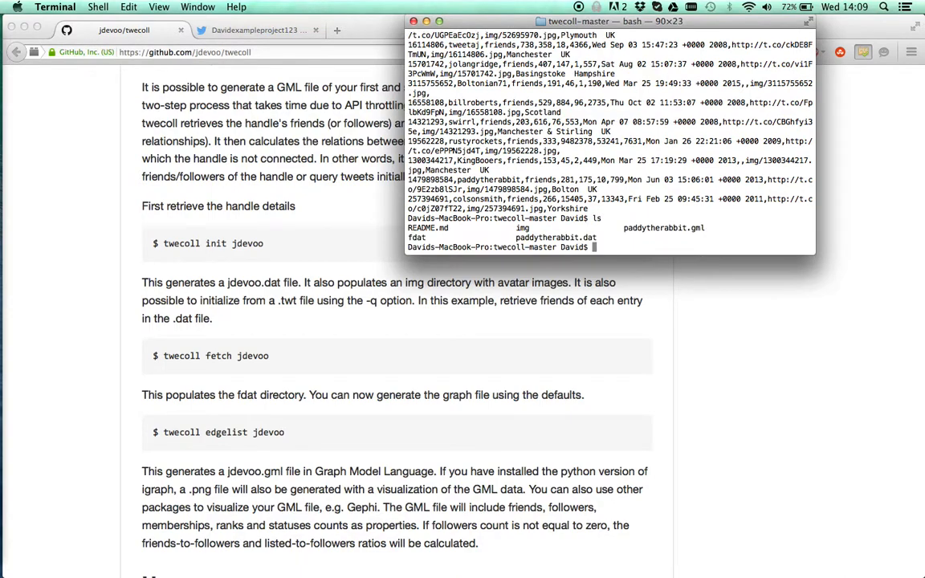
# - Enter the fdat folder and print one friend file's list of account IDs
pyautogui.write('cd')
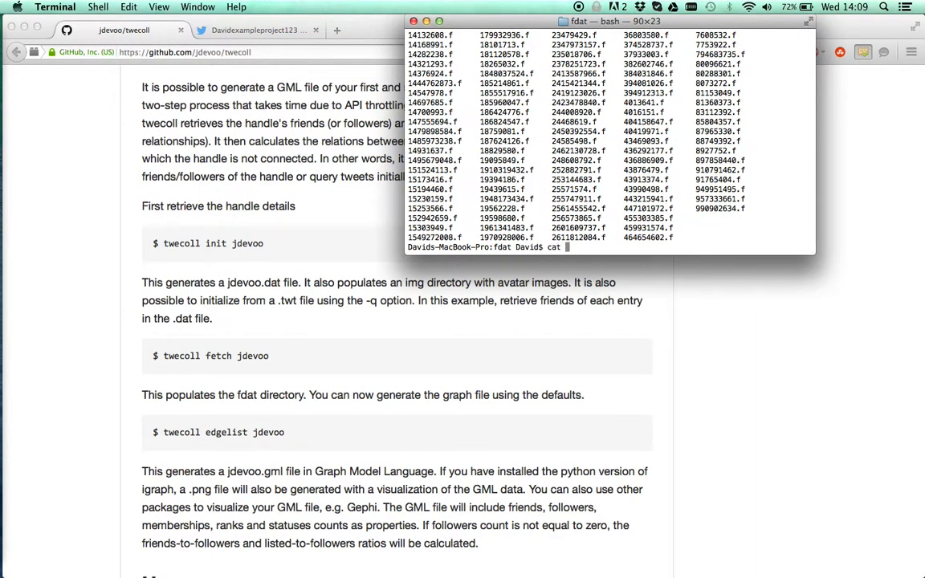
pyautogui.write('46')
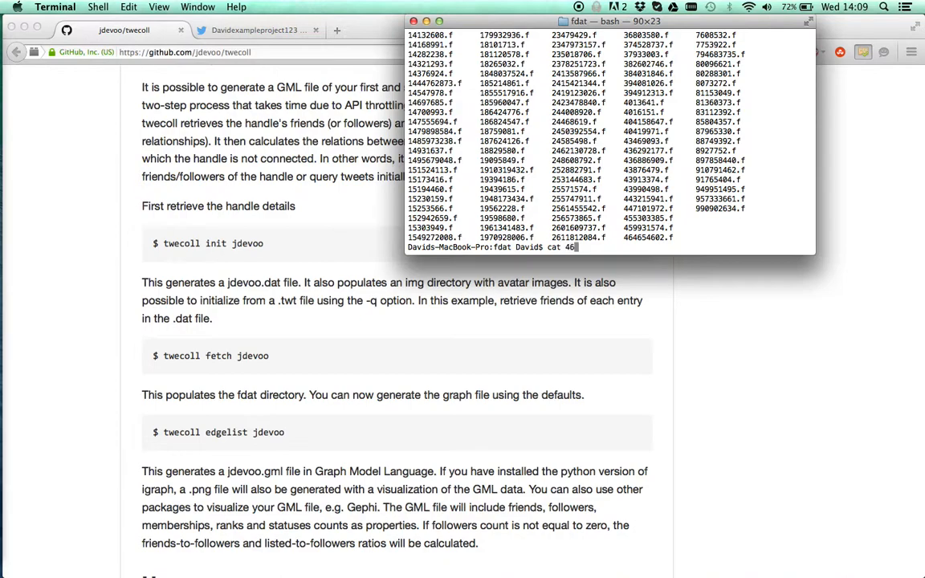
pyautogui.press('Return')
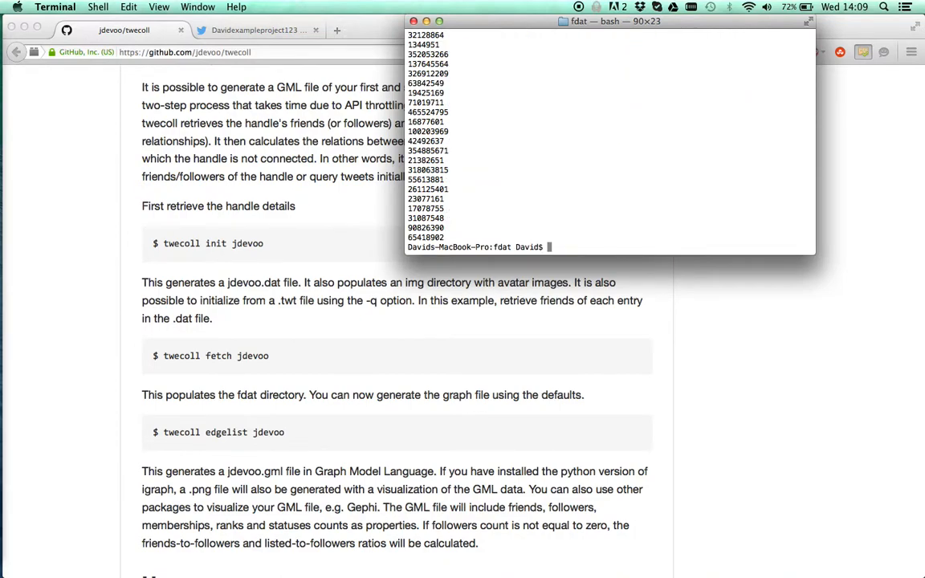
pyautogui.scroll(-3)
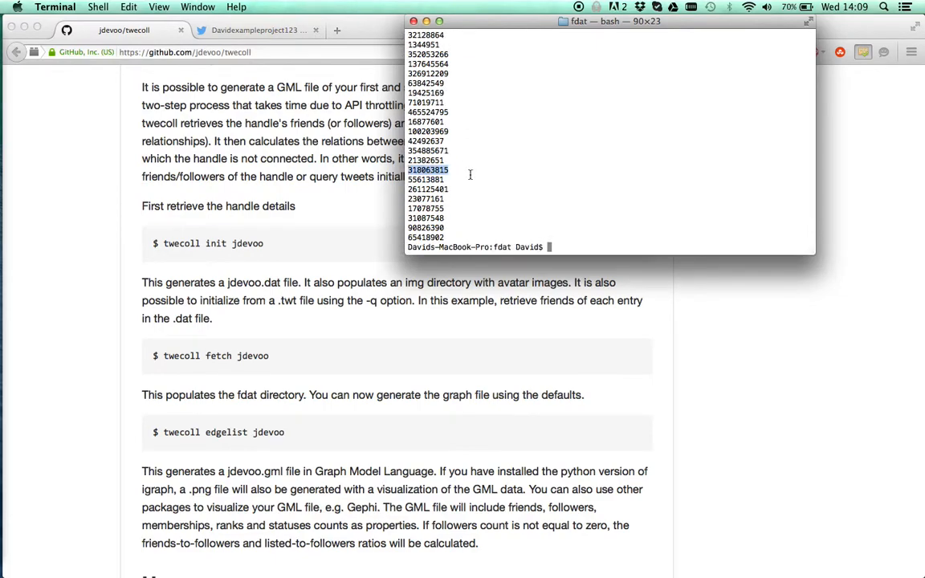
pyautogui.moveTo(455, 169)
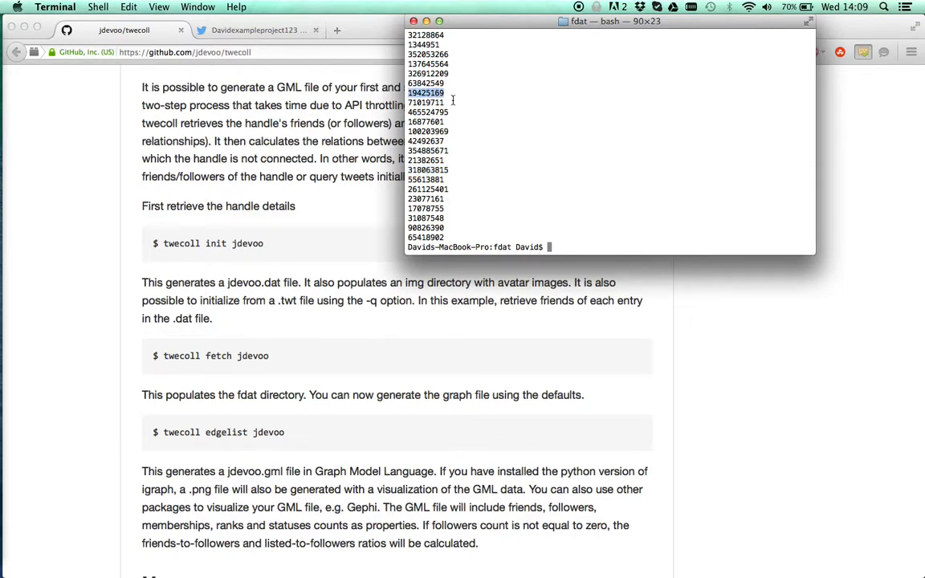
pyautogui.moveTo(513, 119)
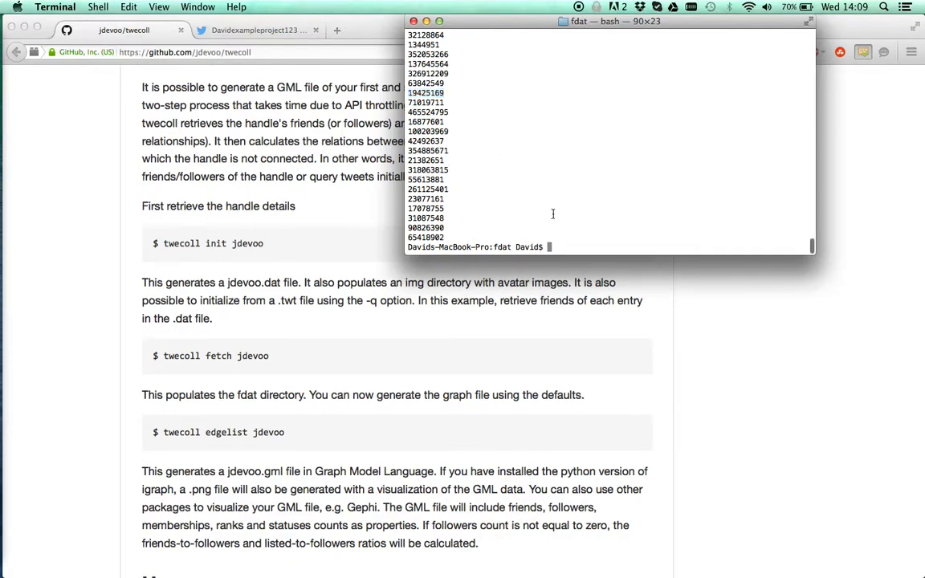
pyautogui.write('tw')
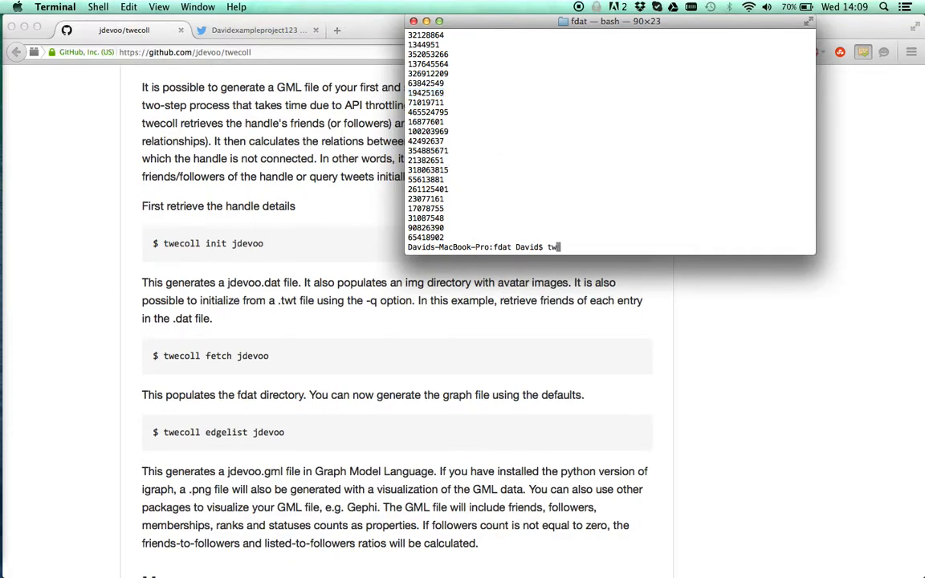
pyautogui.write('ecoll')
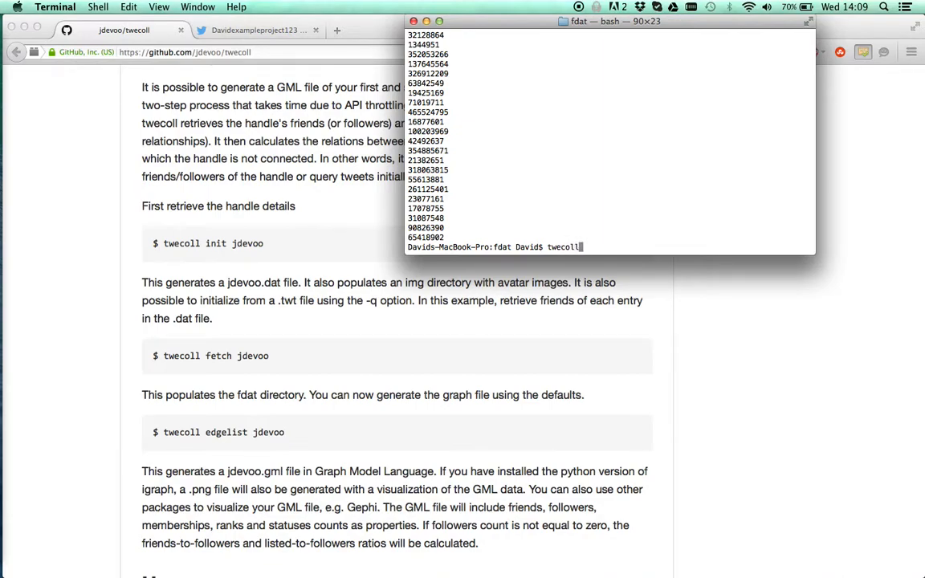
# - Run twecoll edgelist paddytherabbit, move back up with cd, and rerun the edgelist command
pyautogui.write('edgelist')
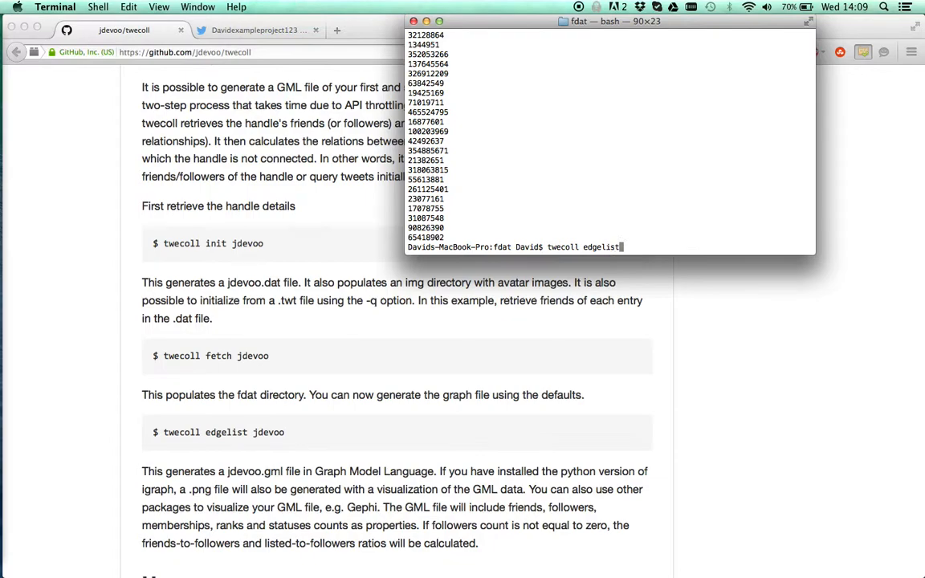
pyautogui.write('paddyth')
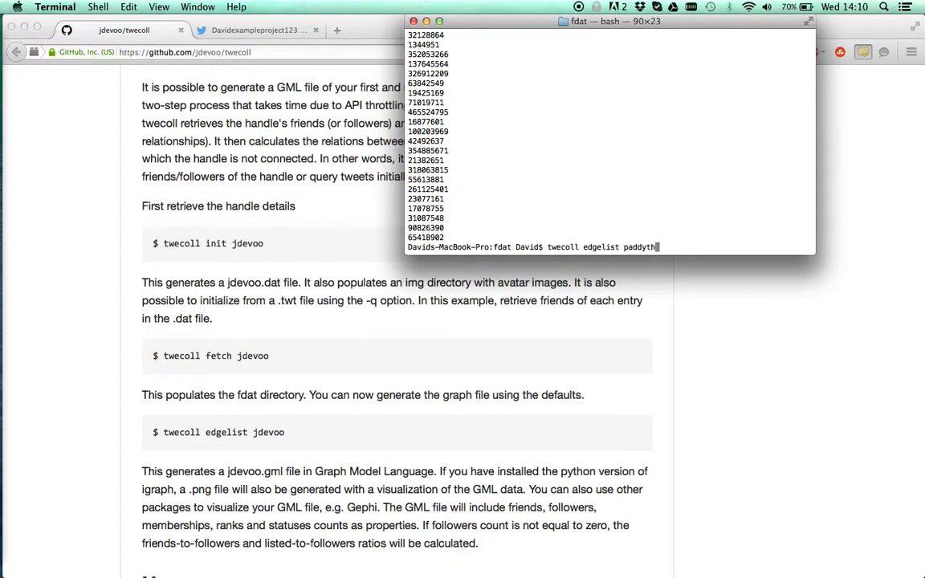
pyautogui.press('Return')
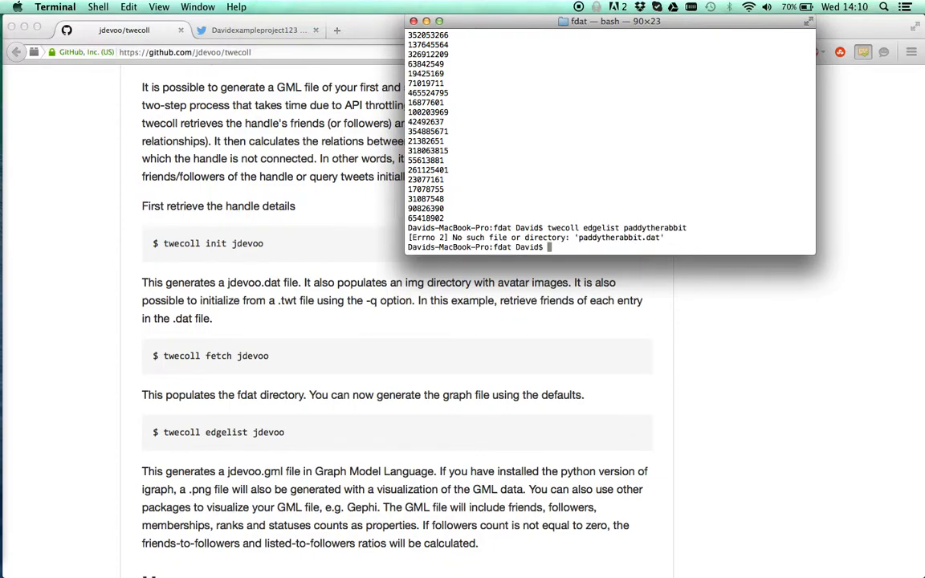
pyautogui.write('twecoll edgelist paddytherabbit')
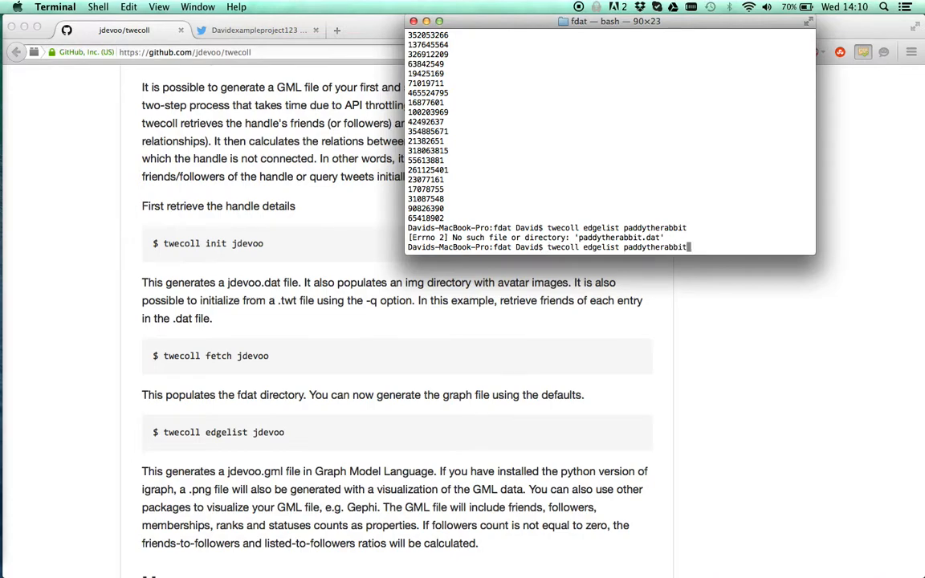
pyautogui.write('cd')
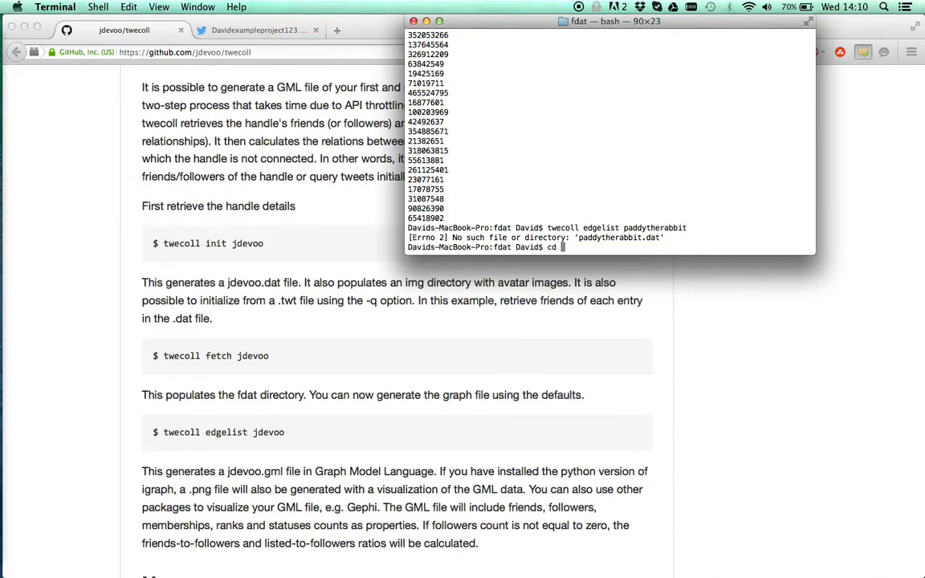
pyautogui.press('Return')
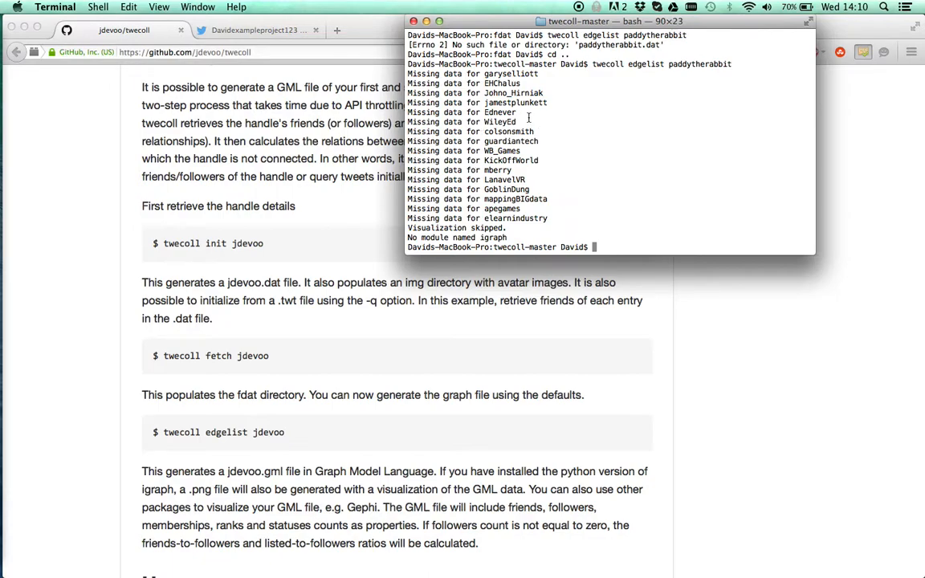
pyautogui.moveTo(493, 150)
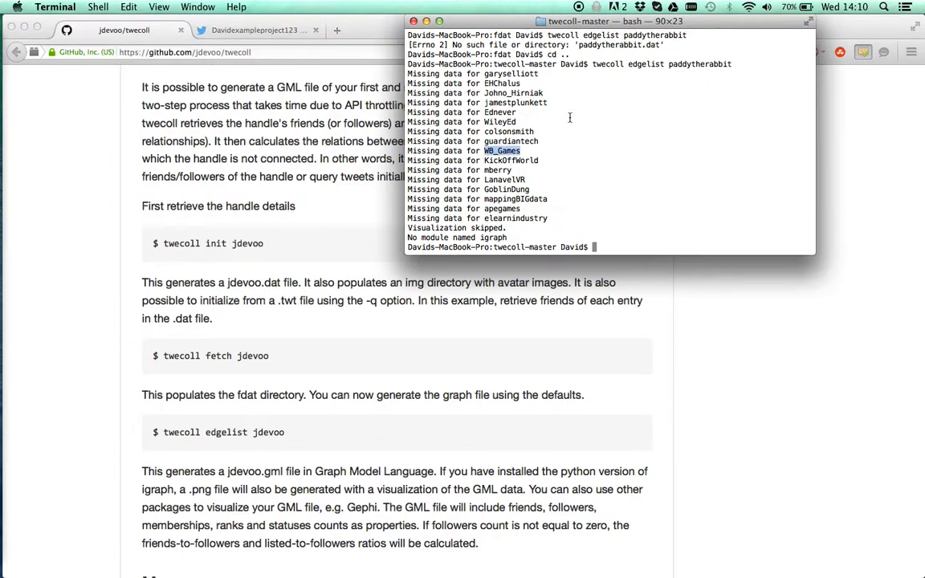
pyautogui.moveTo(470, 190)
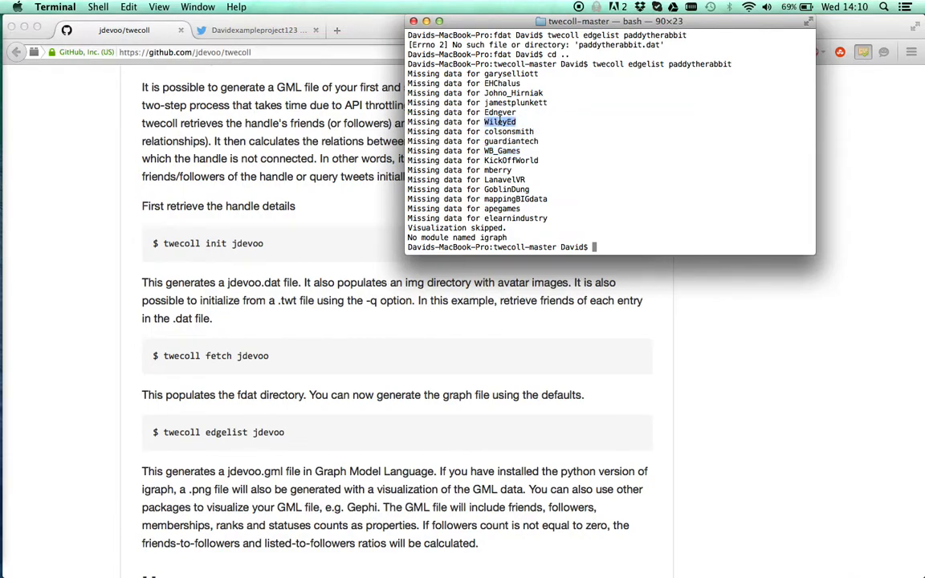
pyautogui.moveTo(499, 170)
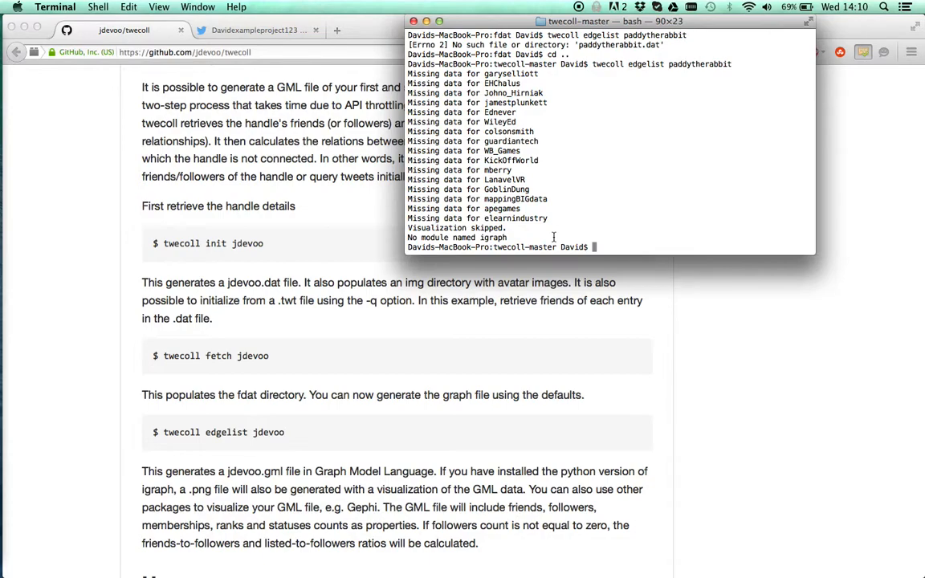
pyautogui.moveTo(654, 181)
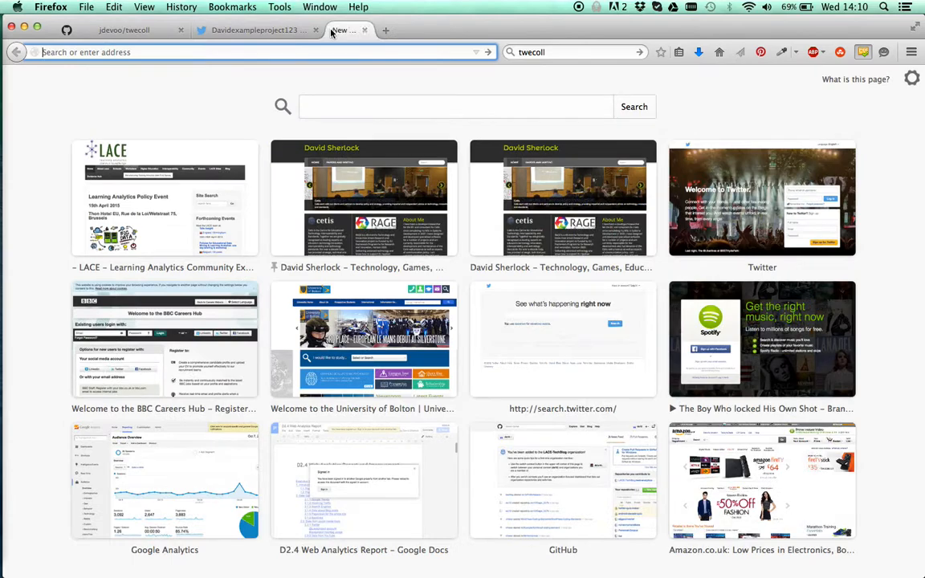
# - Search for 'gephi' and open the Gephi homepage at gephi.github.io
pyautogui.click(575, 52)
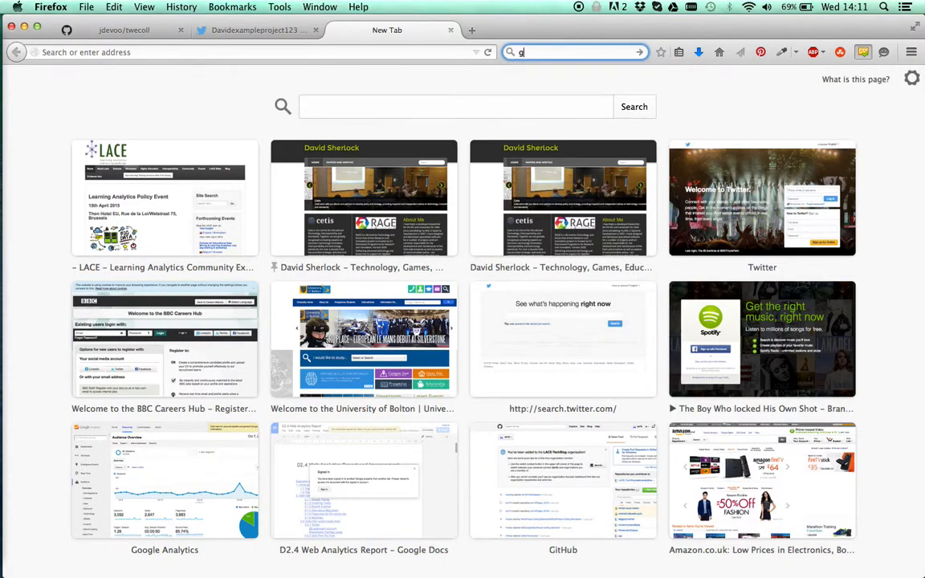
pyautogui.write('epgi')
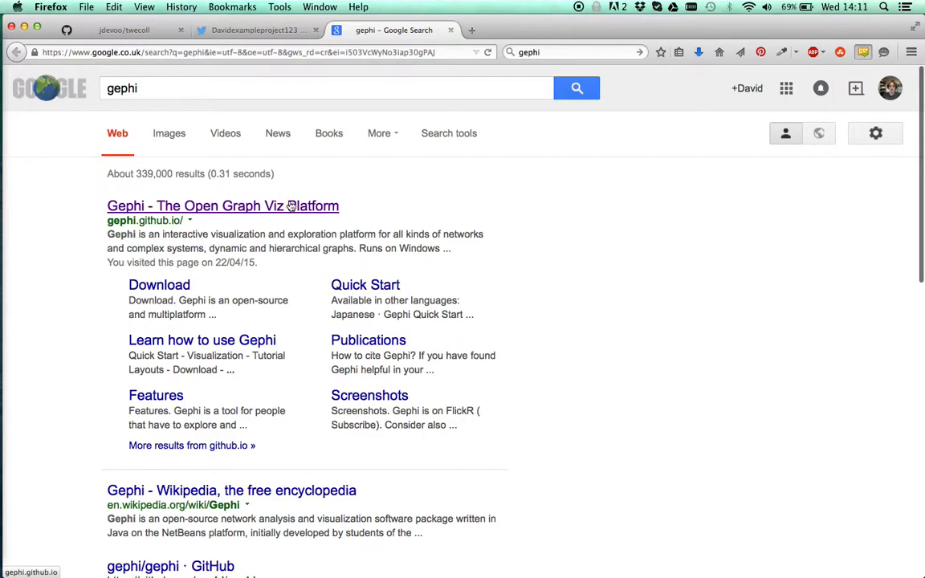
pyautogui.click(885, 7)
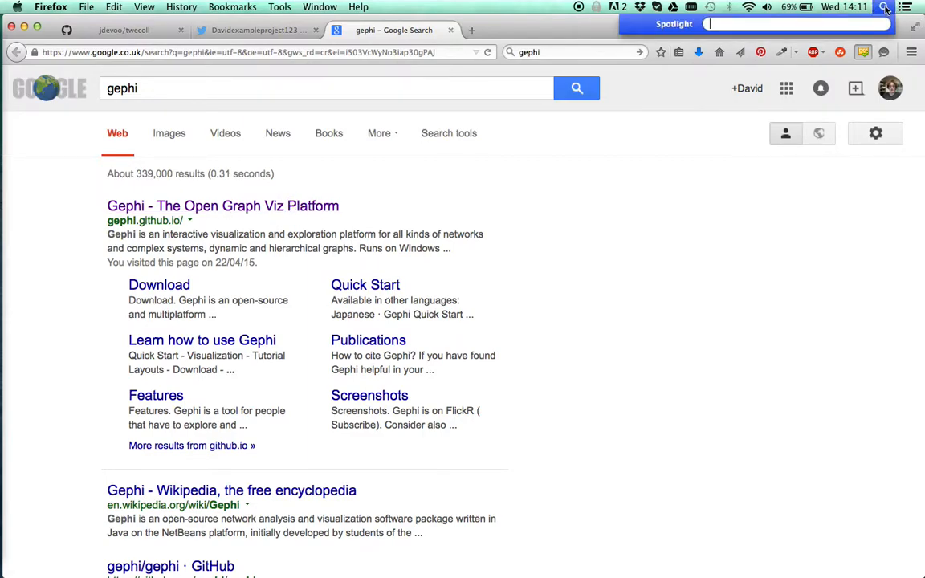
pyautogui.write('gep')
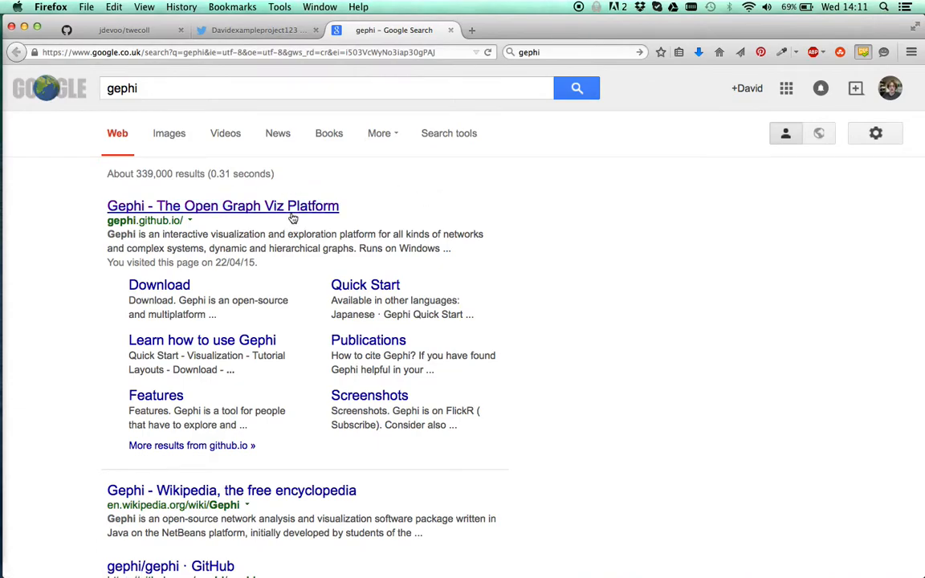
pyautogui.click(222, 205)
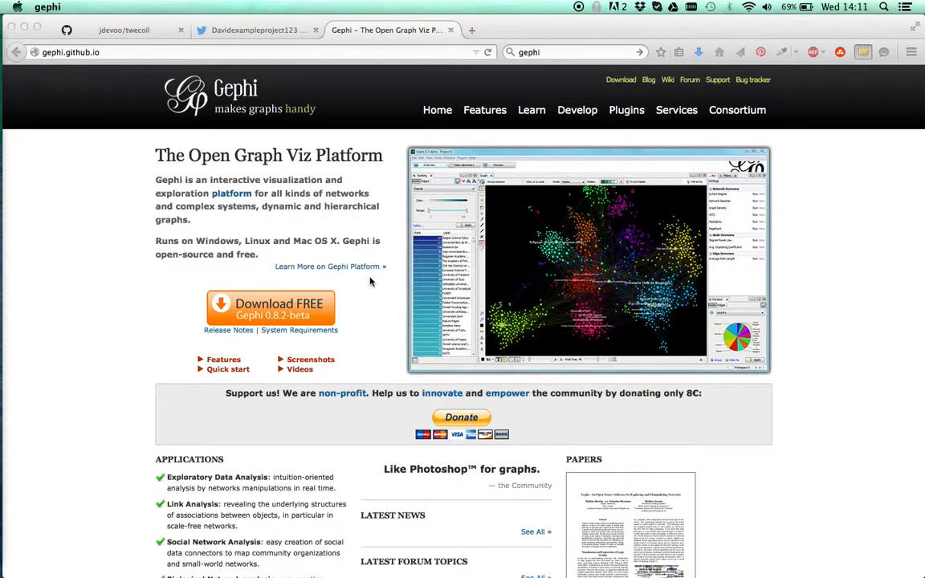
# - Open paddytherabbit.gml and import it as an Undirected graph (282 nodes, 2051 edges)
pyautogui.click(270, 307)
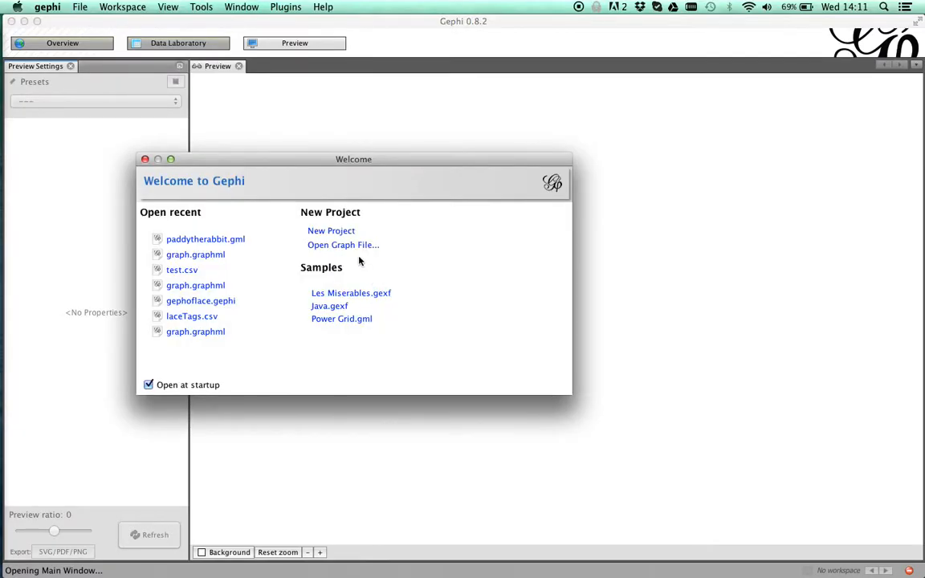
pyautogui.click(343, 245)
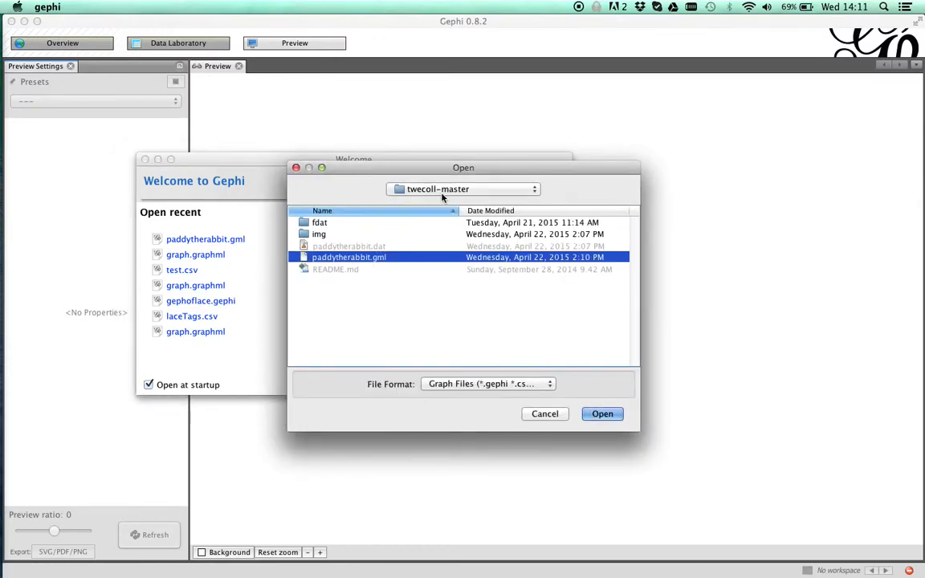
pyautogui.click(602, 414)
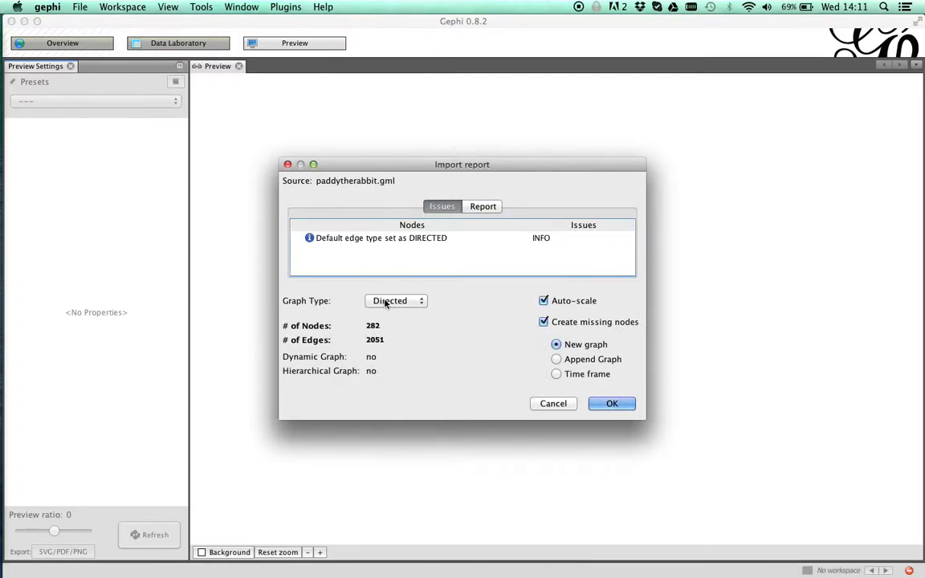
pyautogui.click(395, 300)
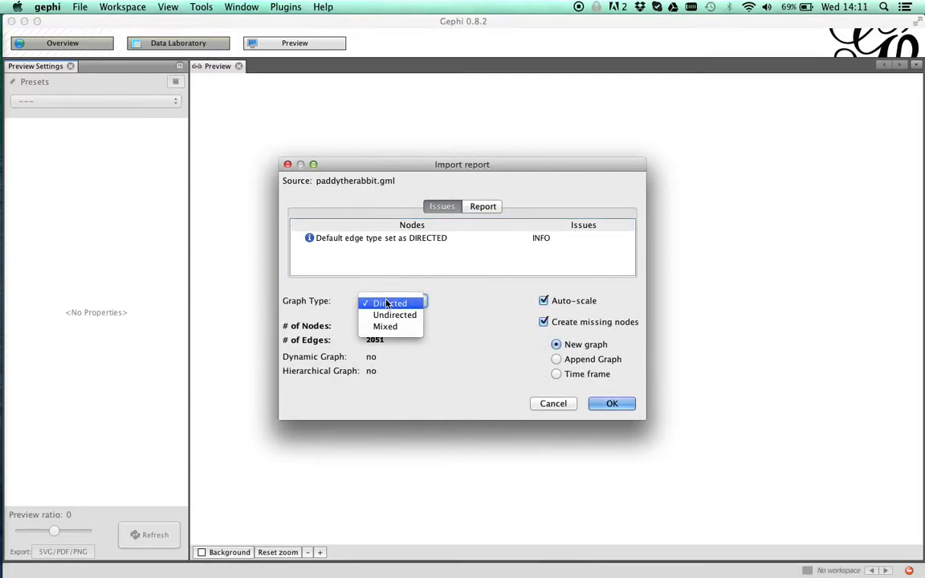
pyautogui.moveTo(394, 314)
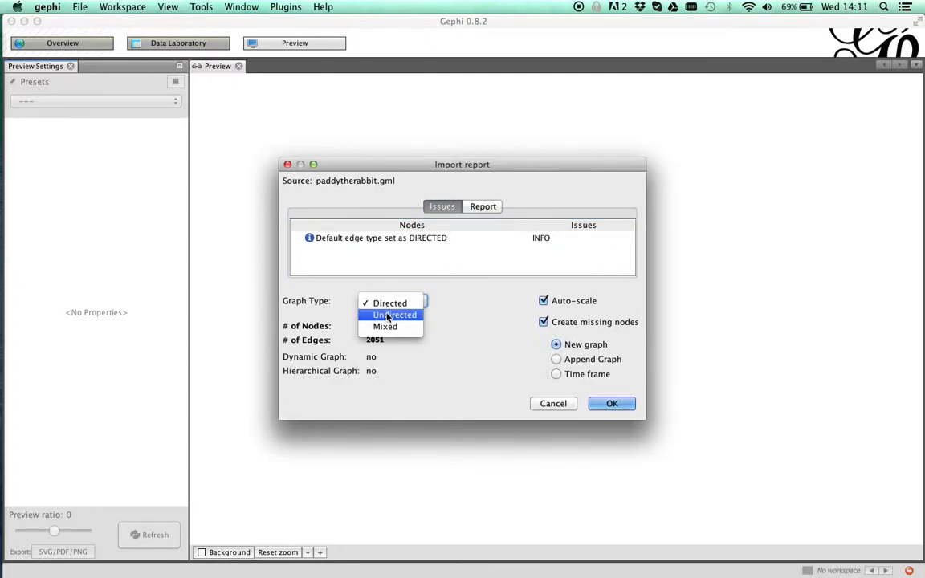
pyautogui.click(611, 403)
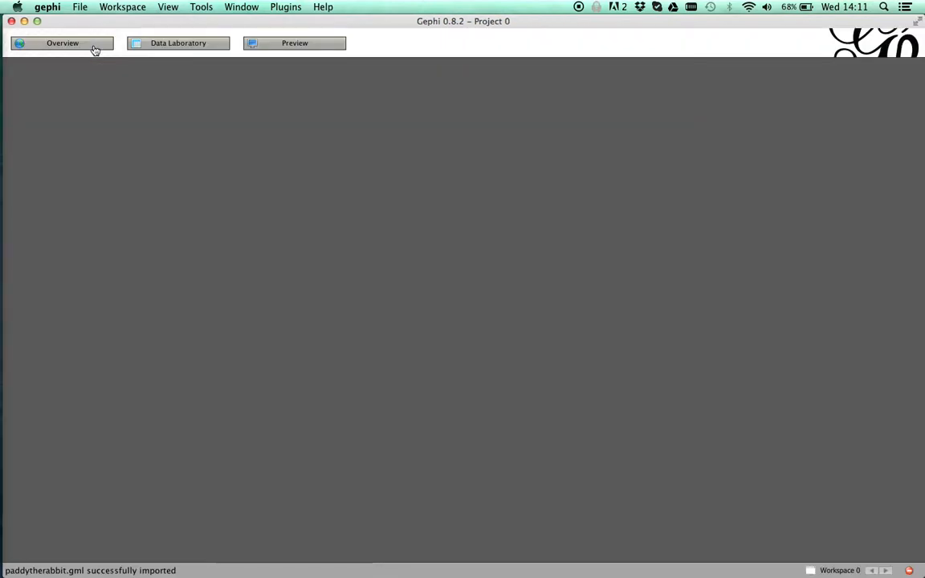
# - In Overview, drag two outlying nodes to the left, then run Modularity
pyautogui.click(63, 42)
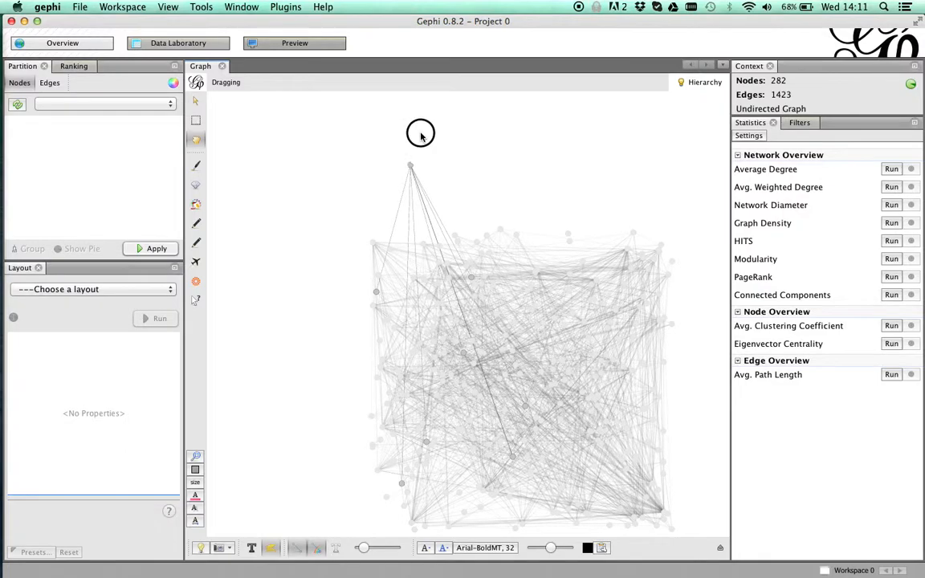
pyautogui.moveTo(420, 133); pyautogui.dragTo(371, 241)
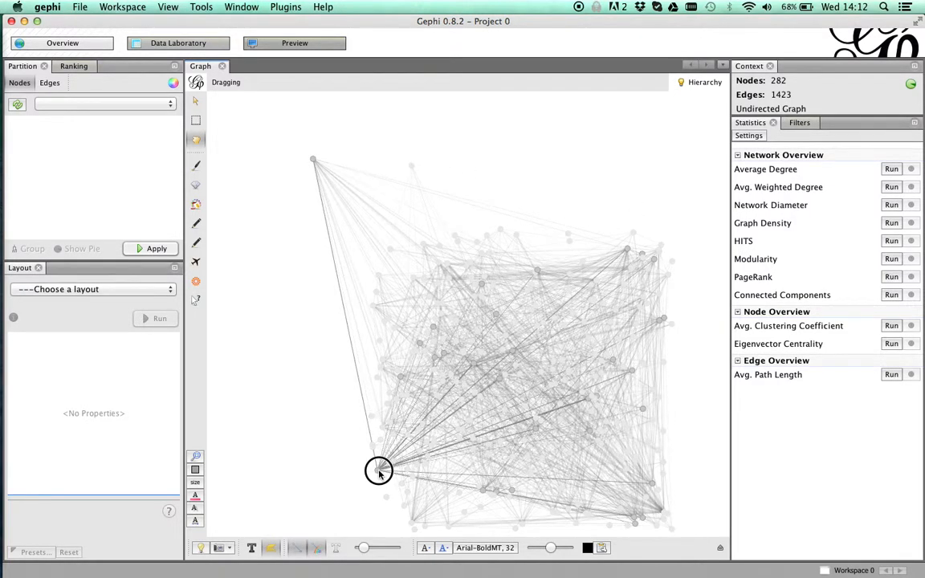
pyautogui.moveTo(379, 471); pyautogui.dragTo(318, 159)
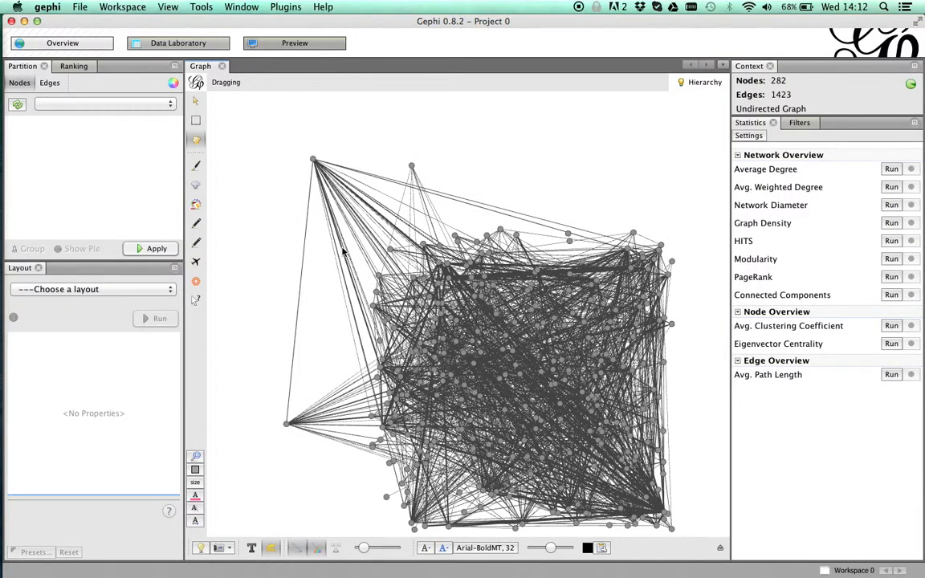
pyautogui.moveTo(270, 254)
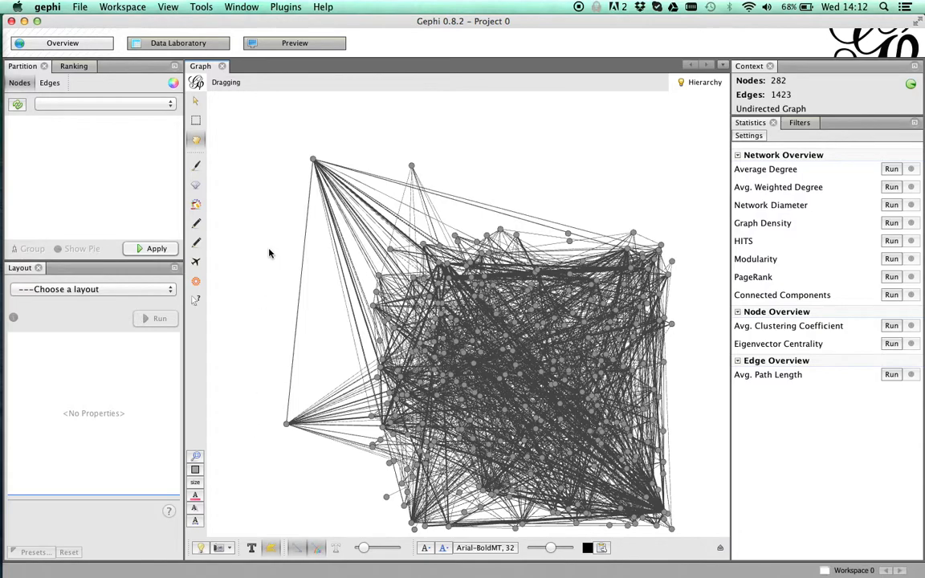
pyautogui.moveTo(359, 367)
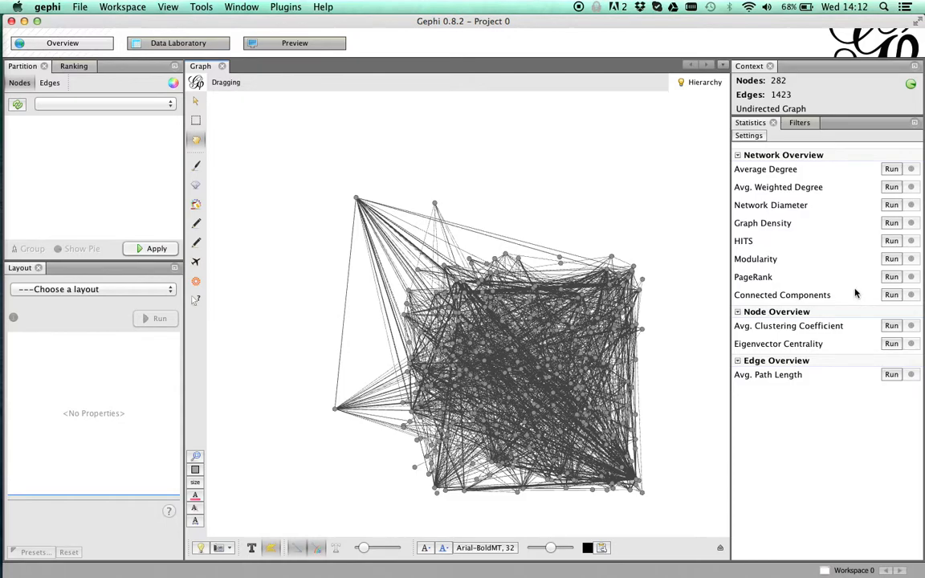
pyautogui.moveTo(886, 271)
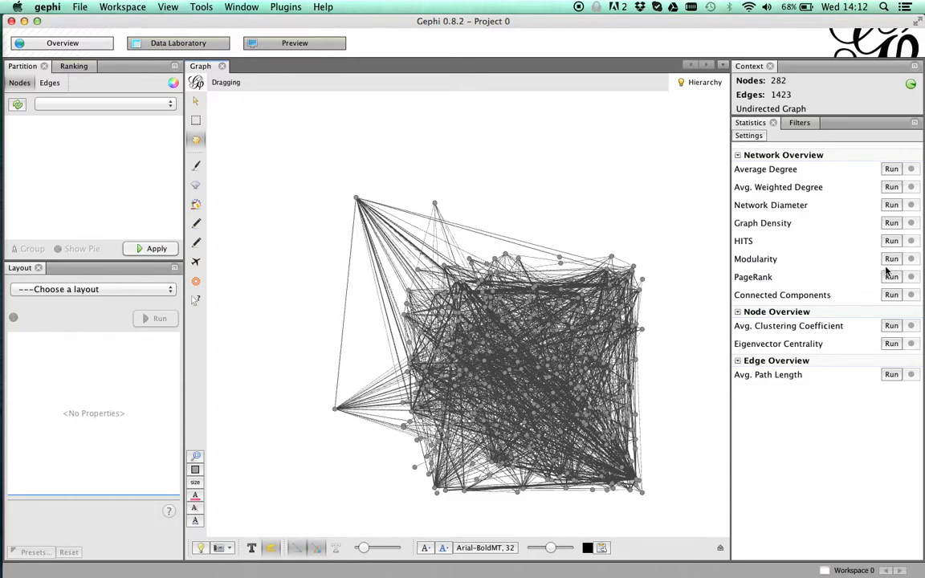
pyautogui.click(891, 258)
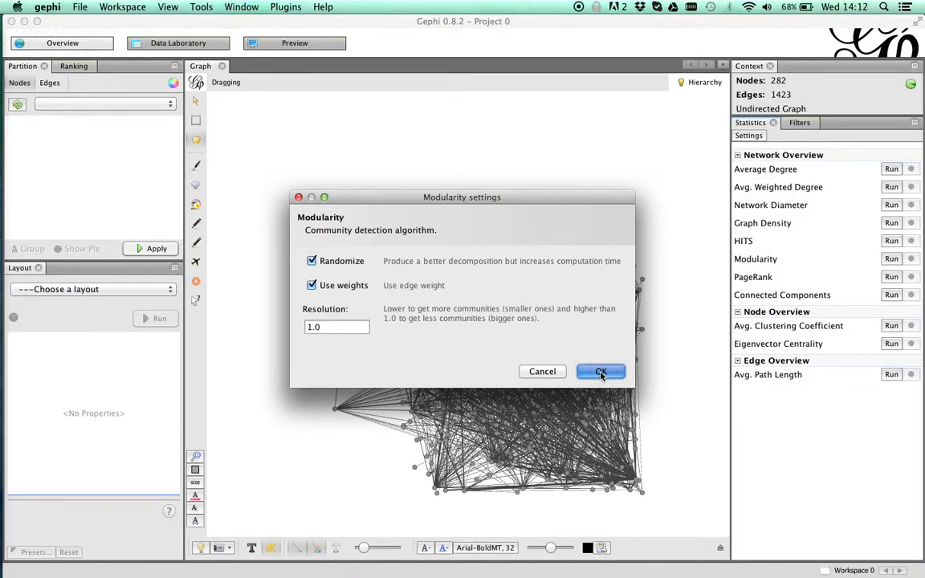
# - Compute modularity (0.5, 40 communities) and network diameter (8, average path length 3.141)
pyautogui.click(601, 371)
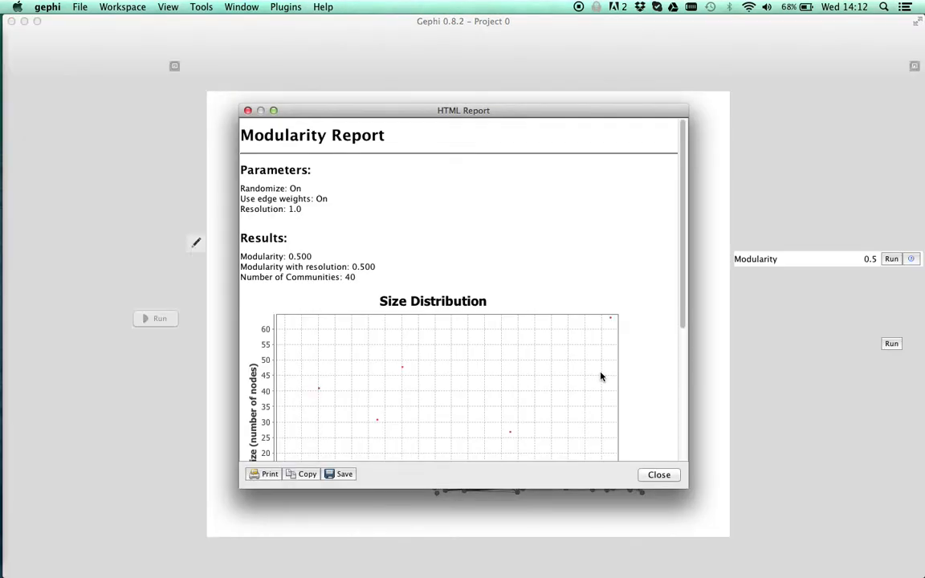
pyautogui.click(659, 475)
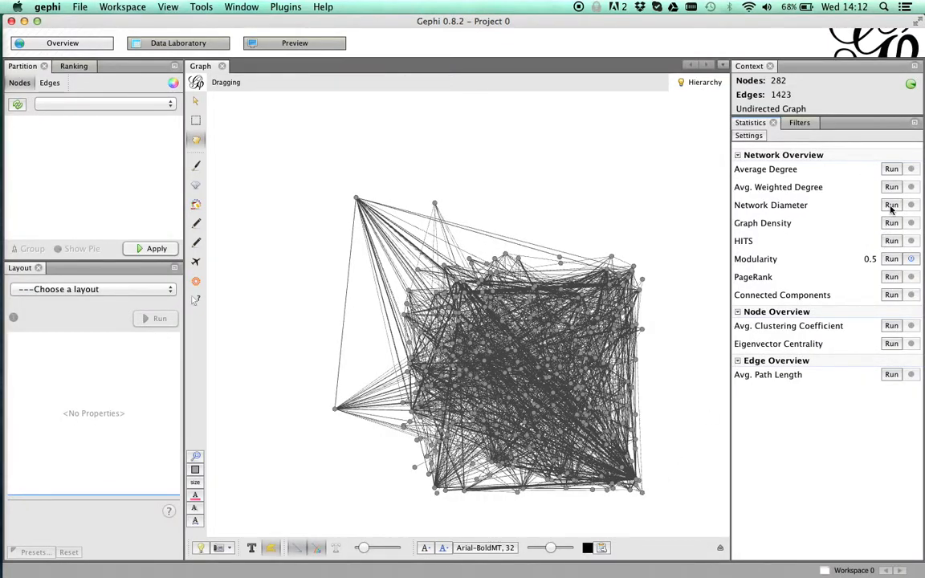
pyautogui.click(891, 205)
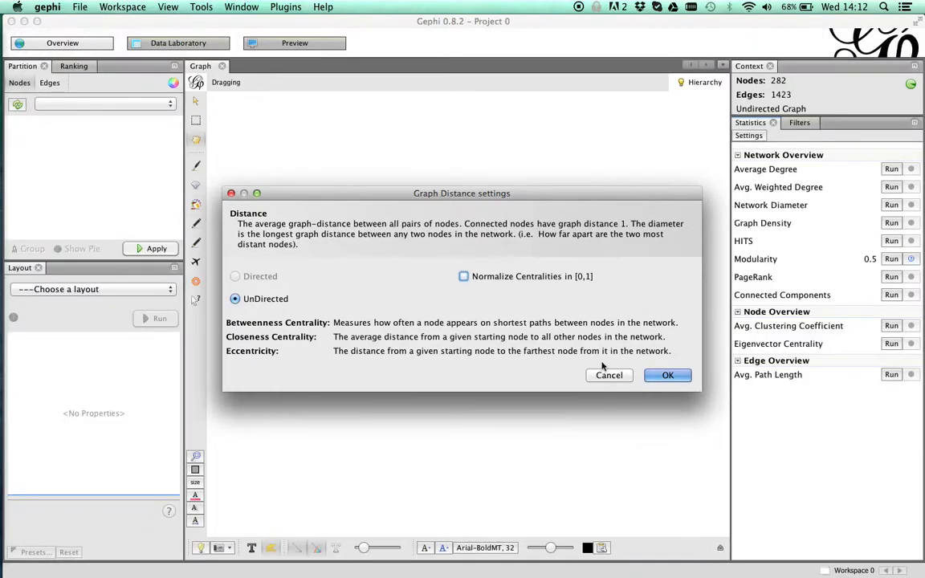
pyautogui.click(667, 375)
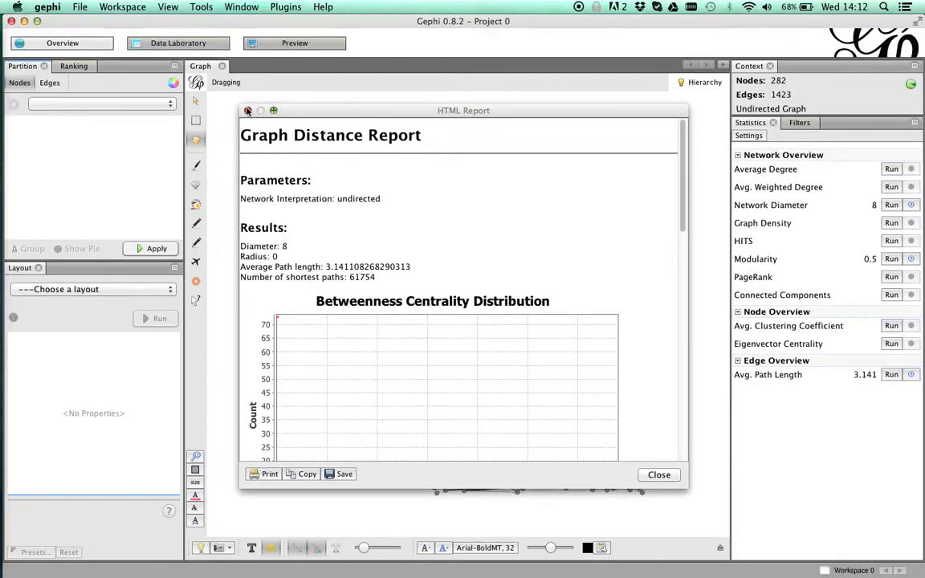
pyautogui.click(658, 474)
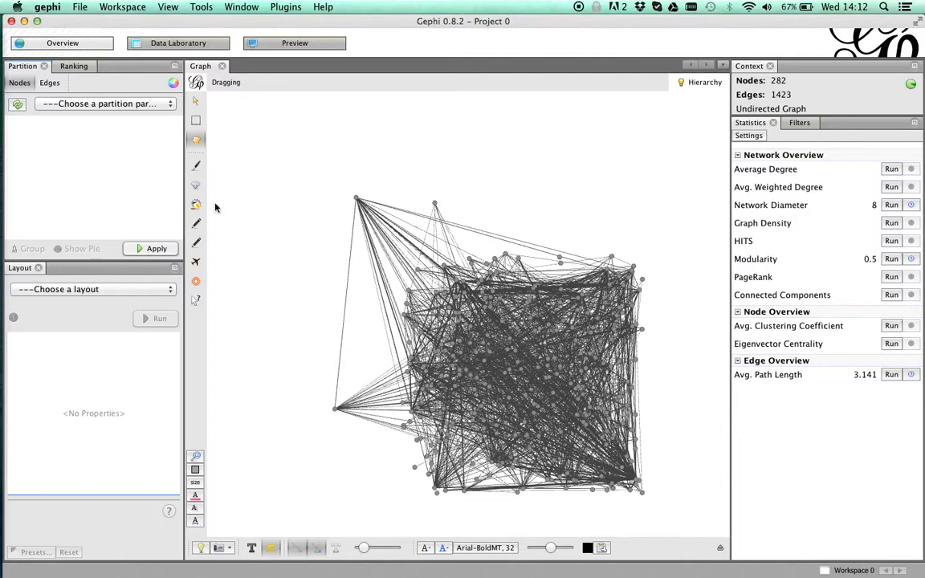
# - Colour the nodes by Modularity Class partition
pyautogui.click(104, 103)
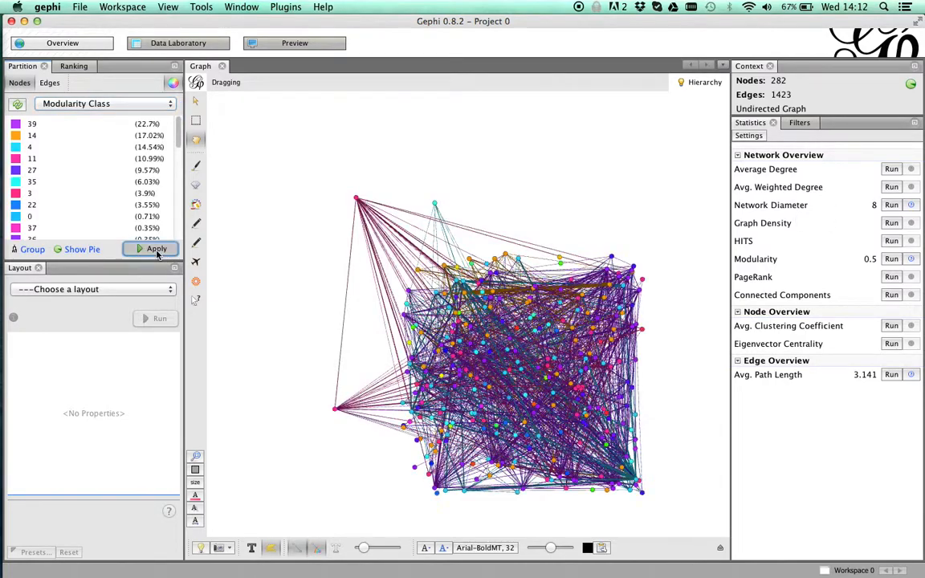
pyautogui.click(157, 249)
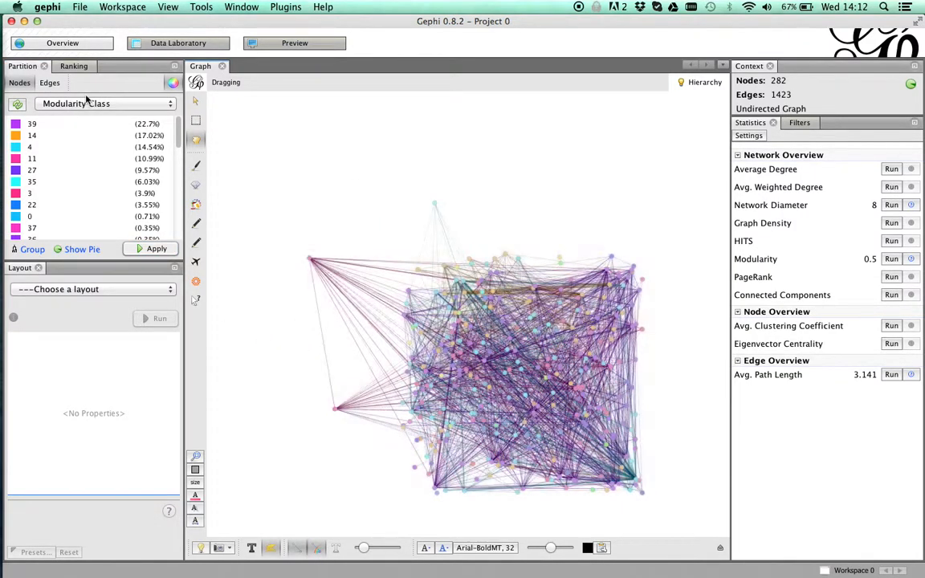
pyautogui.click(68, 66)
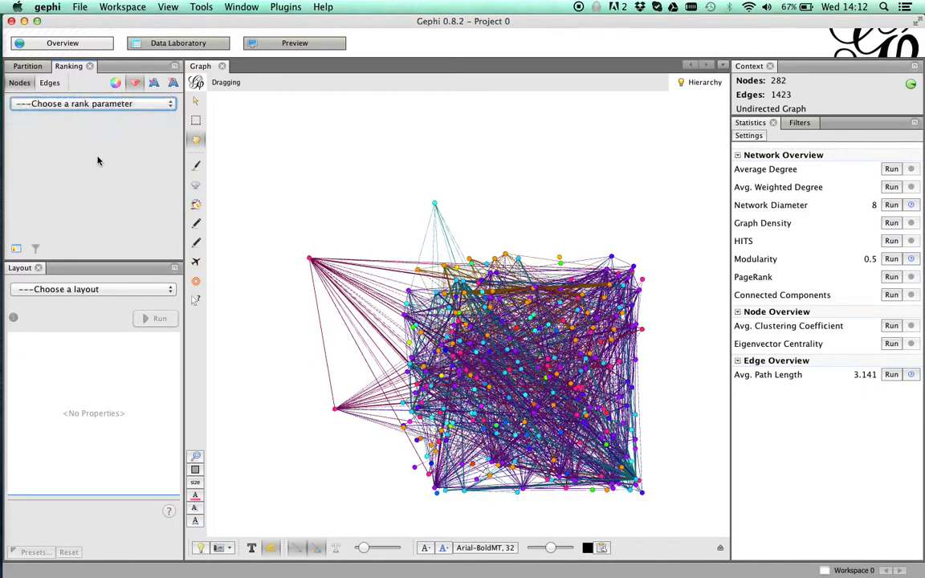
# - Size the nodes by Degree (10–50) and show node labels
pyautogui.click(93, 104)
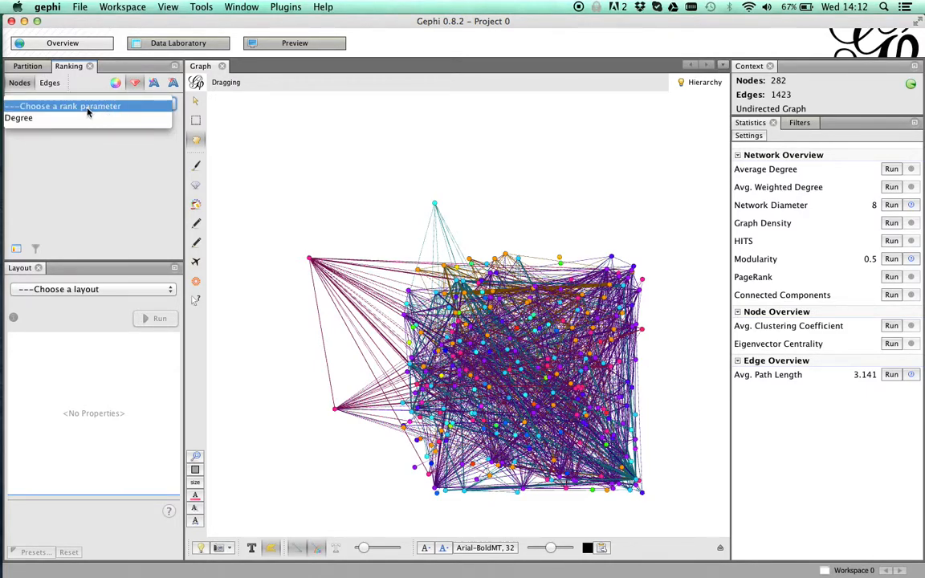
pyautogui.click(88, 105)
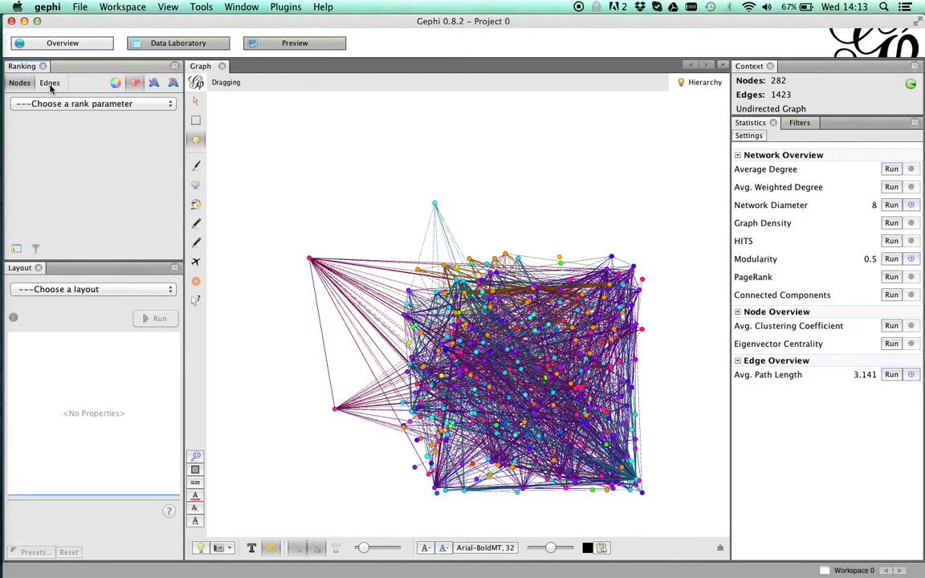
pyautogui.click(93, 103)
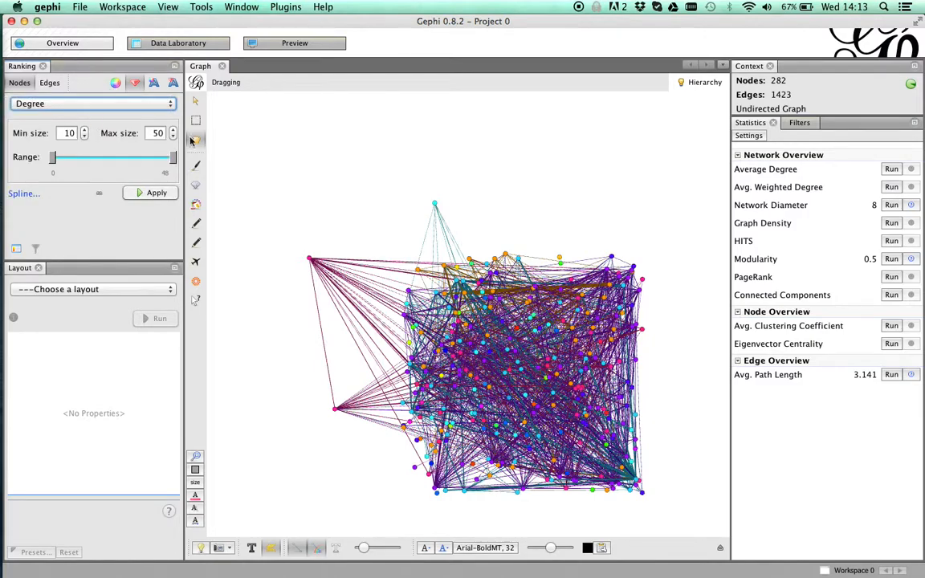
pyautogui.moveTo(872, 210)
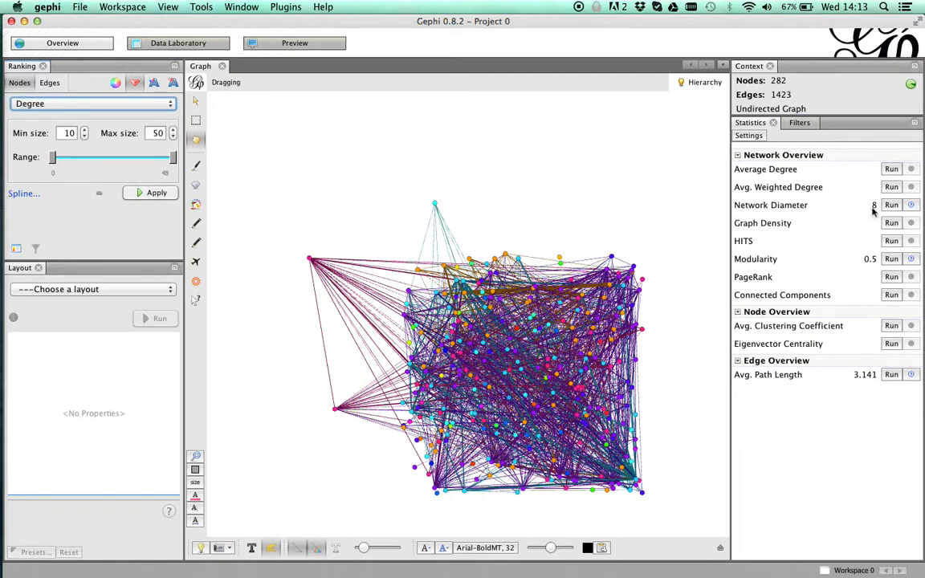
pyautogui.click(156, 193)
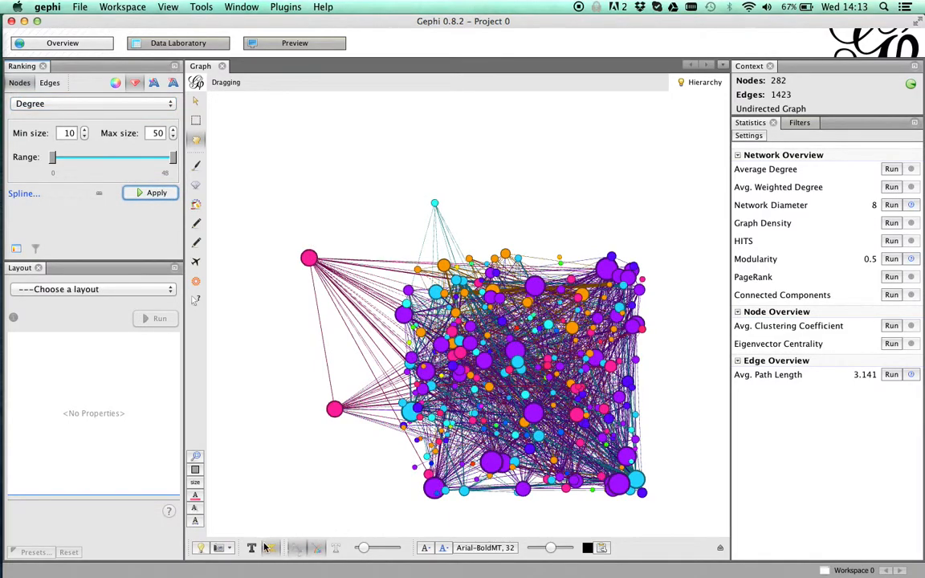
pyautogui.click(251, 548)
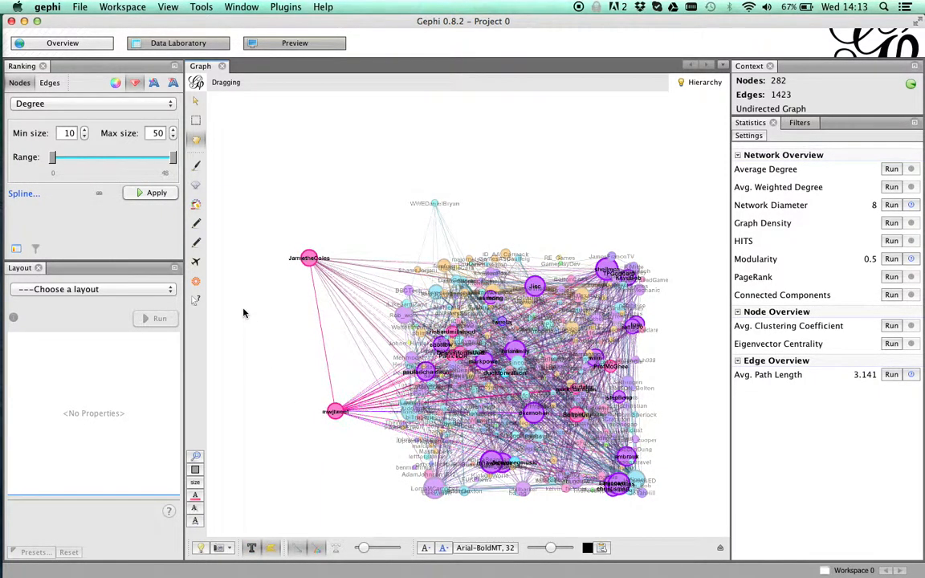
# - Run the Force Atlas layout on the network
pyautogui.click(92, 289)
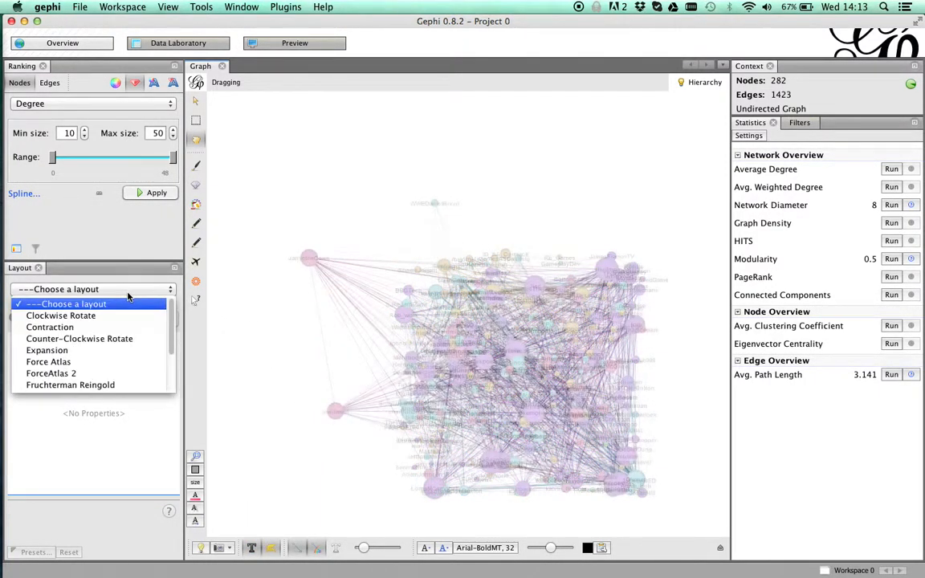
pyautogui.click(48, 361)
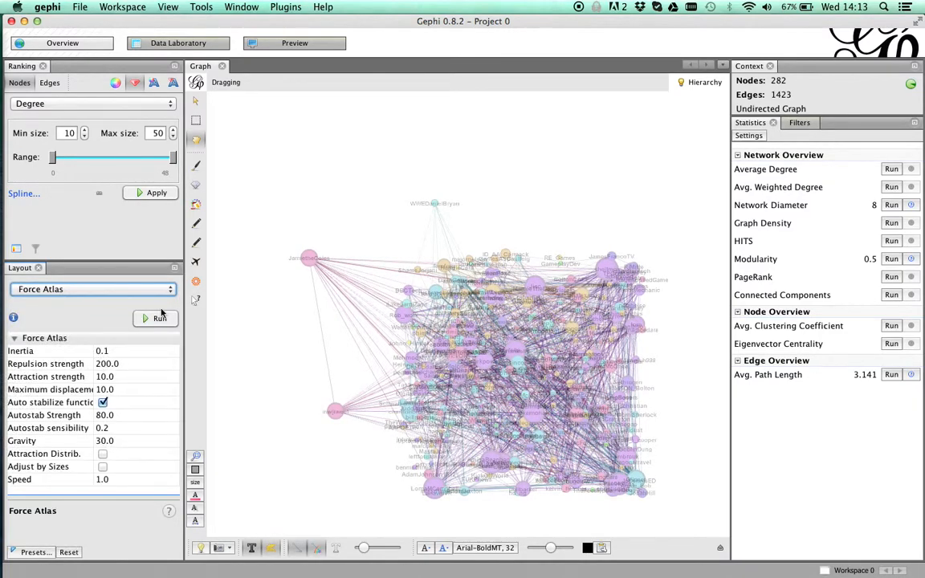
pyautogui.click(156, 318)
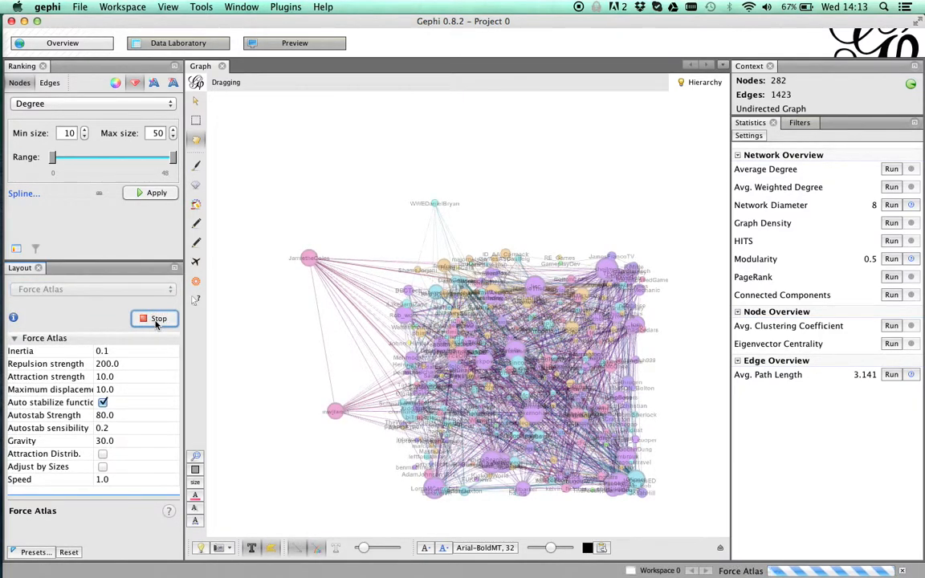